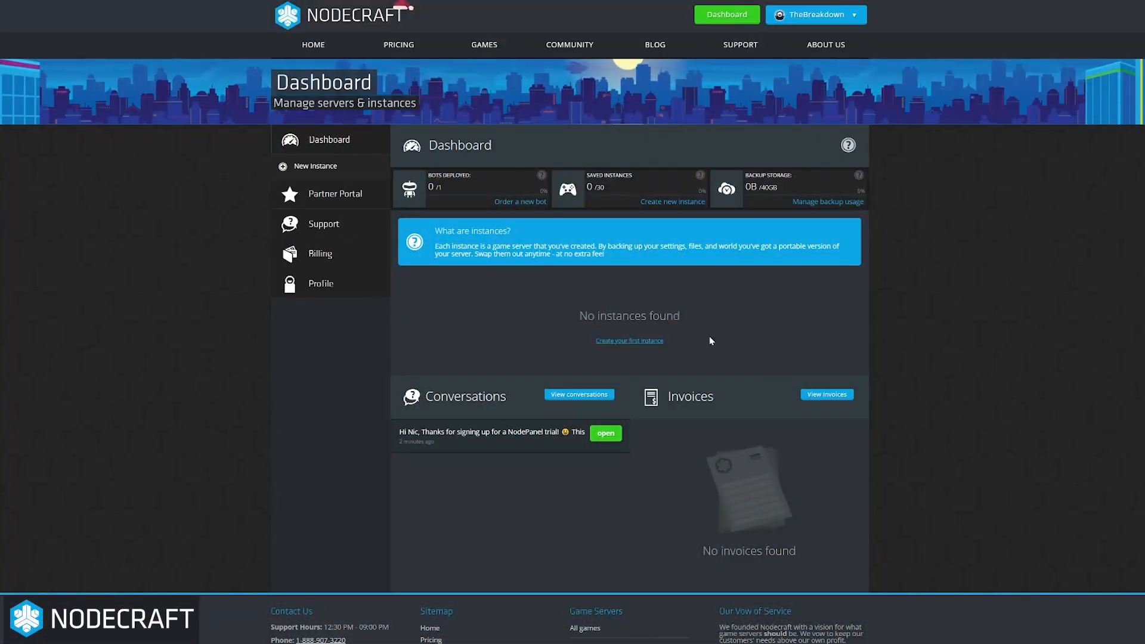
Start a new instance and choose Minecraft: Java Edition as the game
{"action": "left_click", "coordinate": [315, 166]}
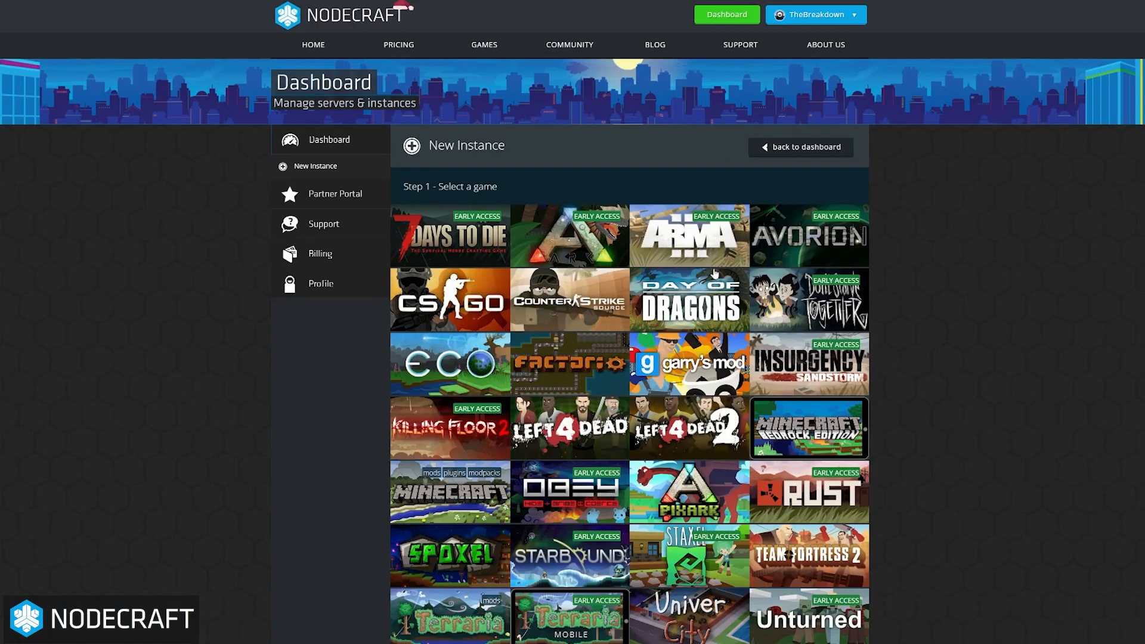
{"action": "scroll", "scroll_direction": "down", "scroll_amount": 3}
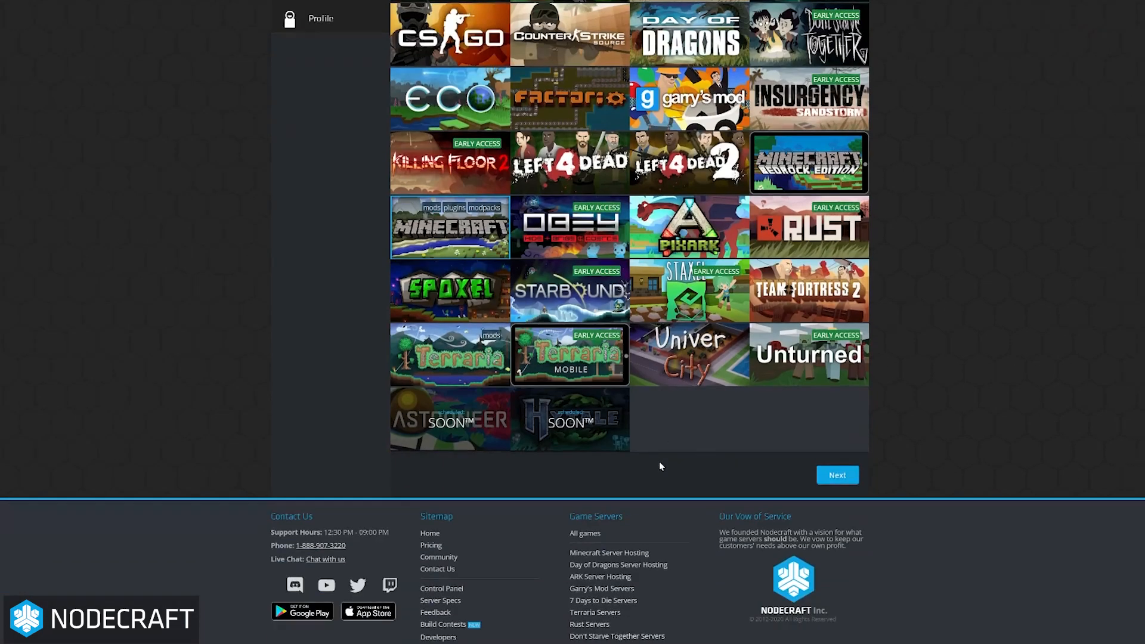
{"action": "left_click", "coordinate": [834, 475]}
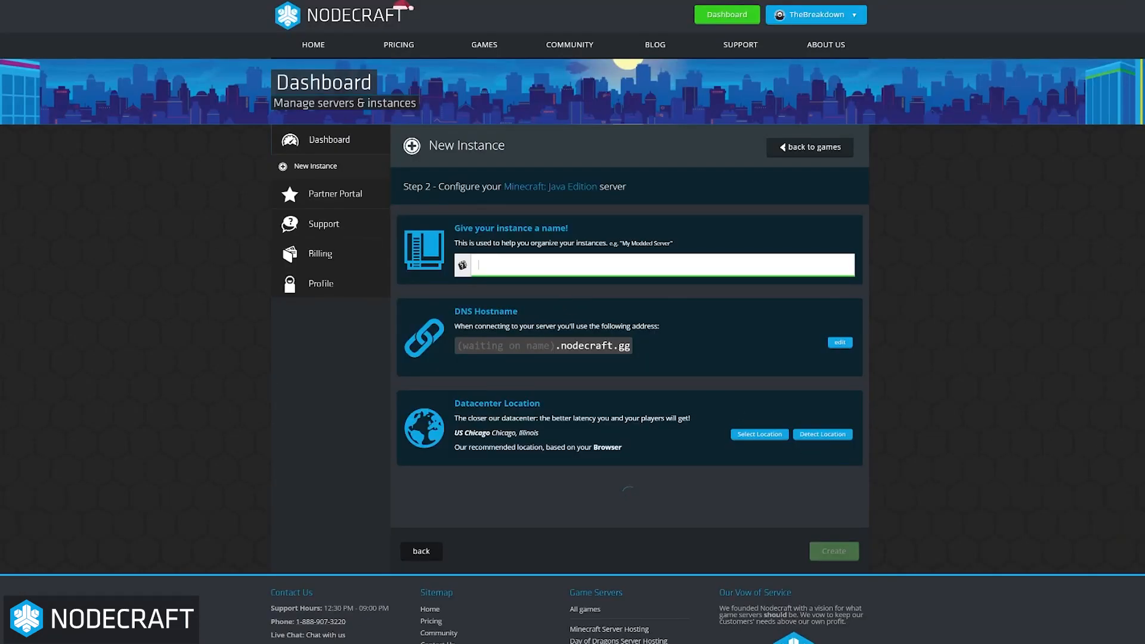
Name the instance VanillaBreakdownServer and detect the nearest datacenter (Chicago)
{"action": "type", "text": "Vanilla"}
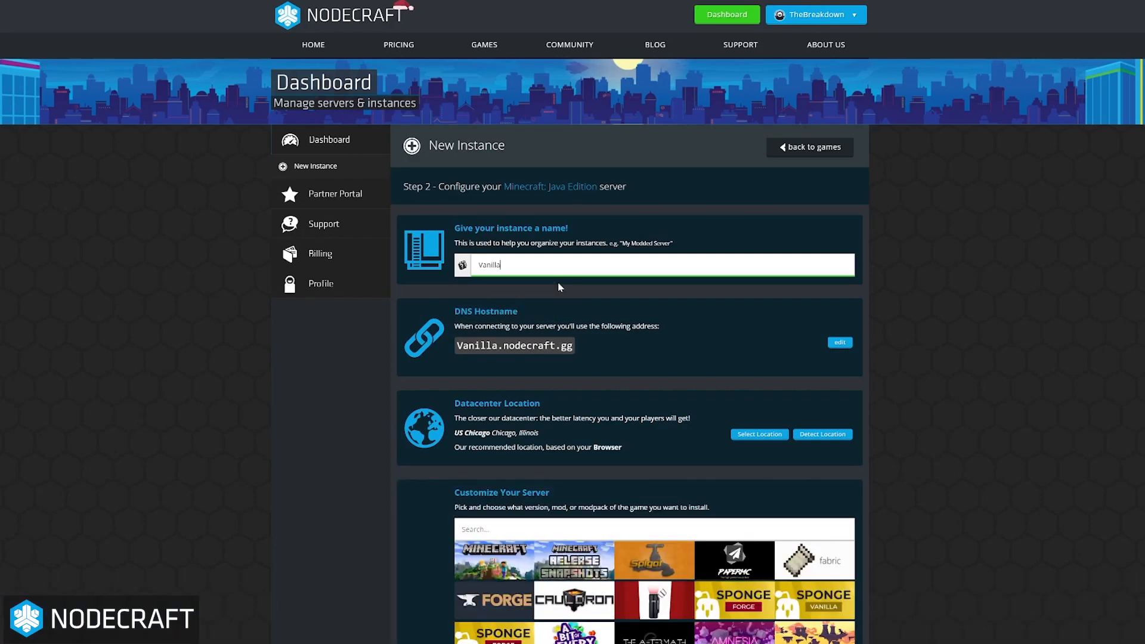
{"action": "type", "text": "Breakdown"}
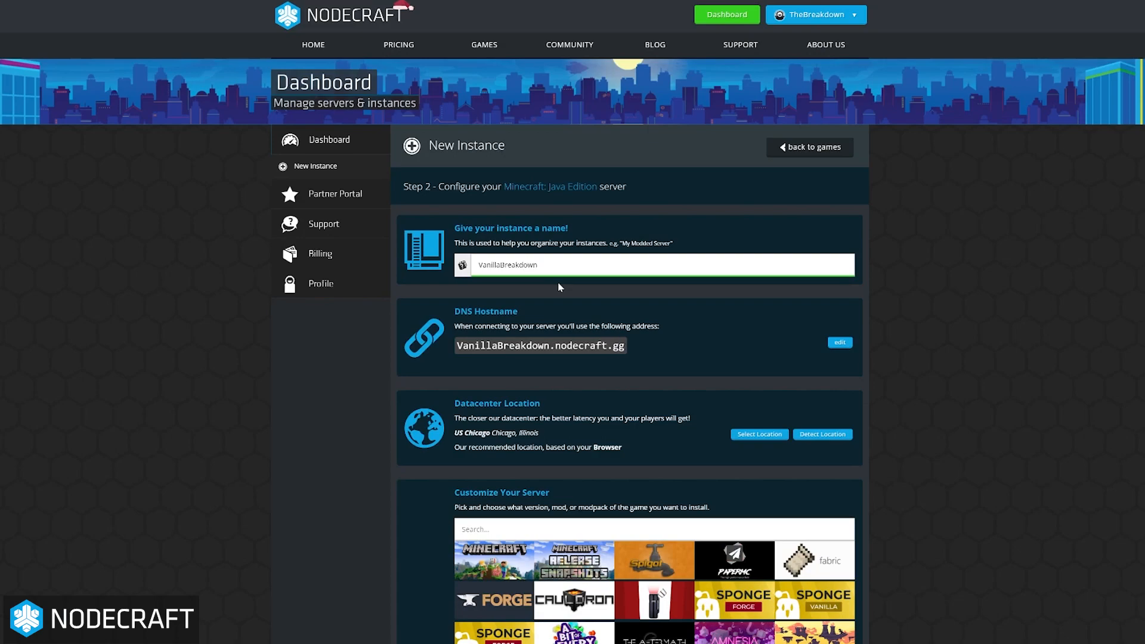
{"action": "type", "text": "Server"}
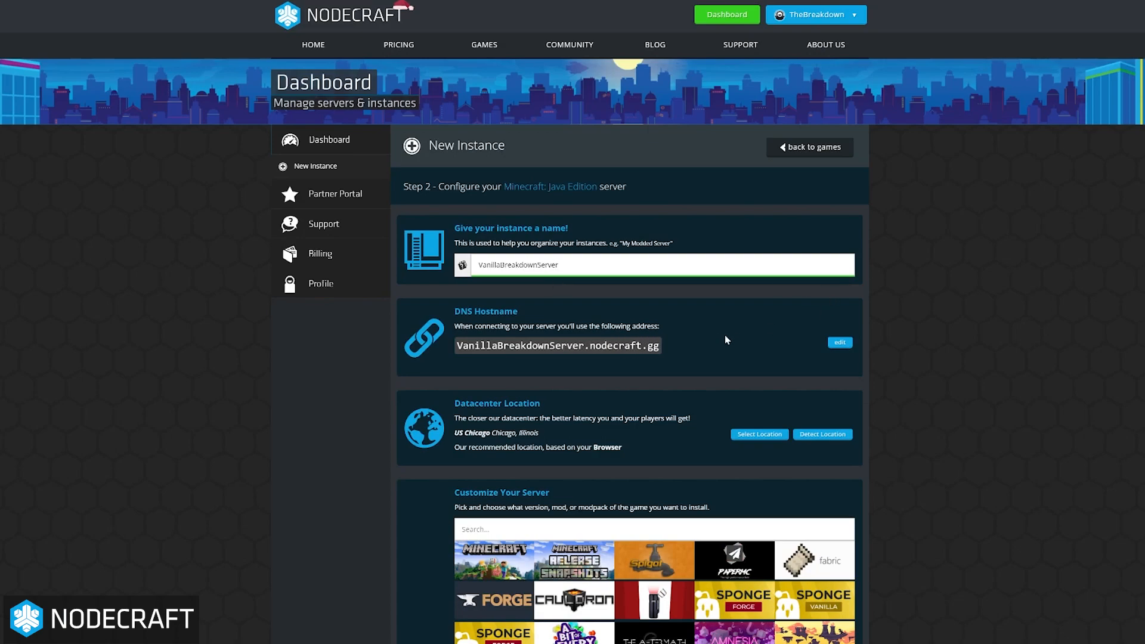
{"action": "scroll", "scroll_direction": "down", "scroll_amount": 3}
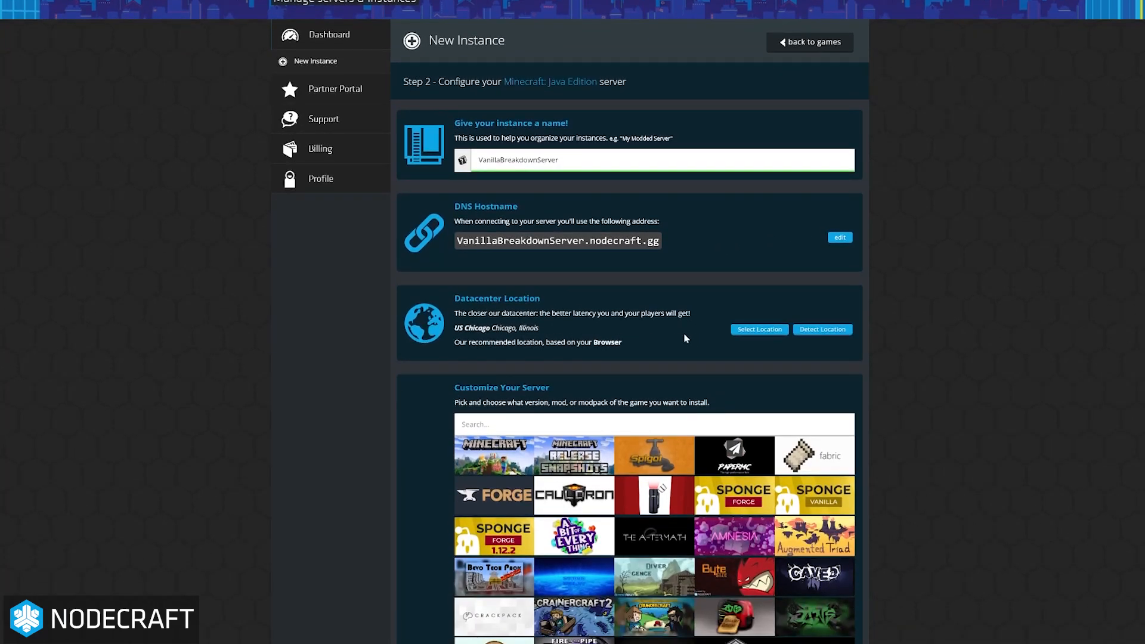
{"action": "left_click", "coordinate": [759, 329]}
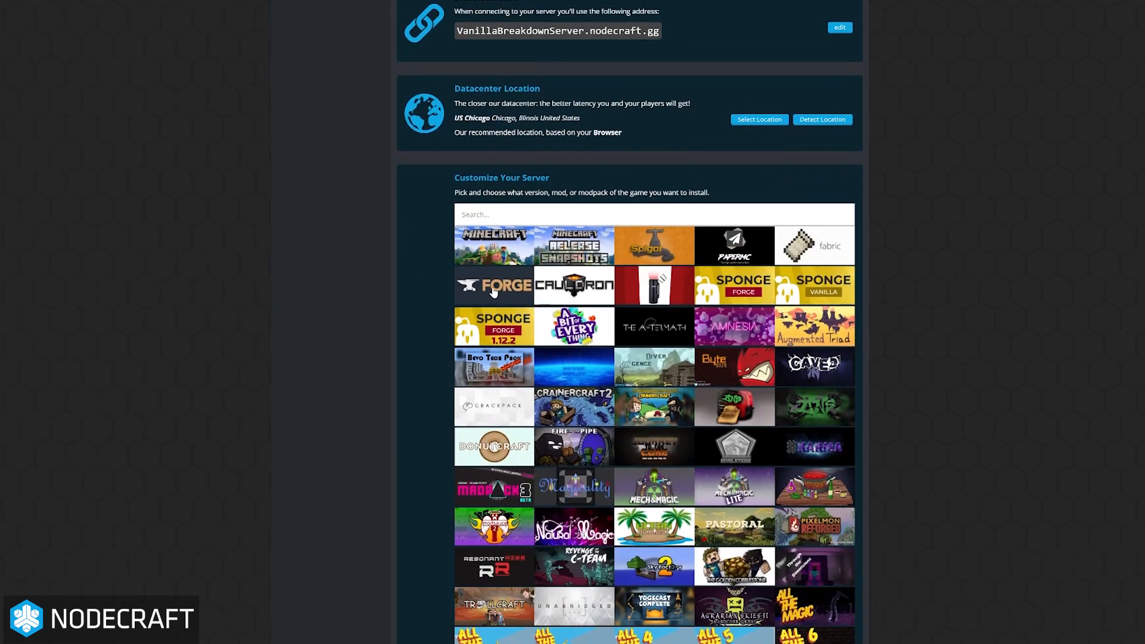
Scroll the modpack list down to the Create button
{"action": "scroll", "scroll_direction": "down", "scroll_amount": 3}
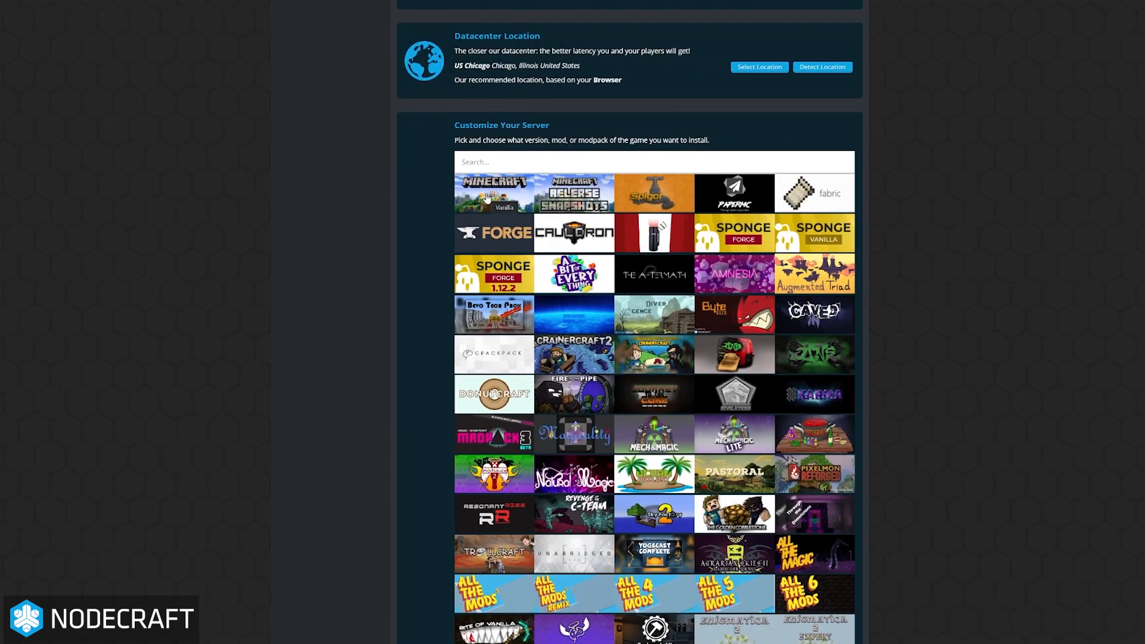
{"action": "scroll", "scroll_direction": "down", "scroll_amount": 3}
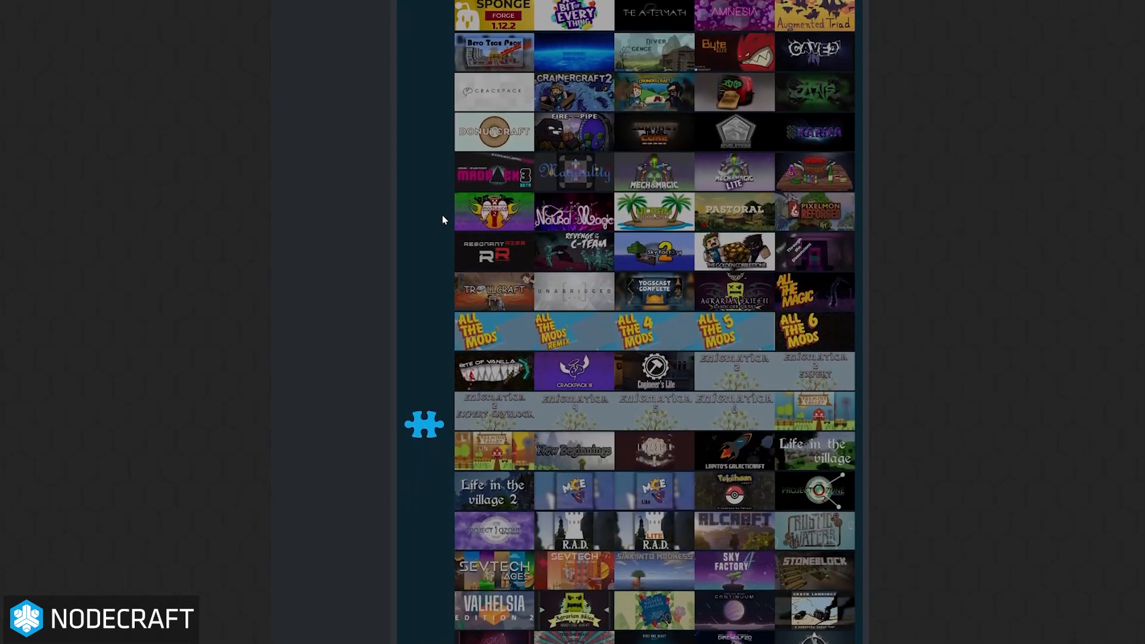
{"action": "scroll", "scroll_direction": "down", "scroll_amount": 3}
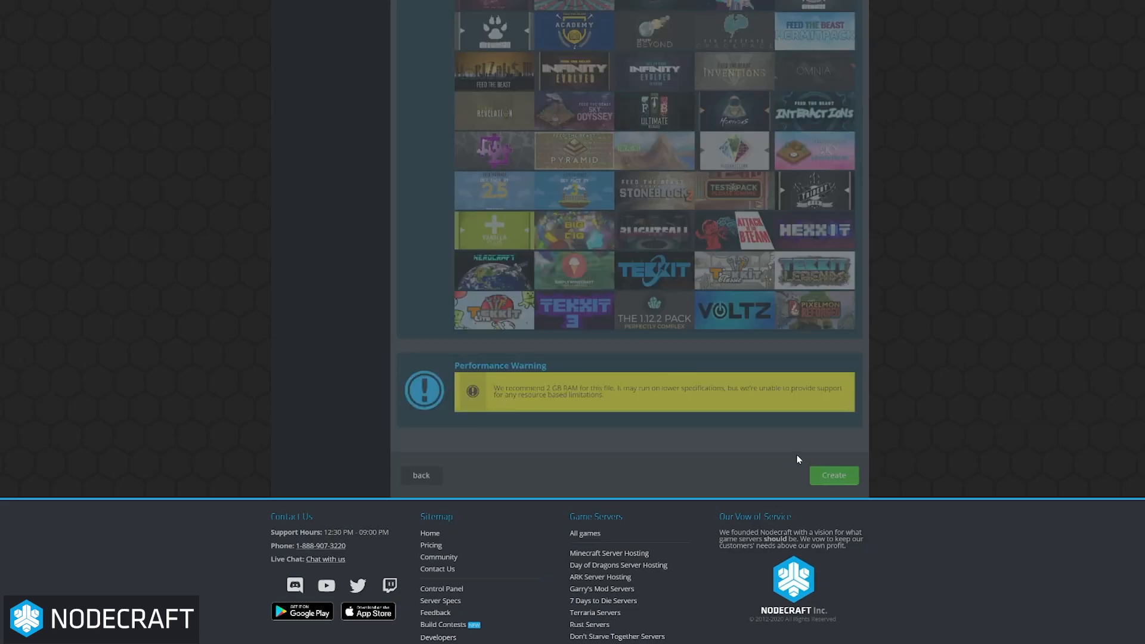
Create the instance and deploy it onto the Omega bot service
{"action": "left_click", "coordinate": [832, 476]}
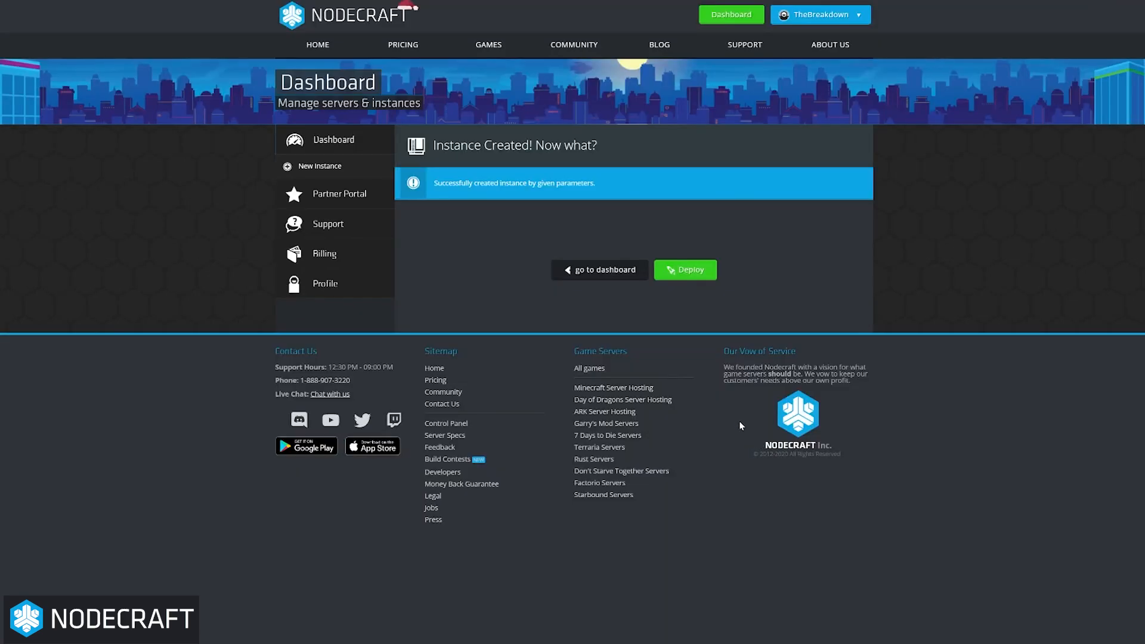
{"action": "mouse_move", "coordinate": [650, 276]}
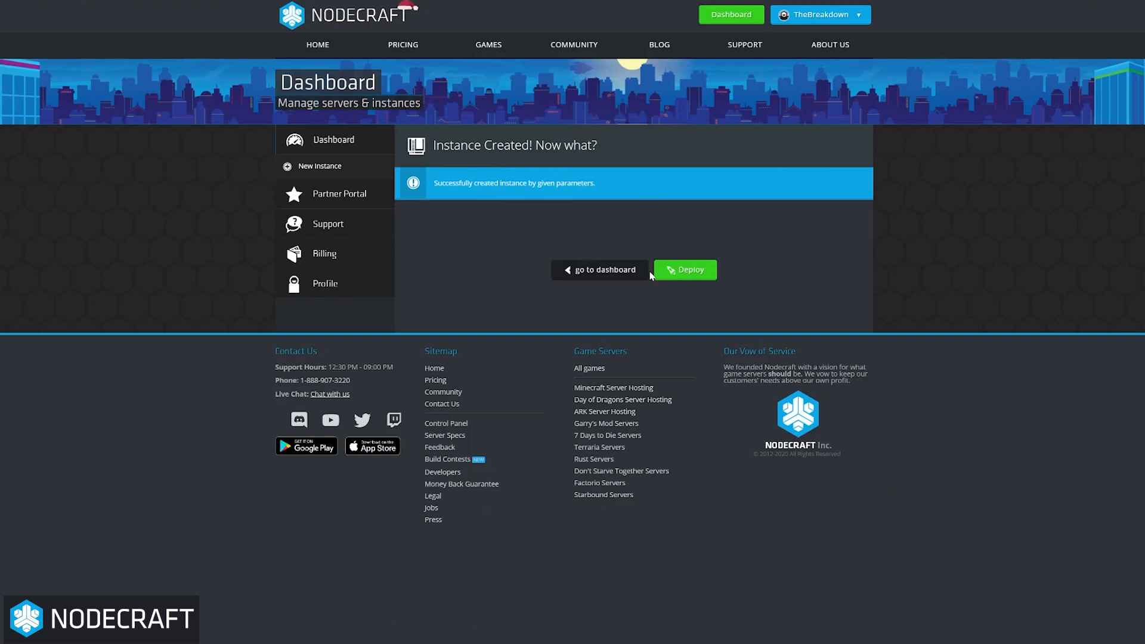
{"action": "left_click", "coordinate": [684, 270]}
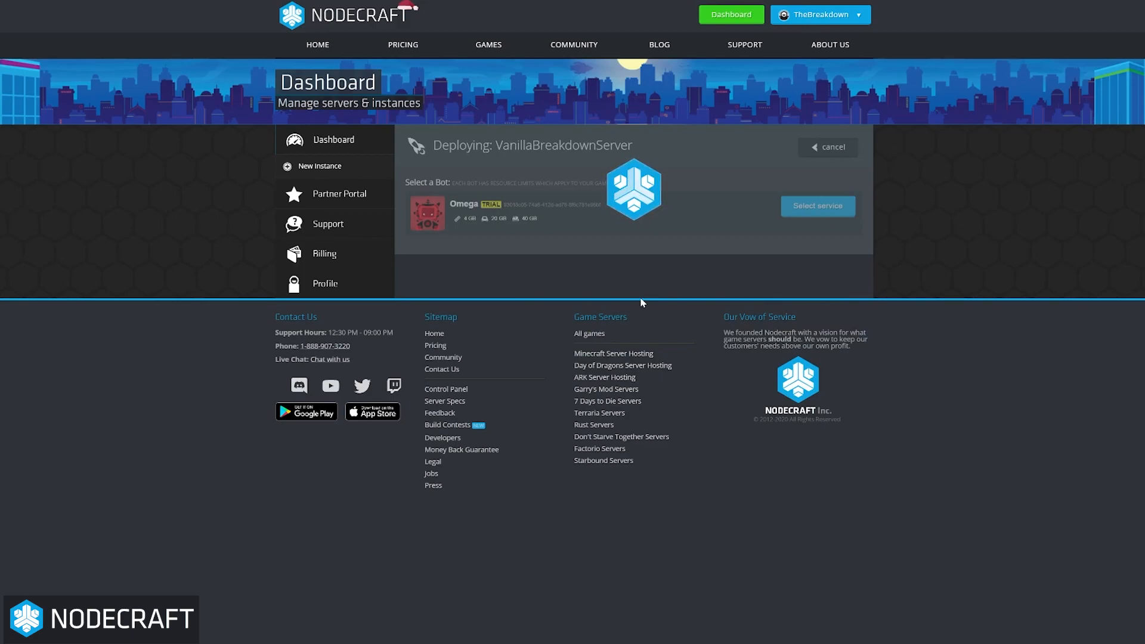
{"action": "mouse_move", "coordinate": [635, 307]}
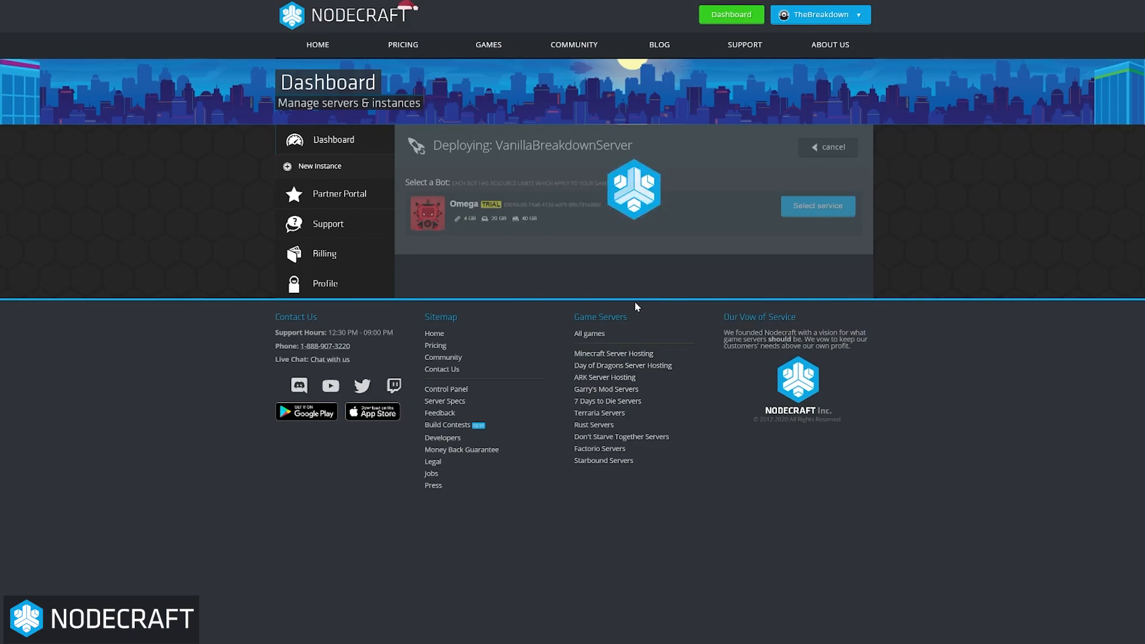
{"action": "left_click", "coordinate": [816, 206]}
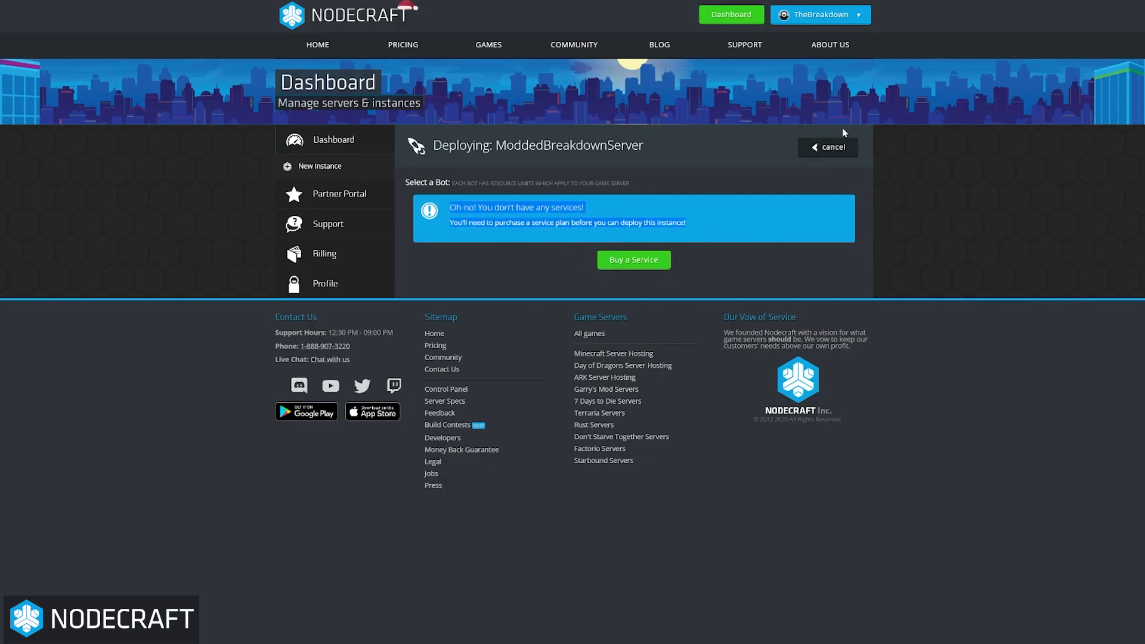
Archive VanillaBreakdownServer from the dashboard, then deploy ModdedBreakdownServer
{"action": "left_click", "coordinate": [826, 146]}
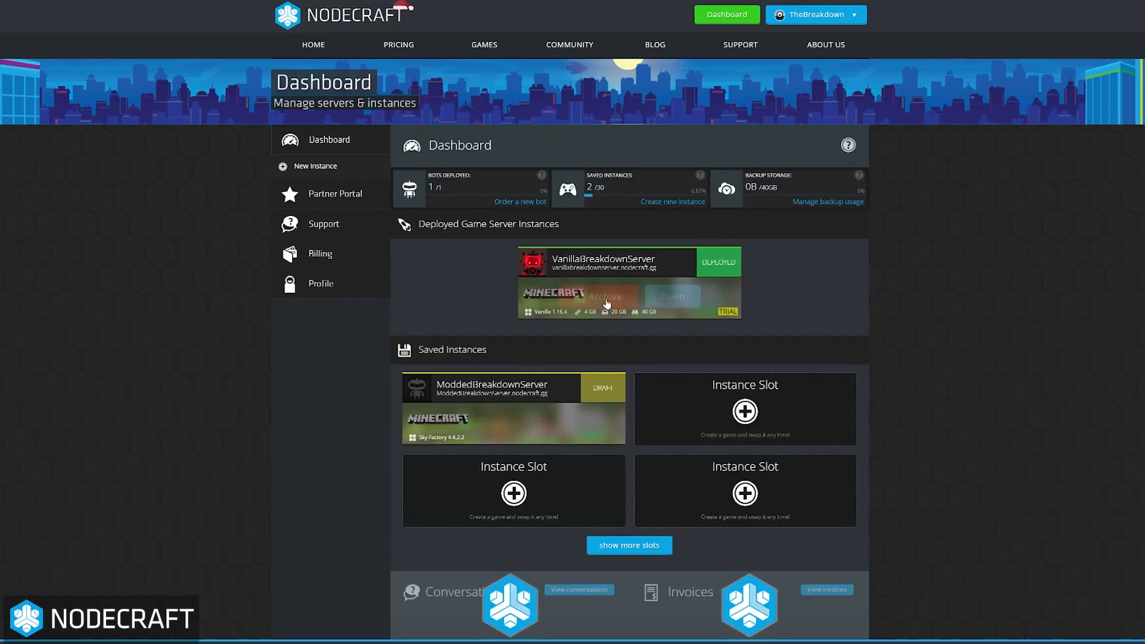
{"action": "left_click", "coordinate": [606, 297]}
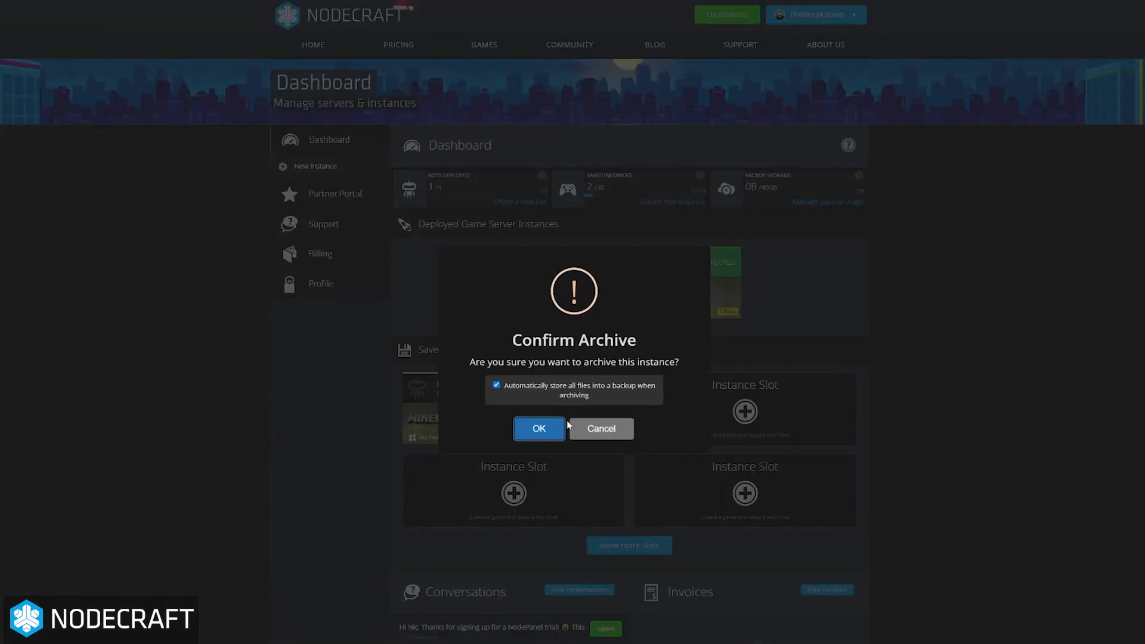
{"action": "left_click", "coordinate": [539, 429]}
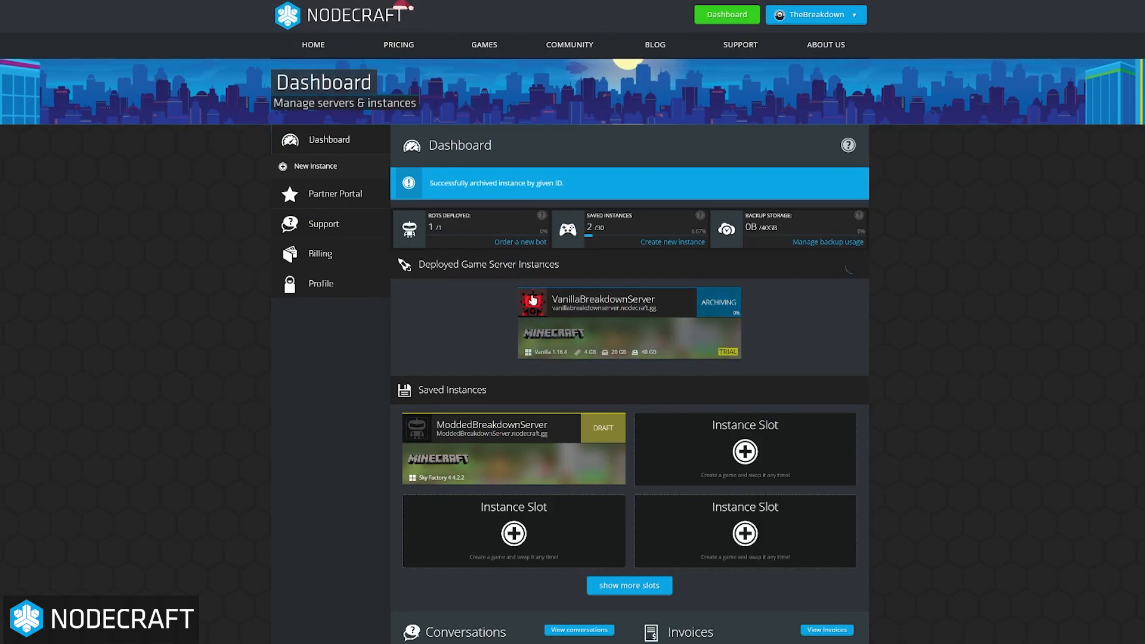
{"action": "mouse_move", "coordinate": [492, 444]}
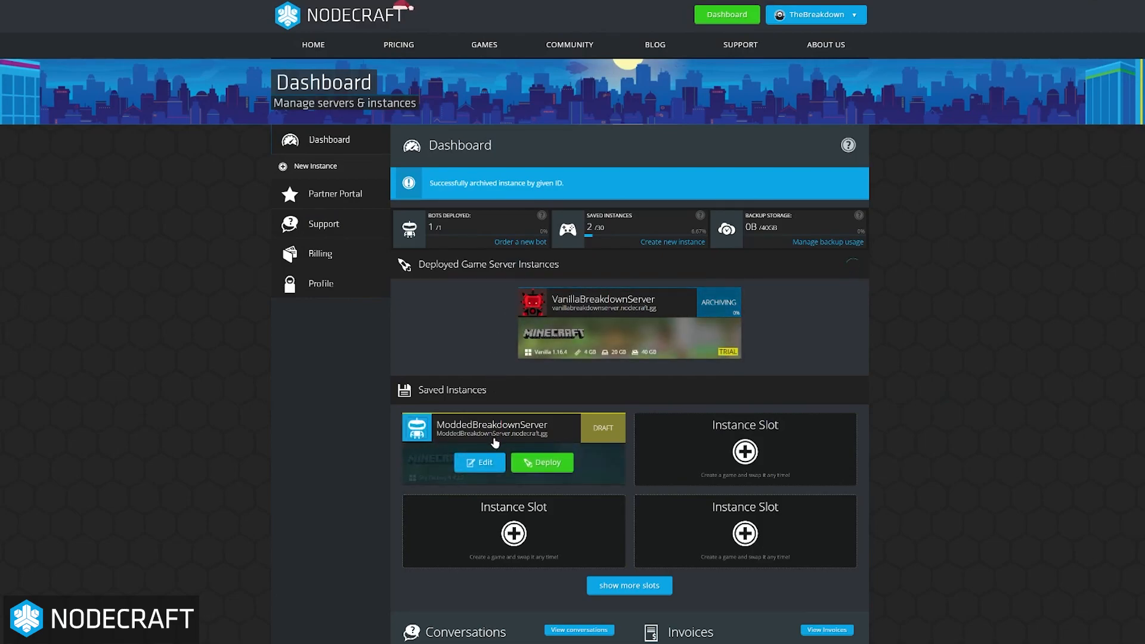
{"action": "left_click", "coordinate": [541, 462]}
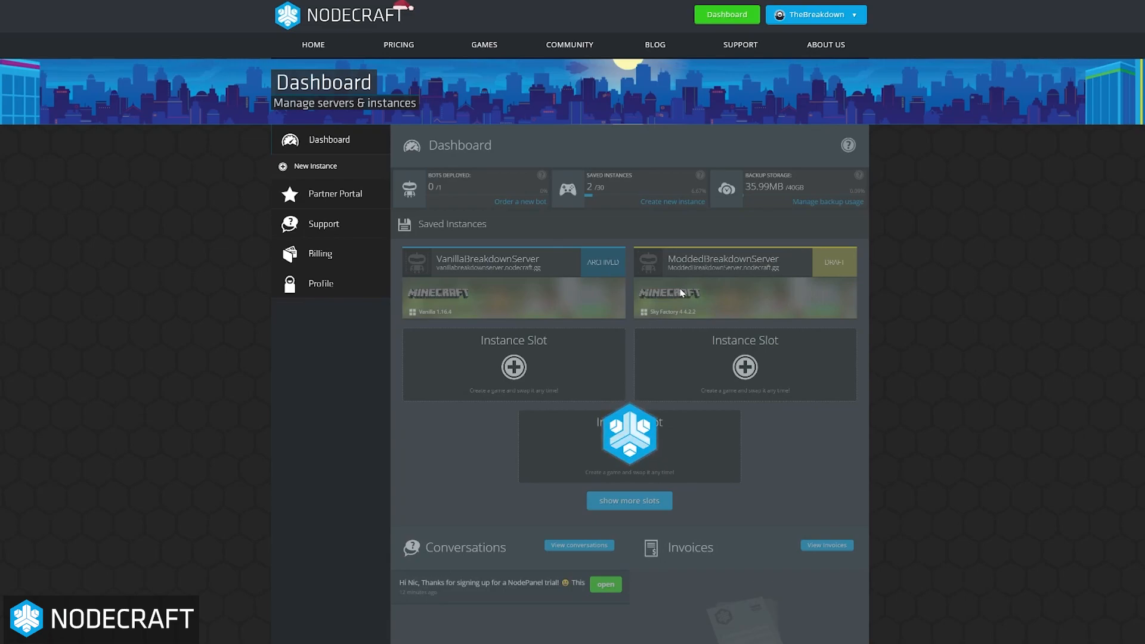
{"action": "mouse_move", "coordinate": [635, 301]}
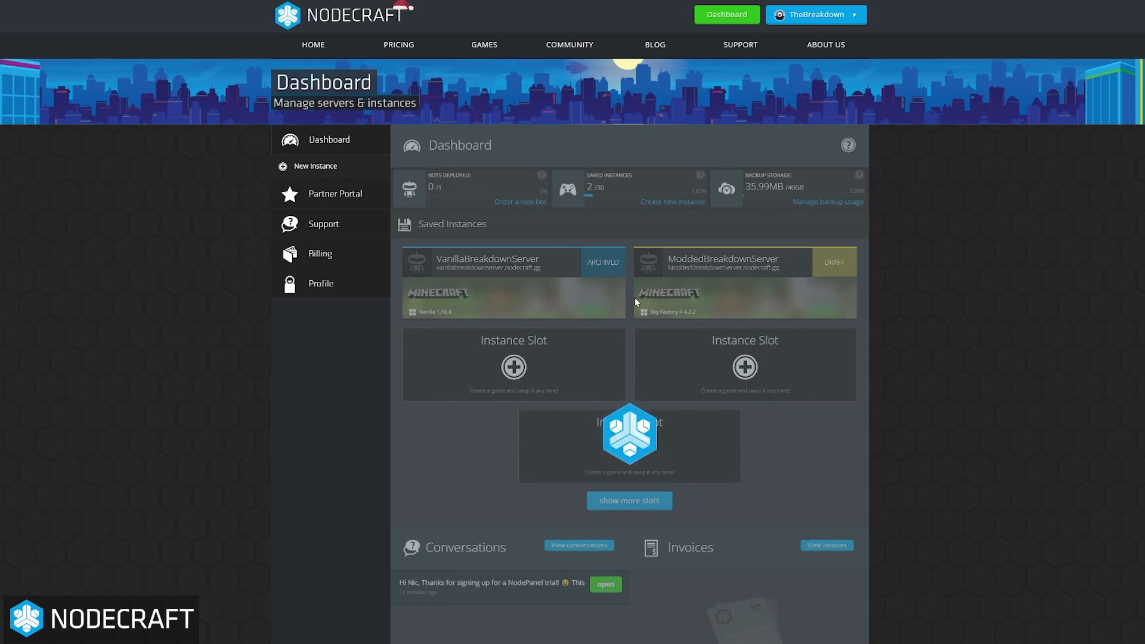
{"action": "mouse_move", "coordinate": [615, 313]}
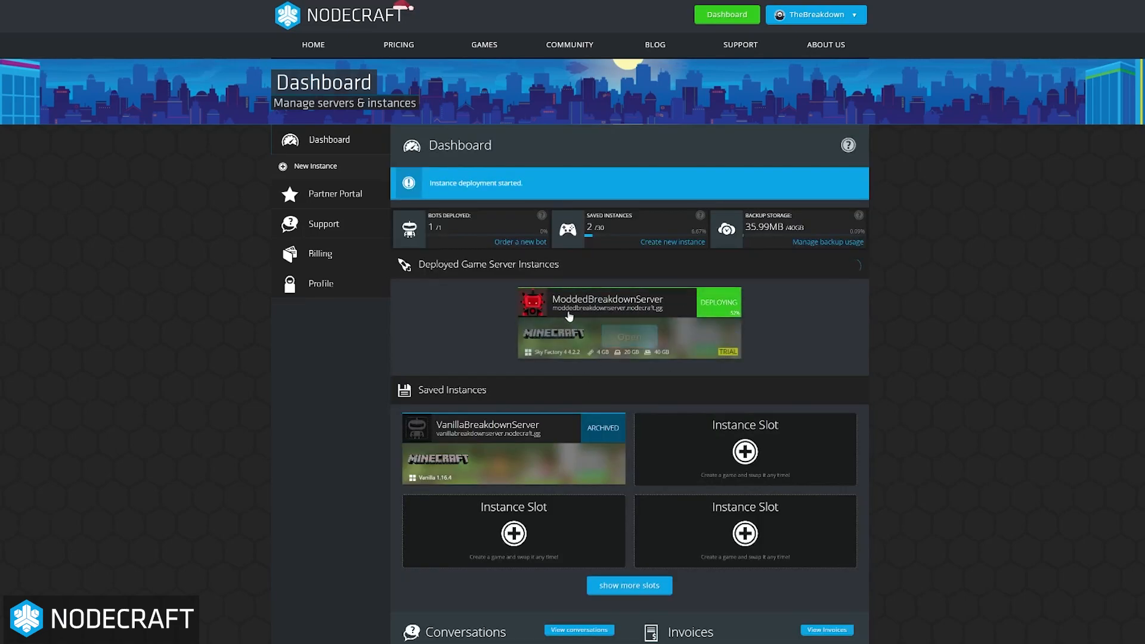
{"action": "mouse_move", "coordinate": [618, 368]}
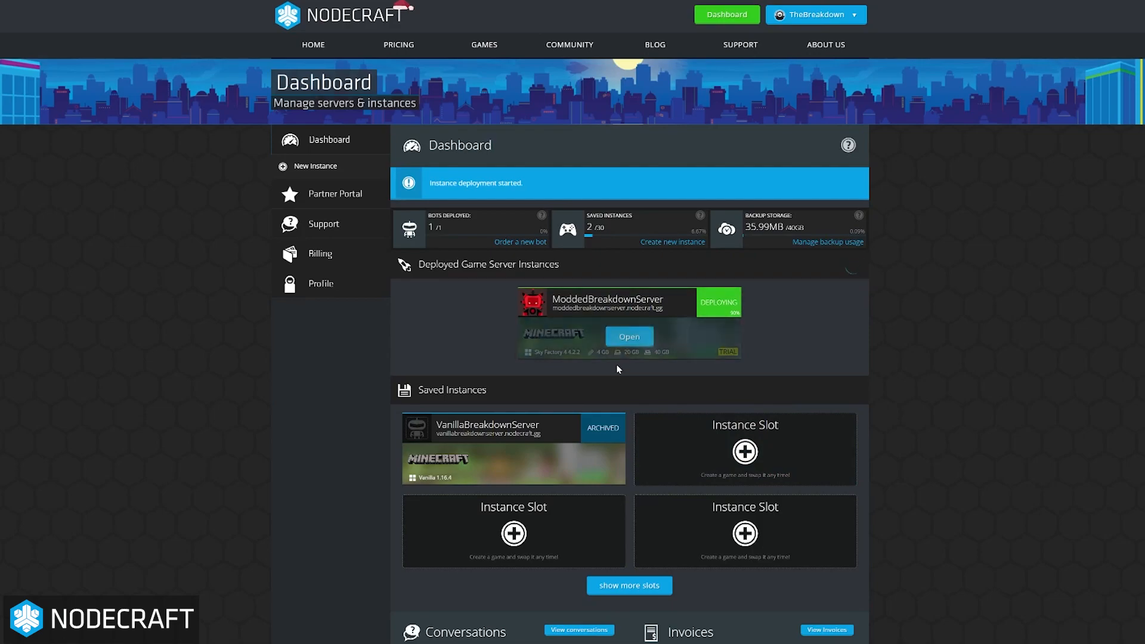
{"action": "left_click", "coordinate": [629, 336]}
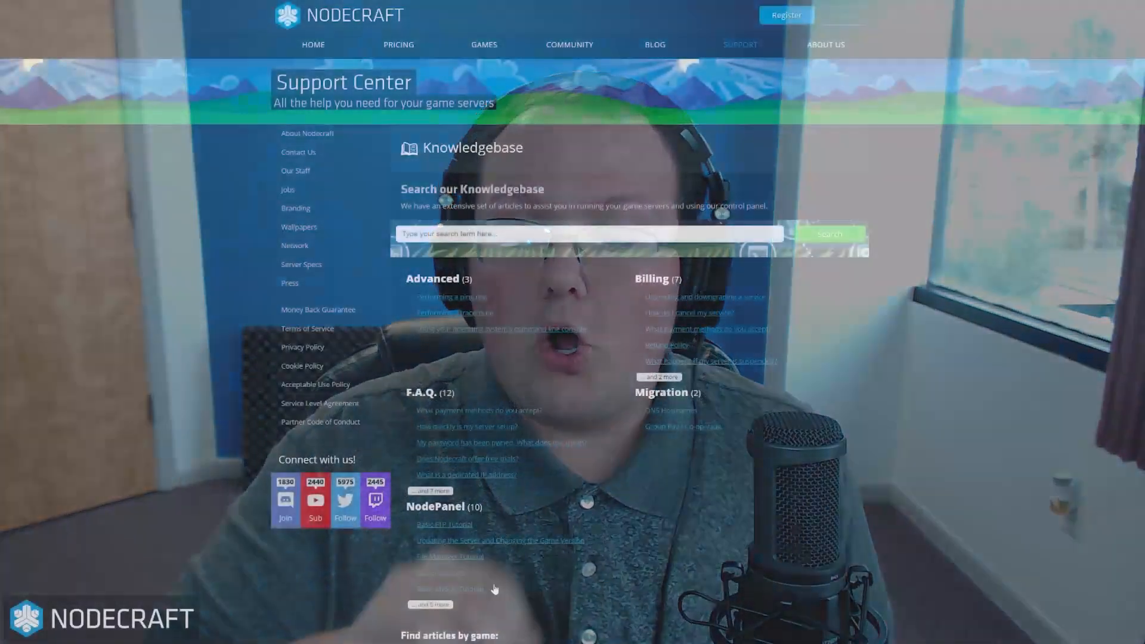
Browse the Minecraft knowledgebase and read the gamerules article
{"action": "scroll", "scroll_direction": "down", "scroll_amount": 3}
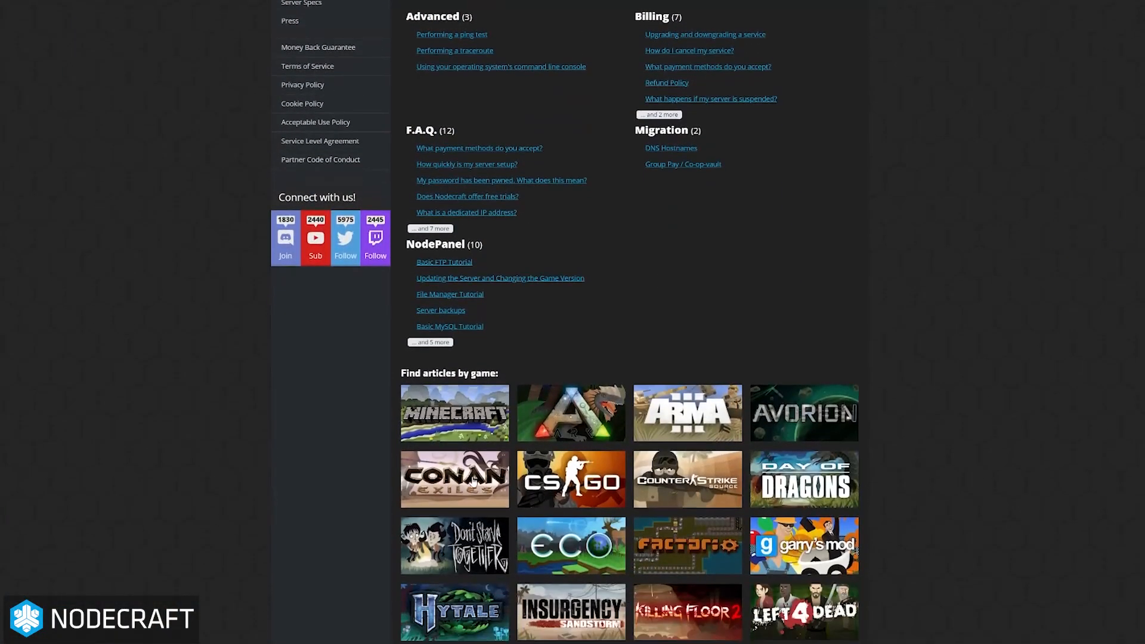
{"action": "left_click", "coordinate": [454, 411]}
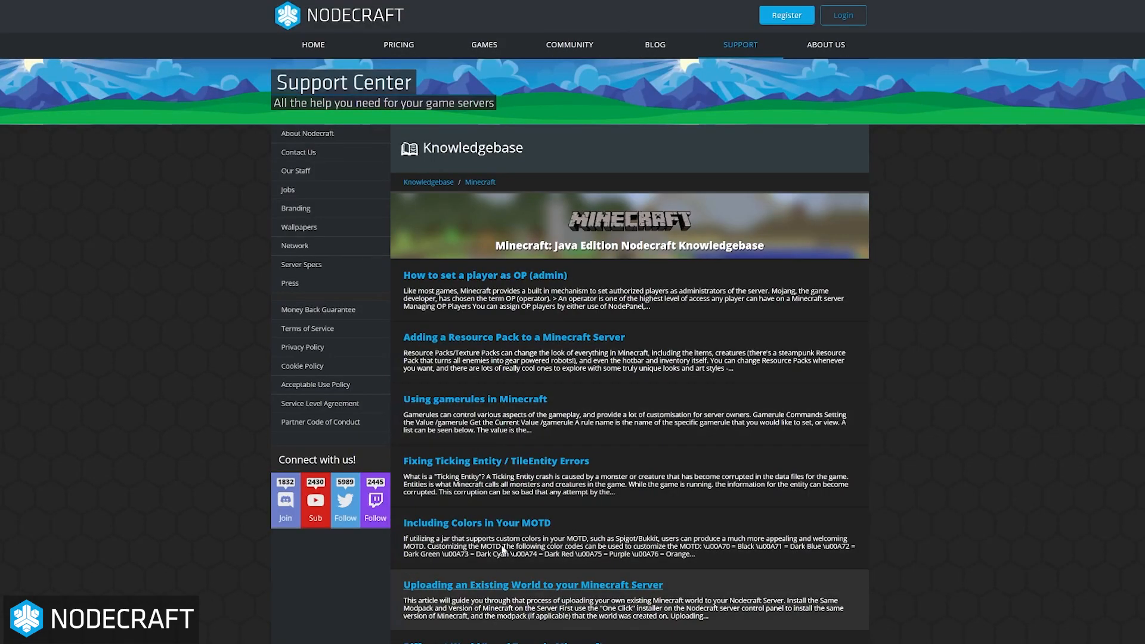
{"action": "scroll", "scroll_direction": "down", "scroll_amount": 3}
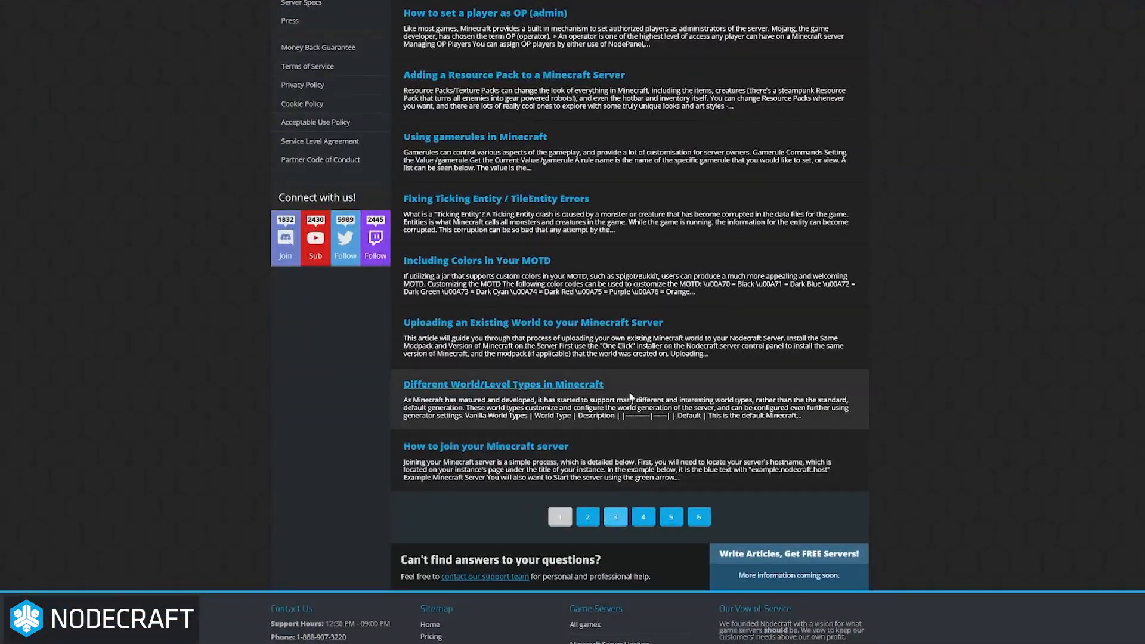
{"action": "left_click", "coordinate": [560, 516]}
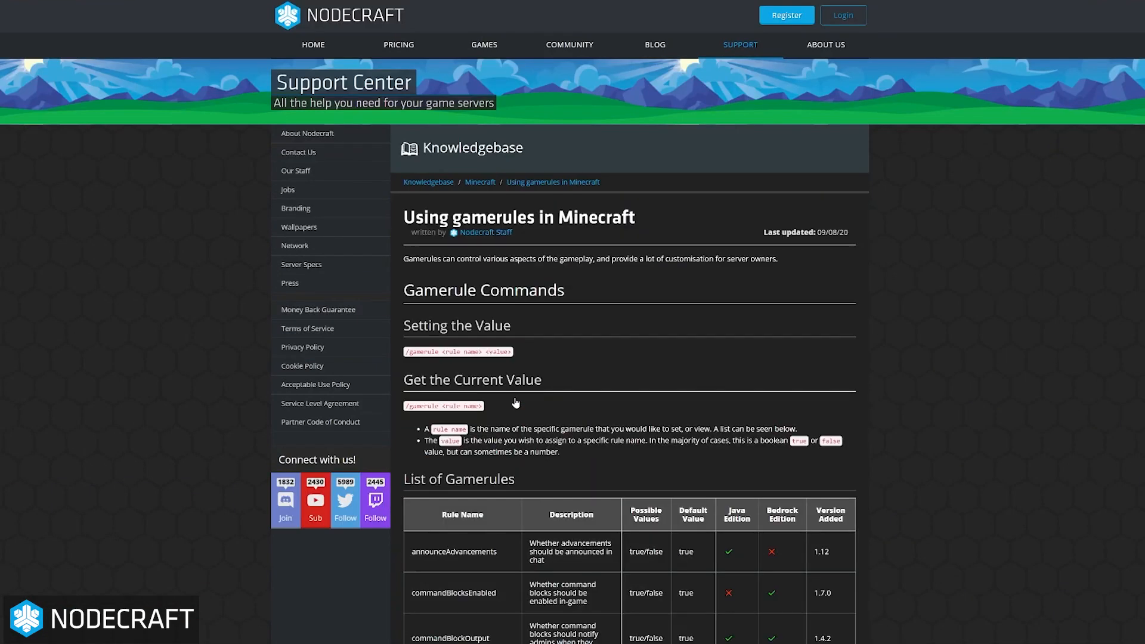
{"action": "scroll", "scroll_direction": "down", "scroll_amount": 3}
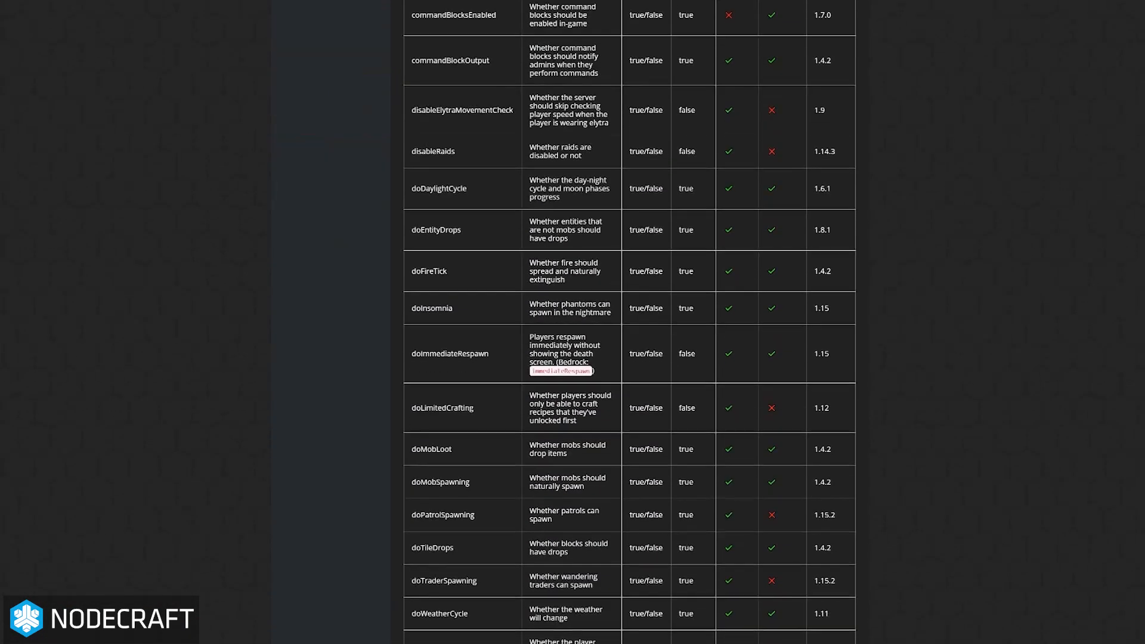
{"action": "scroll", "scroll_direction": "up", "scroll_amount": 3}
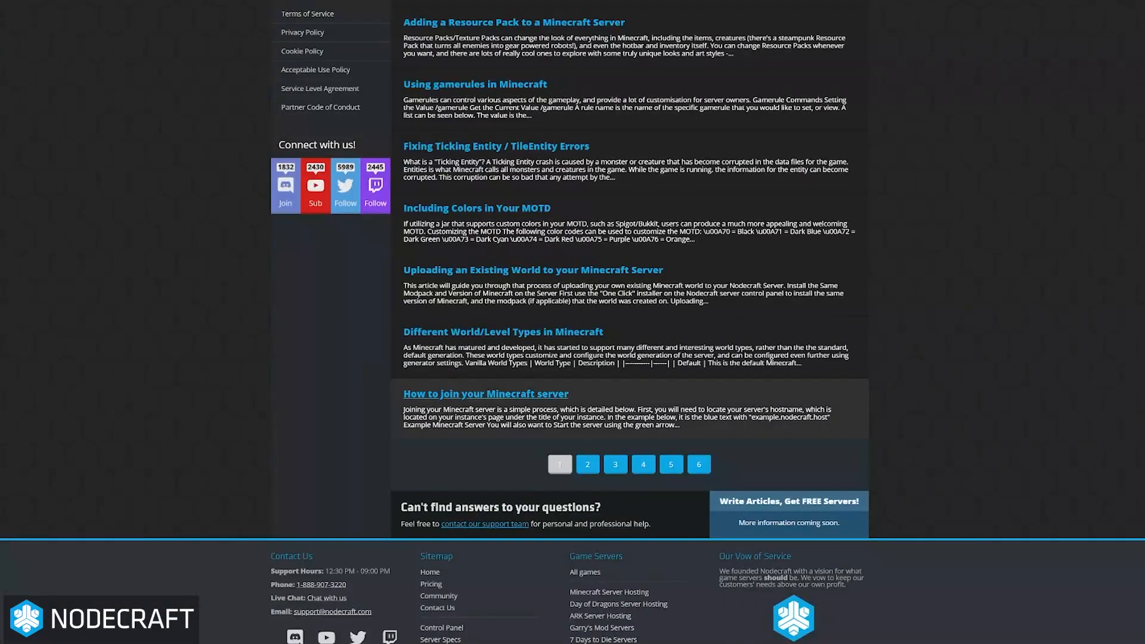
Read the joining a Minecraft server guide and the MOTD colours article
{"action": "left_click", "coordinate": [485, 394]}
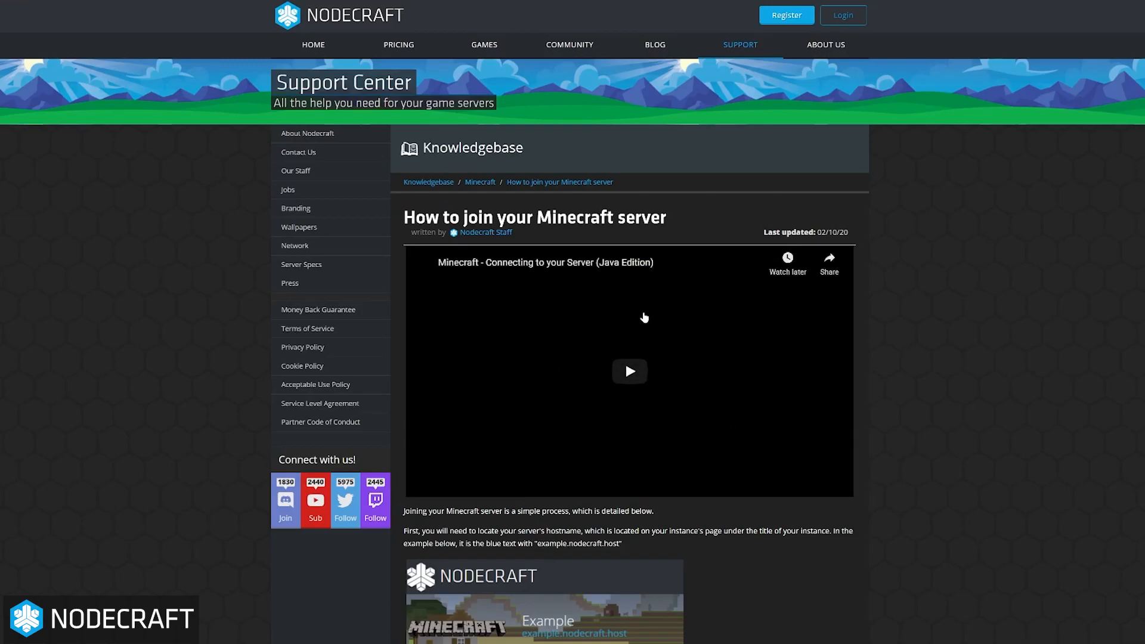
{"action": "scroll", "scroll_direction": "down", "scroll_amount": 3}
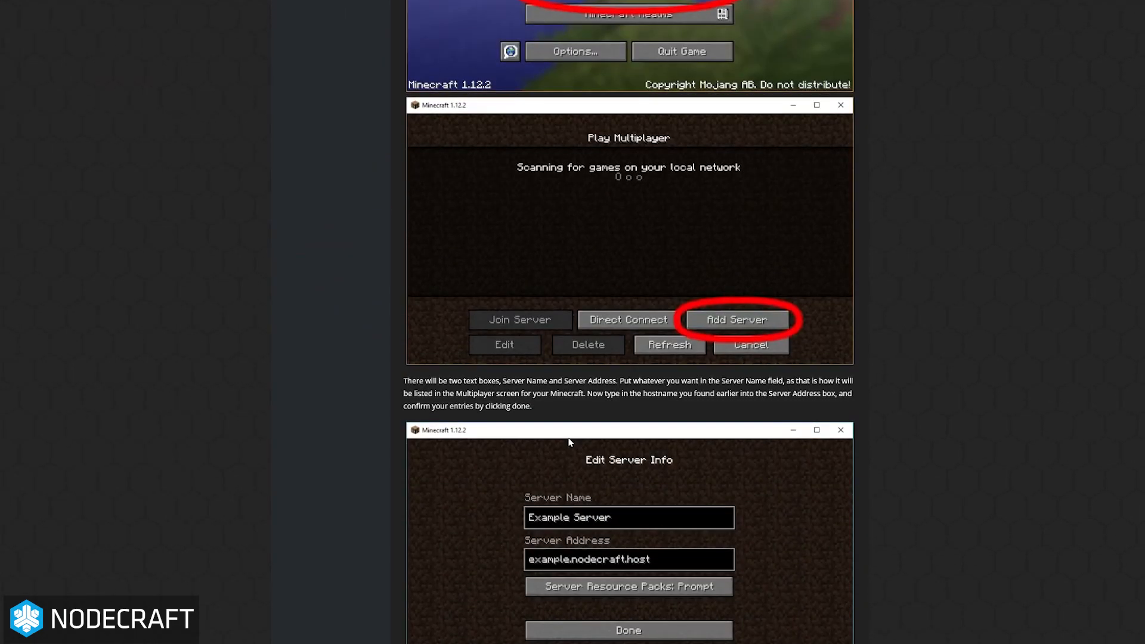
{"action": "scroll", "scroll_direction": "down", "scroll_amount": 3}
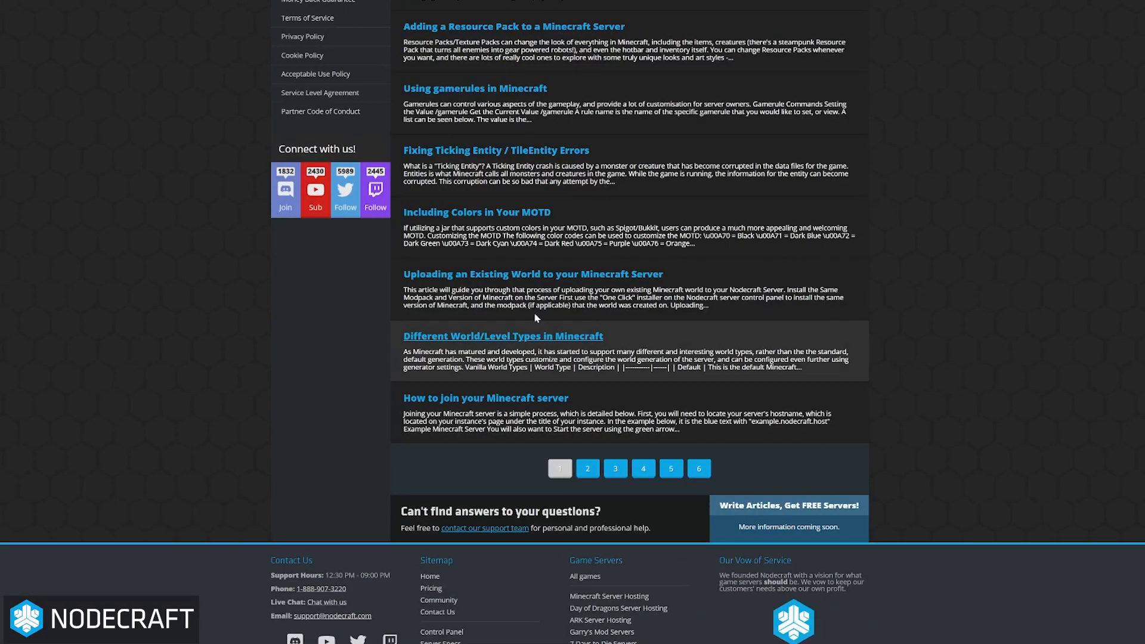
{"action": "mouse_move", "coordinate": [536, 217]}
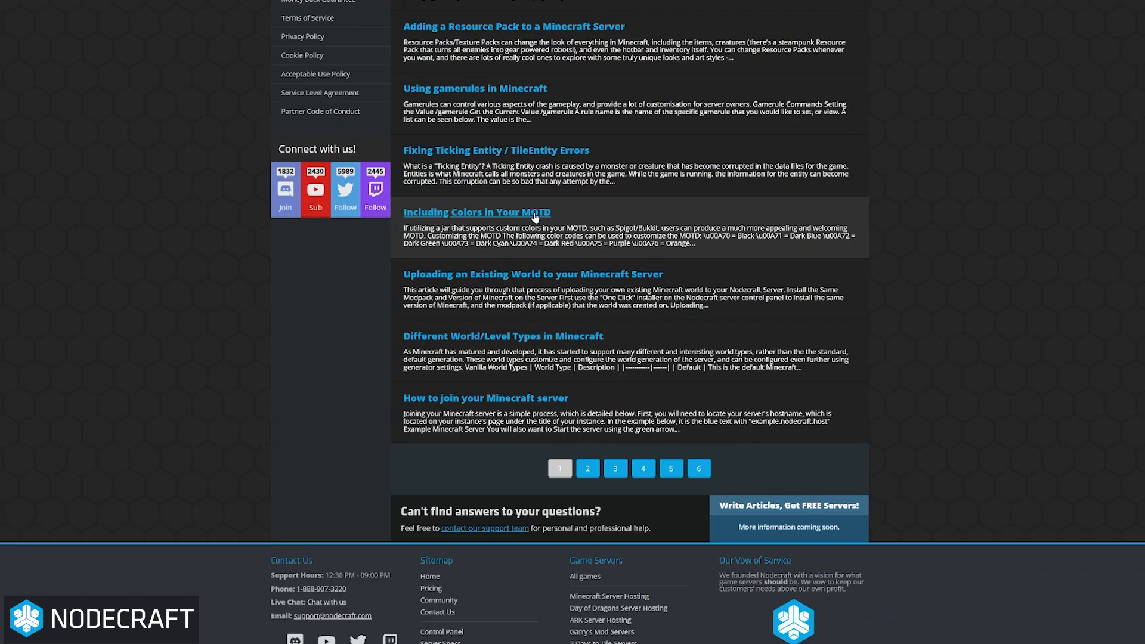
{"action": "left_click", "coordinate": [475, 214]}
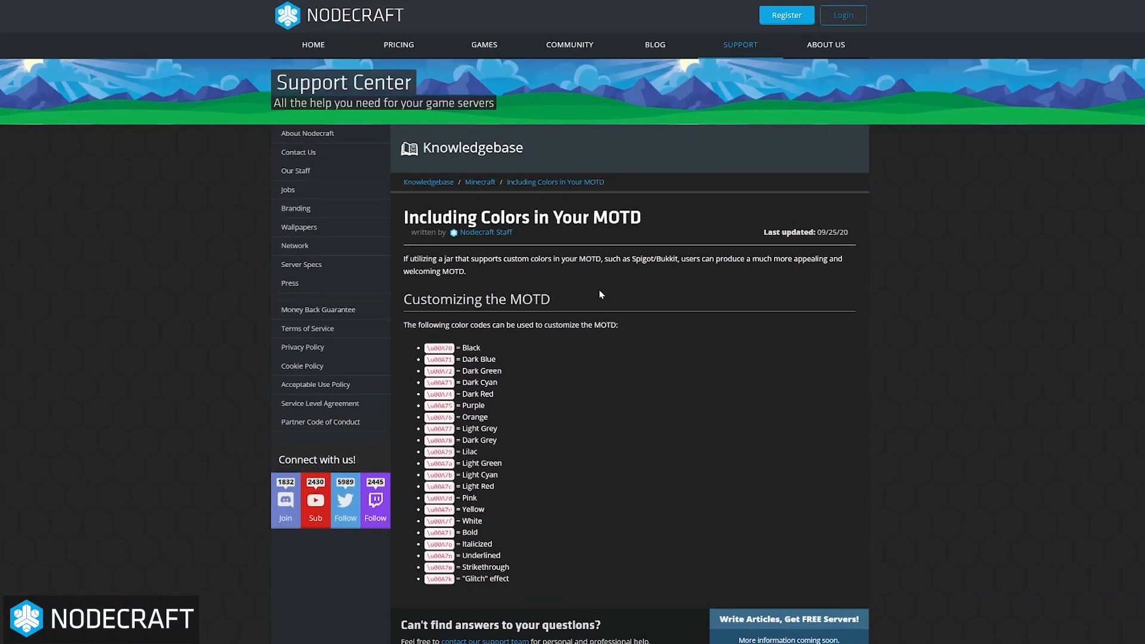
{"action": "scroll", "scroll_direction": "down", "scroll_amount": 3}
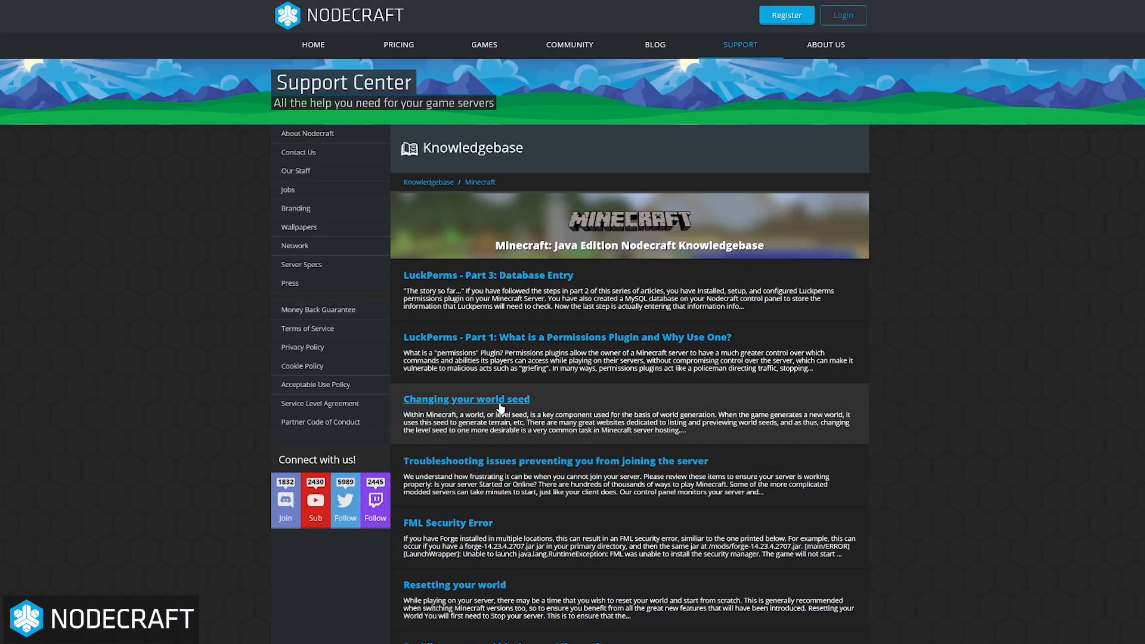
Read the changing the world seed article and move to page 3 of the list
{"action": "left_click", "coordinate": [466, 402]}
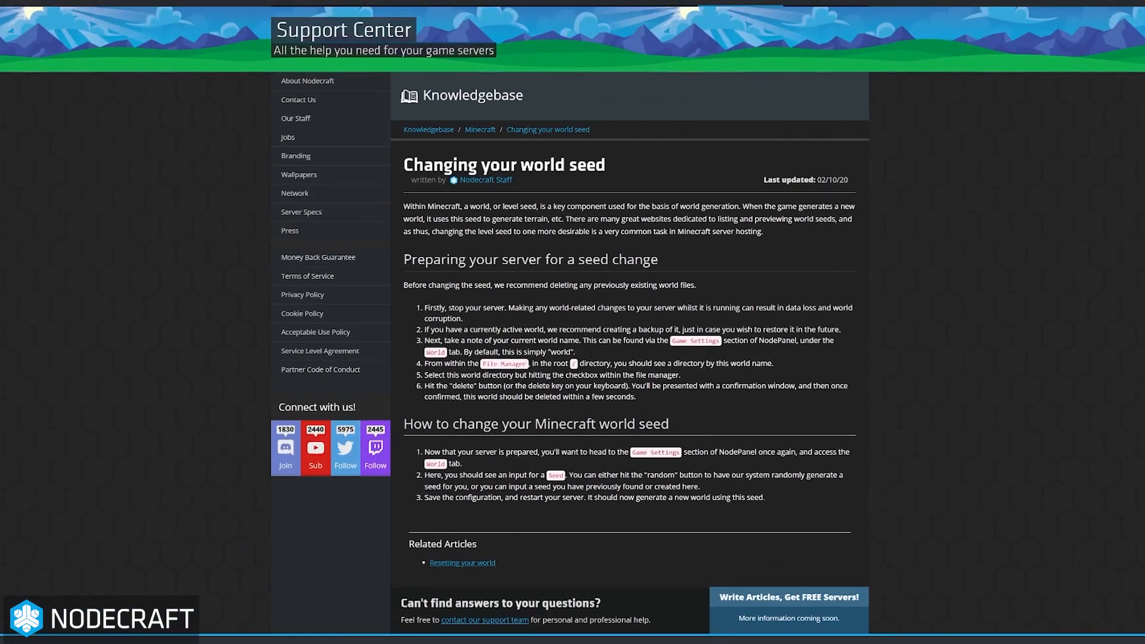
{"action": "scroll", "scroll_direction": "down", "scroll_amount": 3}
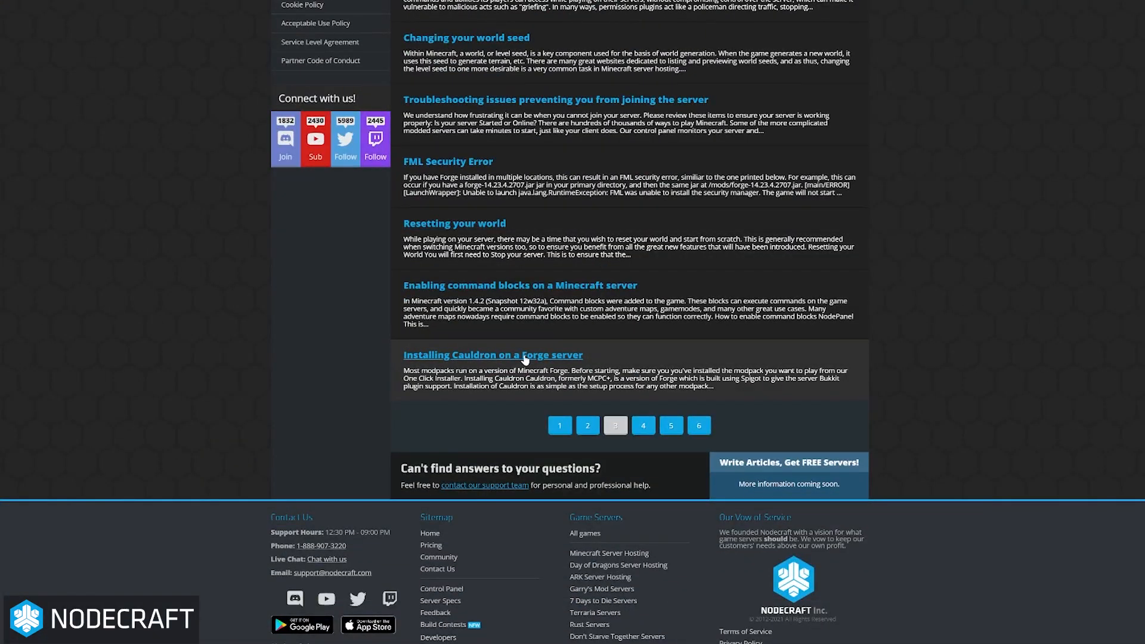
{"action": "left_click", "coordinate": [492, 355]}
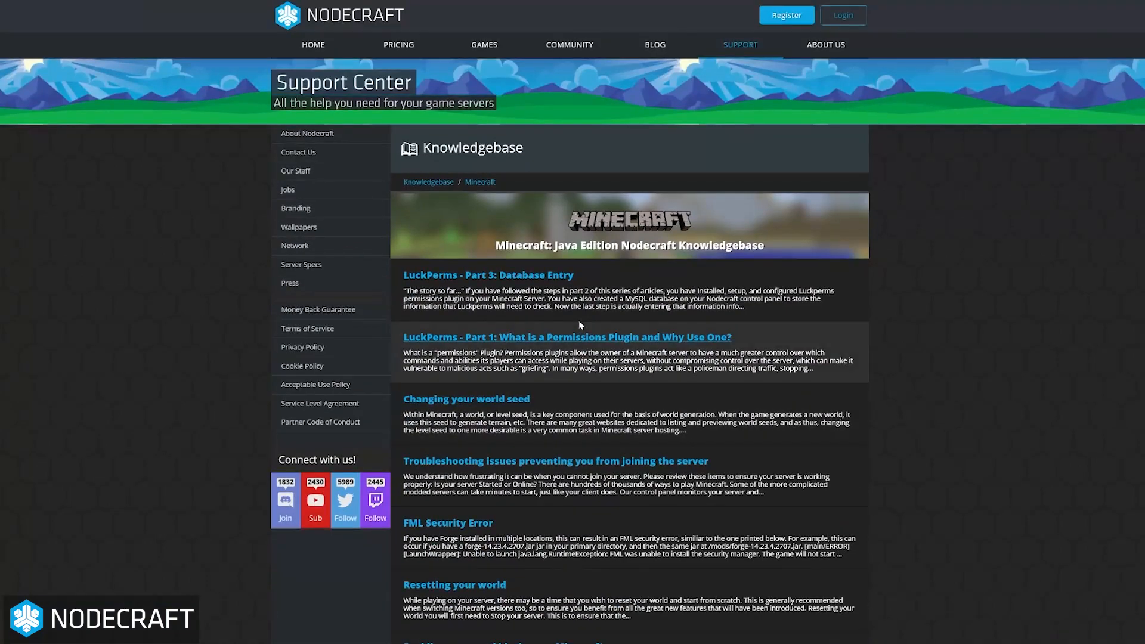
Search the knowledgebase for 'properties', returning five results
{"action": "left_click", "coordinate": [428, 181]}
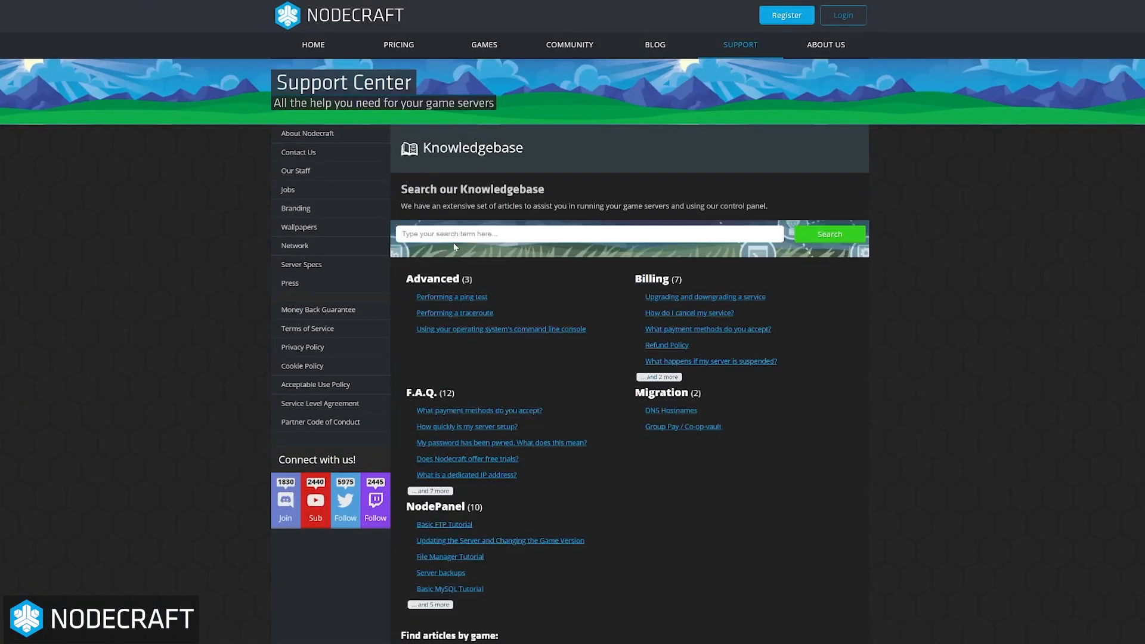
{"action": "type", "text": "op yourself"}
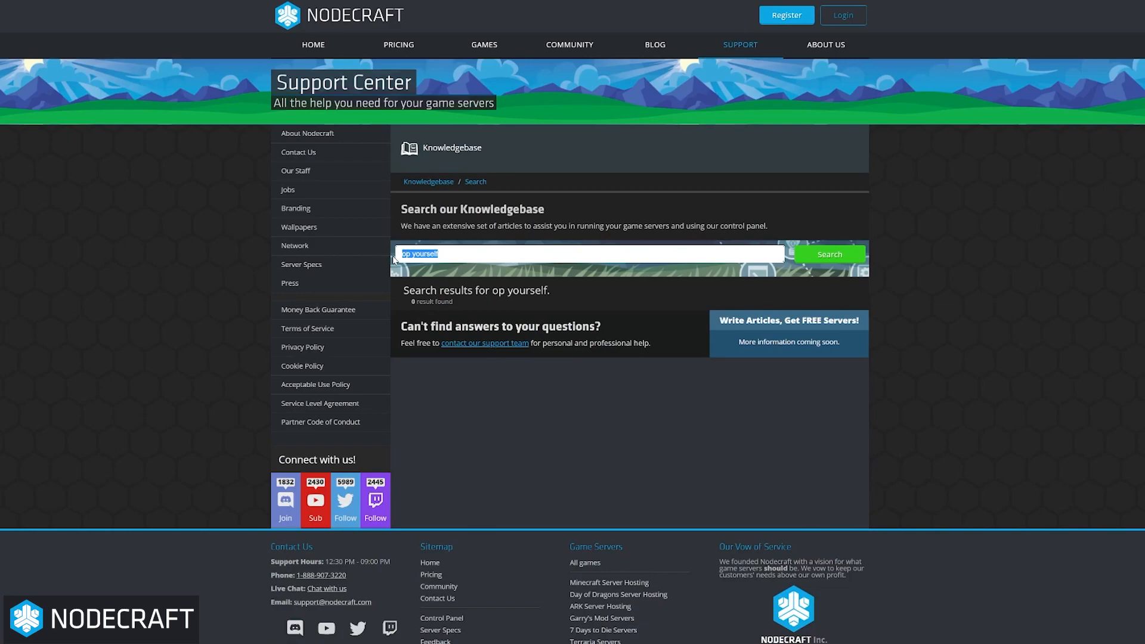
{"action": "type", "text": "propert"}
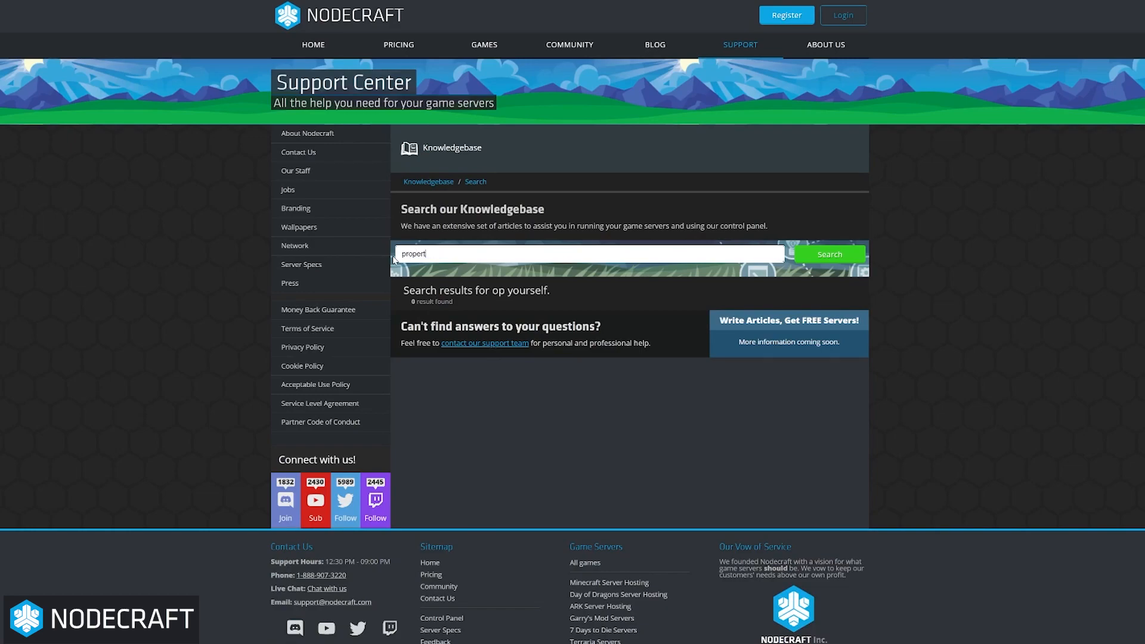
{"action": "type", "text": "ies"}
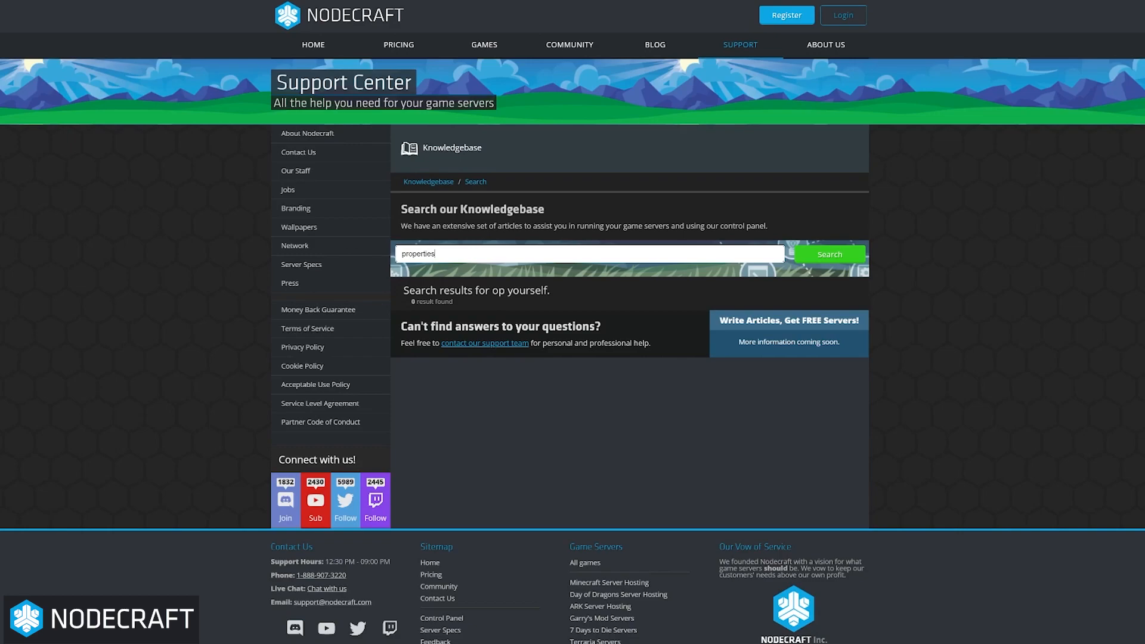
{"action": "left_click", "coordinate": [829, 254]}
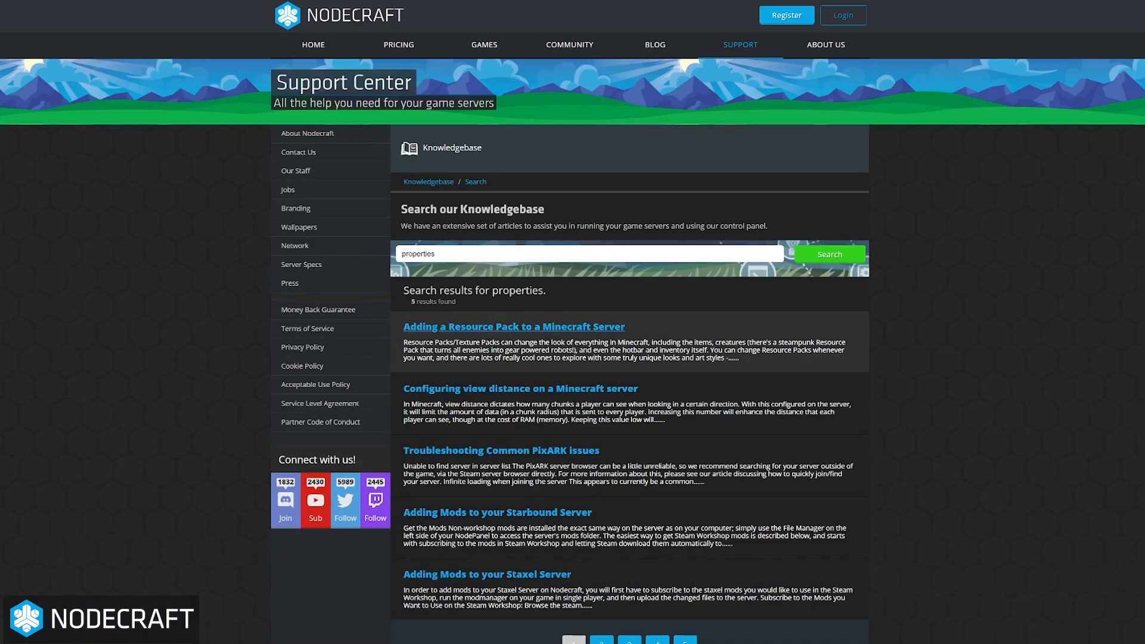
{"action": "mouse_move", "coordinate": [519, 388]}
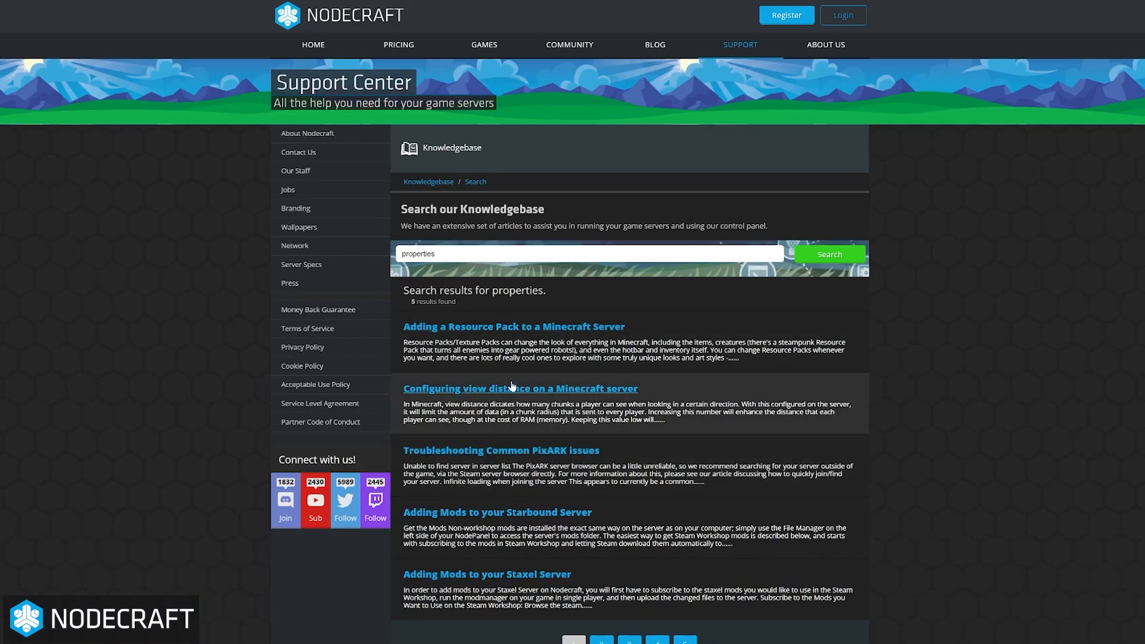
Read the configuring view distance article from the results
{"action": "left_click", "coordinate": [519, 388]}
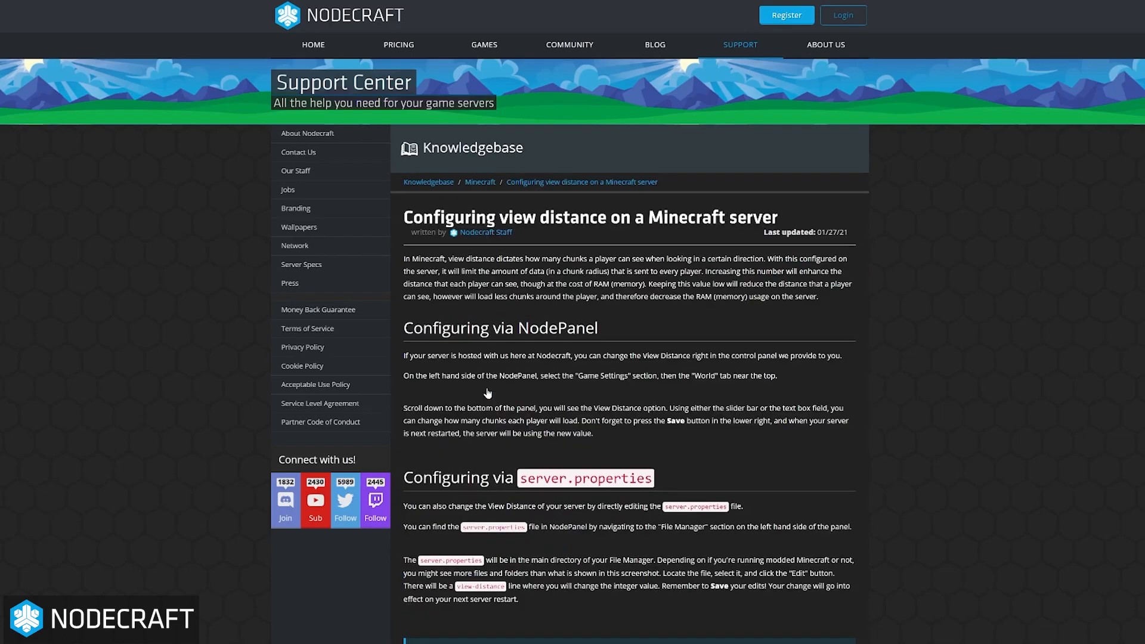
{"action": "scroll", "scroll_direction": "down", "scroll_amount": 3}
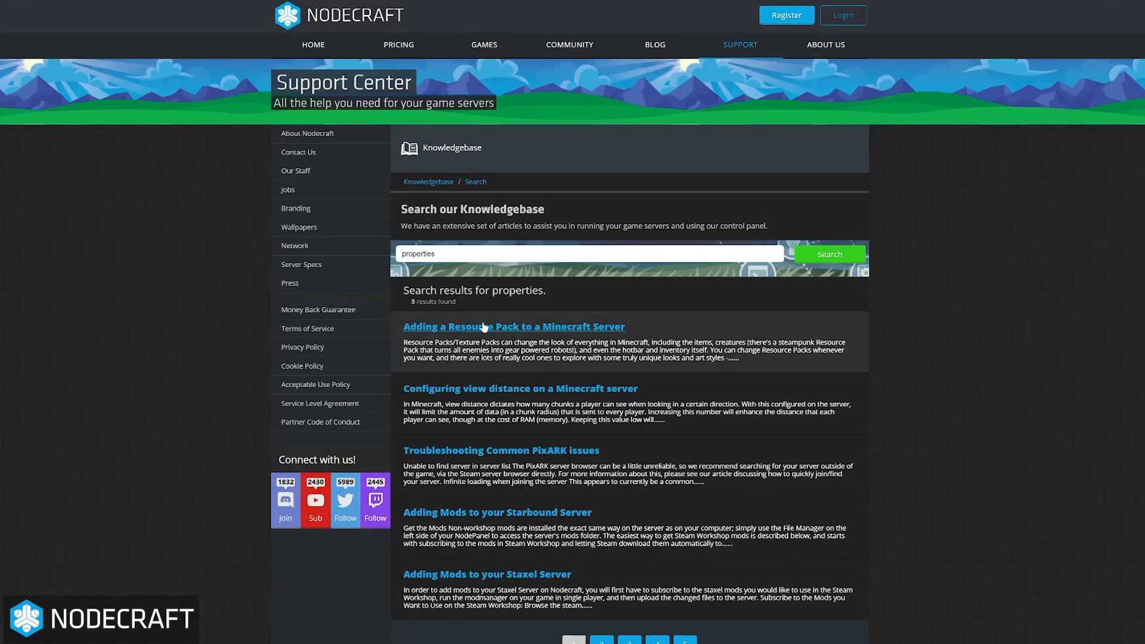
Read through the adding a resource pack article
{"action": "left_click", "coordinate": [513, 327]}
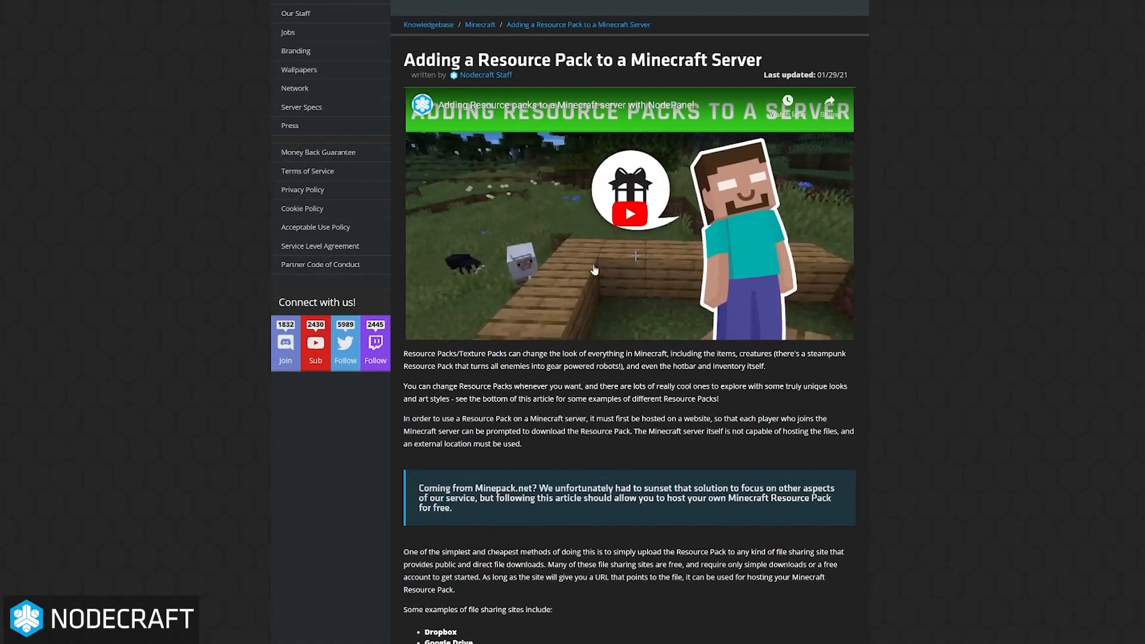
{"action": "scroll", "scroll_direction": "down", "scroll_amount": 3}
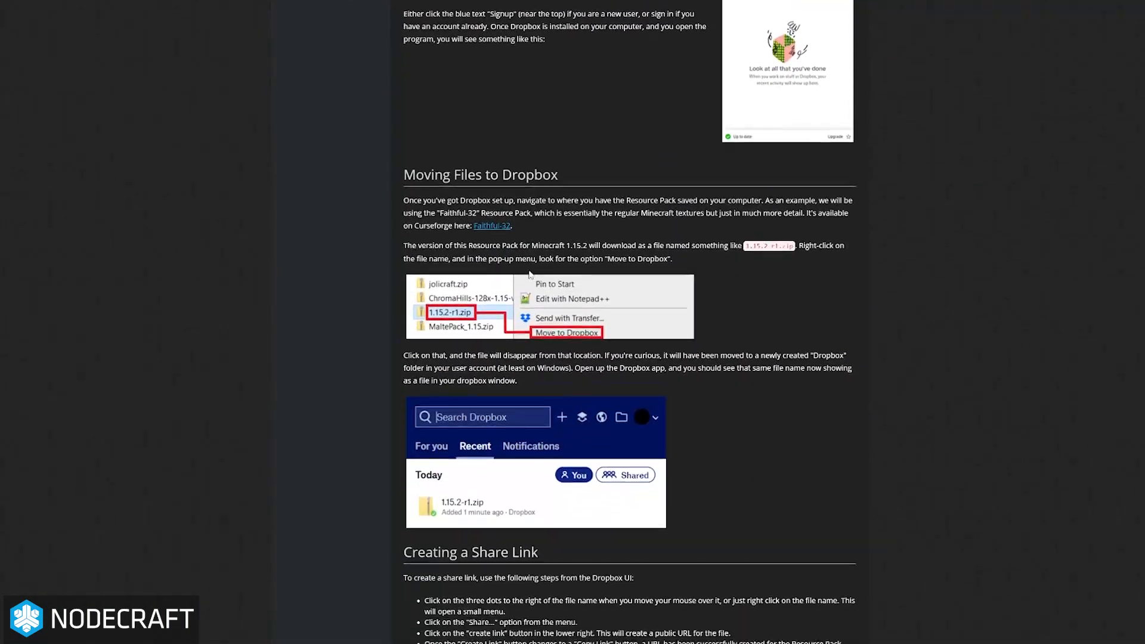
{"action": "scroll", "scroll_direction": "down", "scroll_amount": 3}
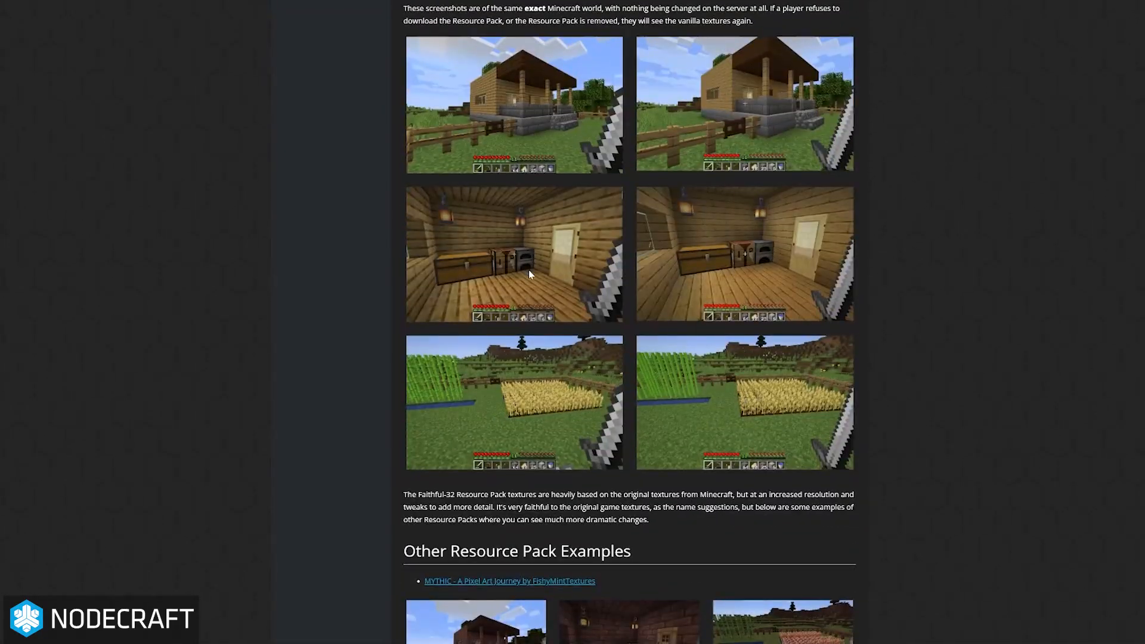
{"action": "scroll", "scroll_direction": "up", "scroll_amount": 3}
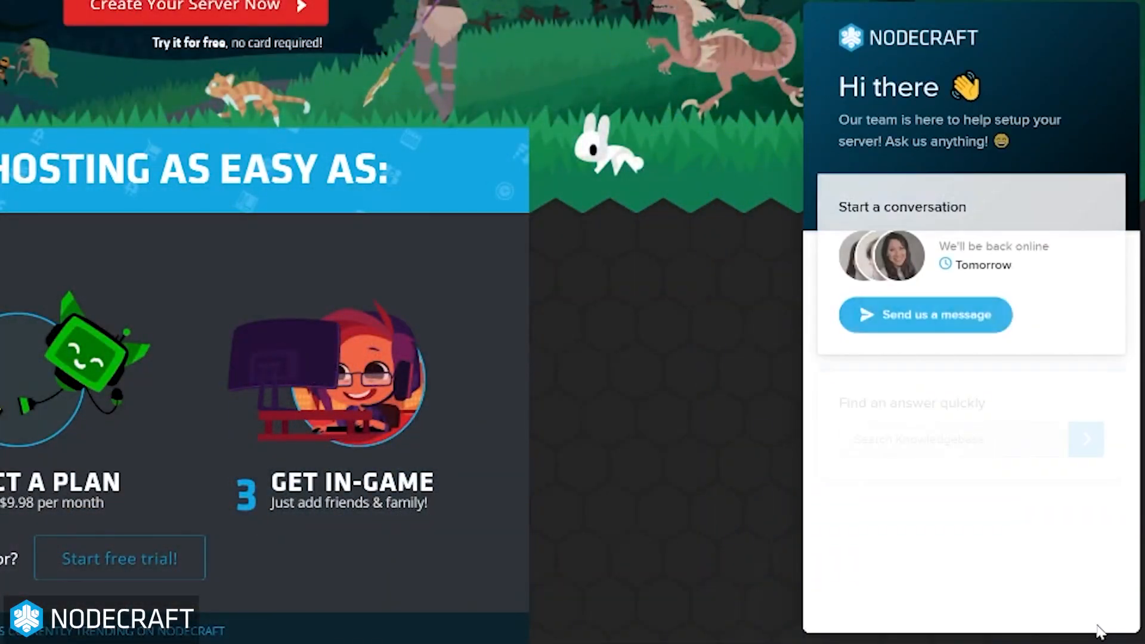
Send support a chat message asking whether RLCraft servers are hosted
{"action": "left_click", "coordinate": [925, 315]}
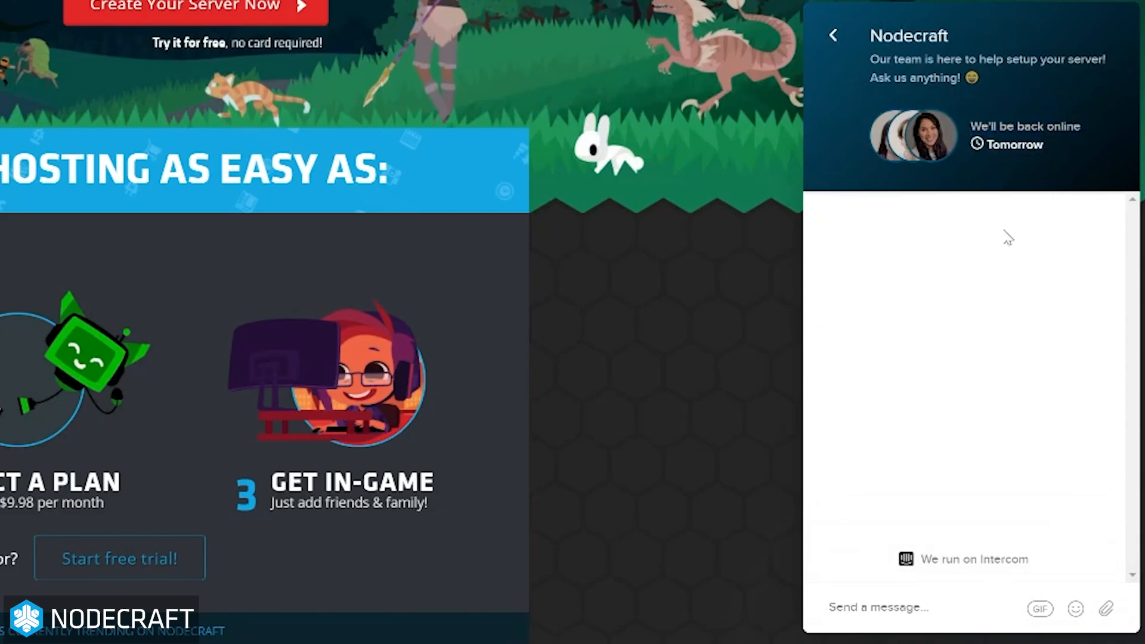
{"action": "type", "text": "Hey! I was"}
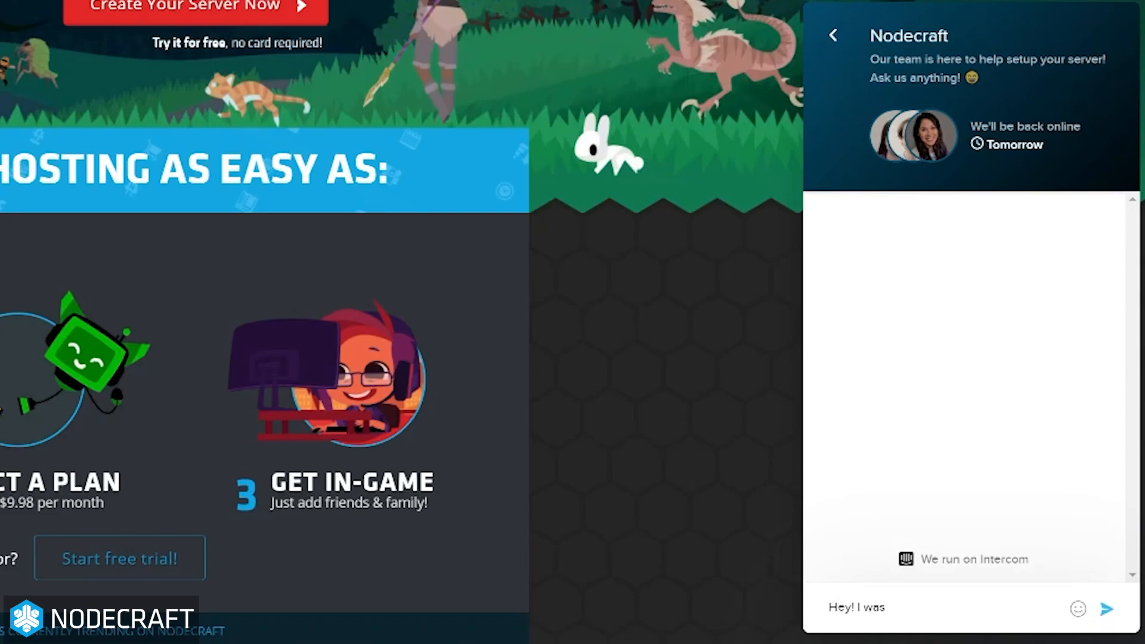
{"action": "type", "text": "wondering if you all"}
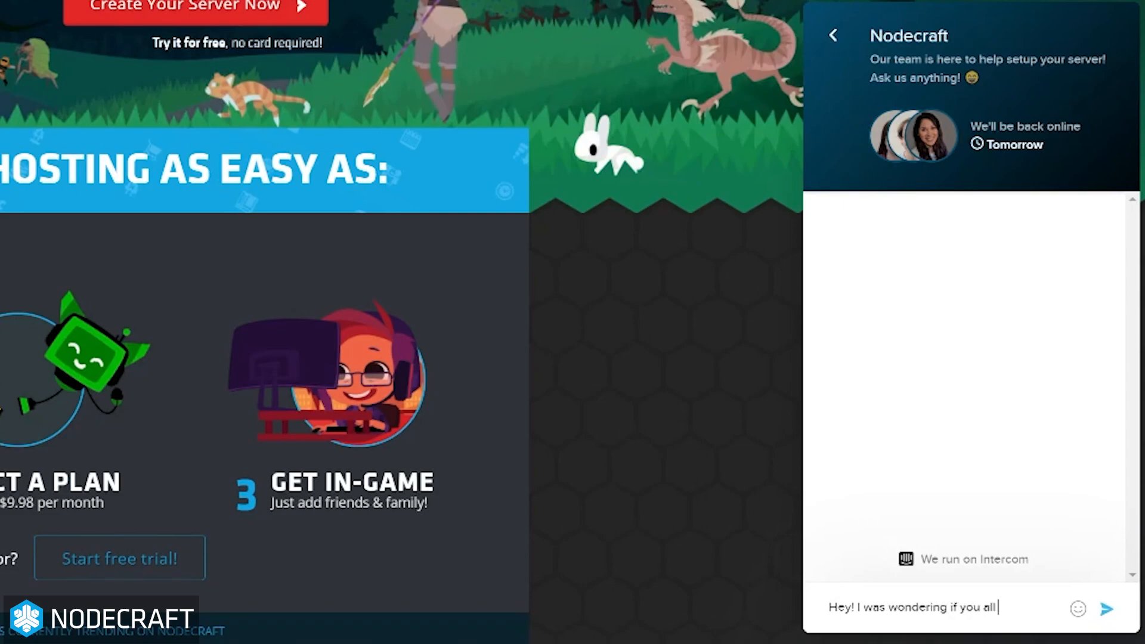
{"action": "type", "text": "hosted RLCraft servers"}
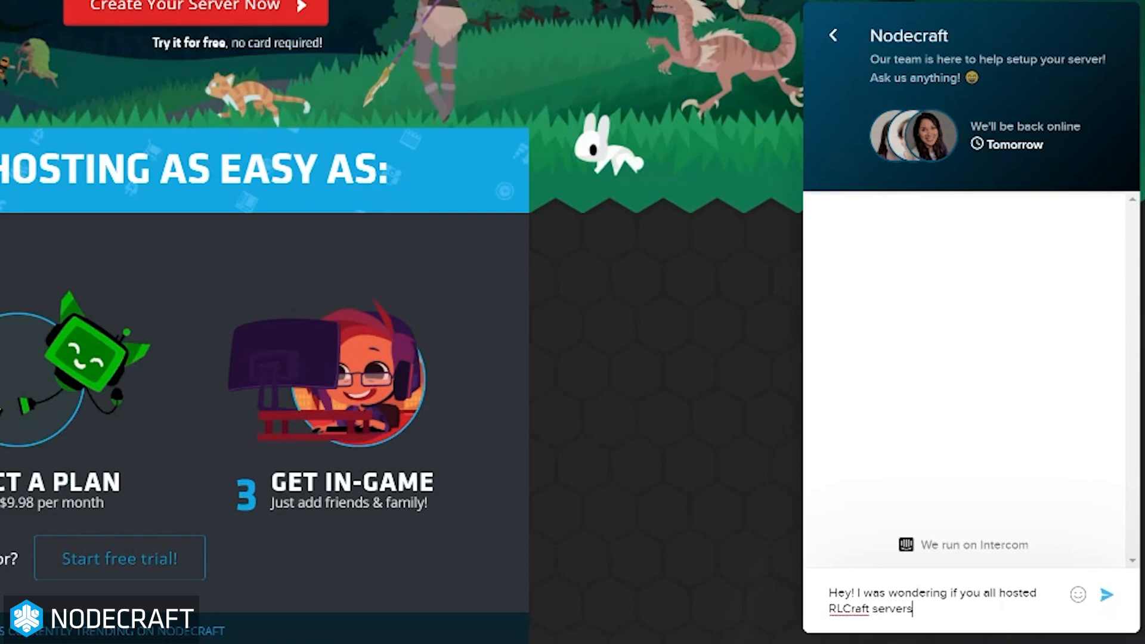
{"action": "left_click", "coordinate": [1106, 593]}
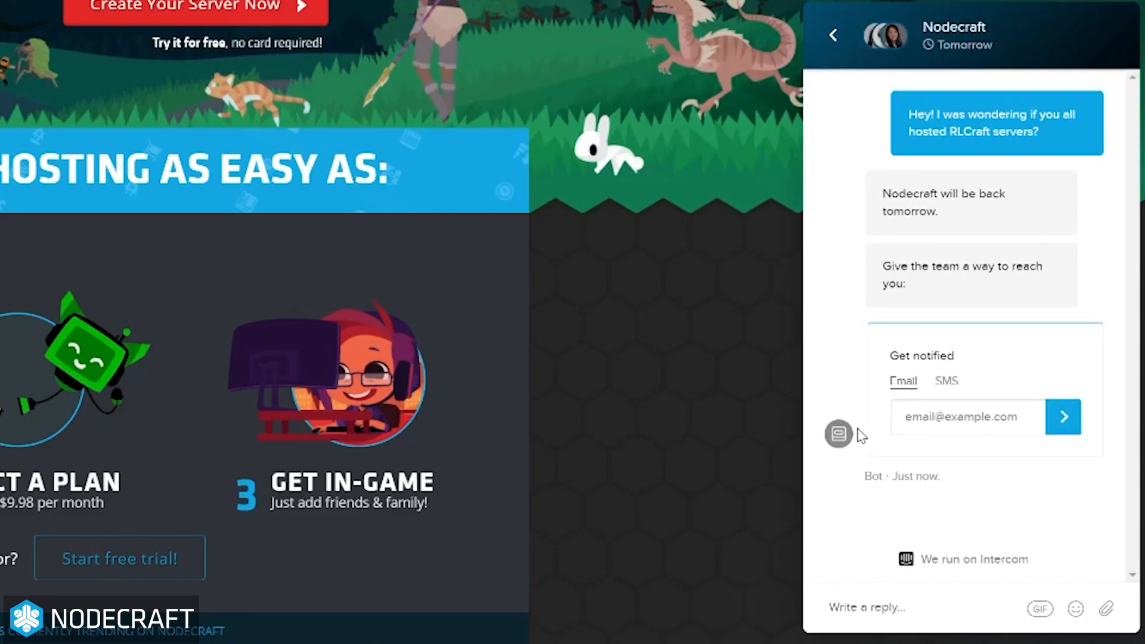
{"action": "mouse_move", "coordinate": [838, 434]}
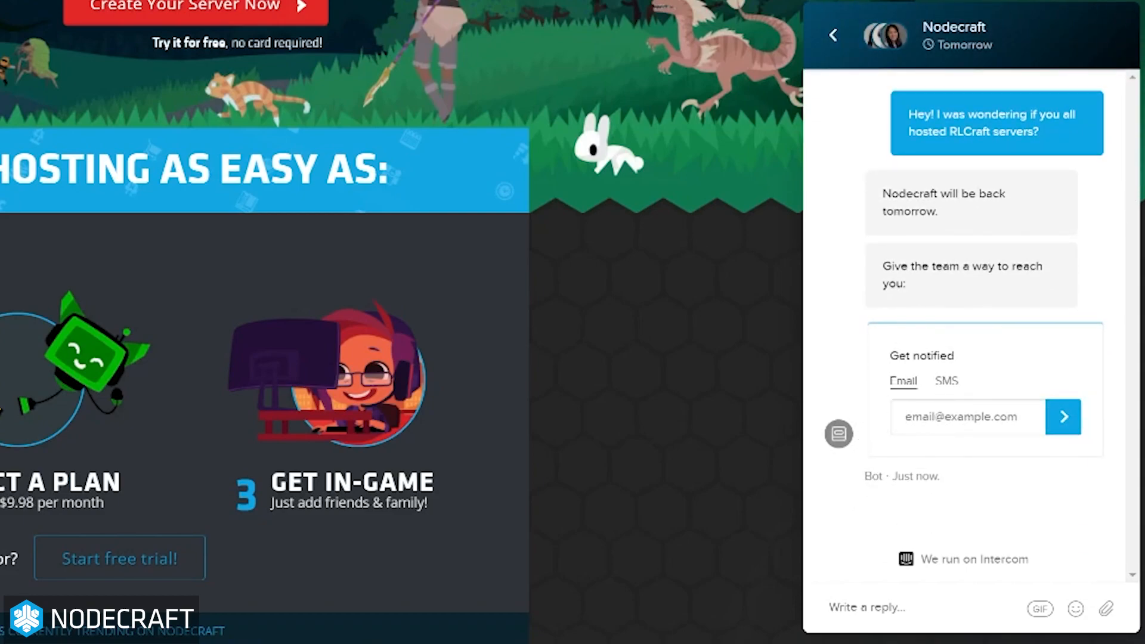
{"action": "type", "text": "bill"}
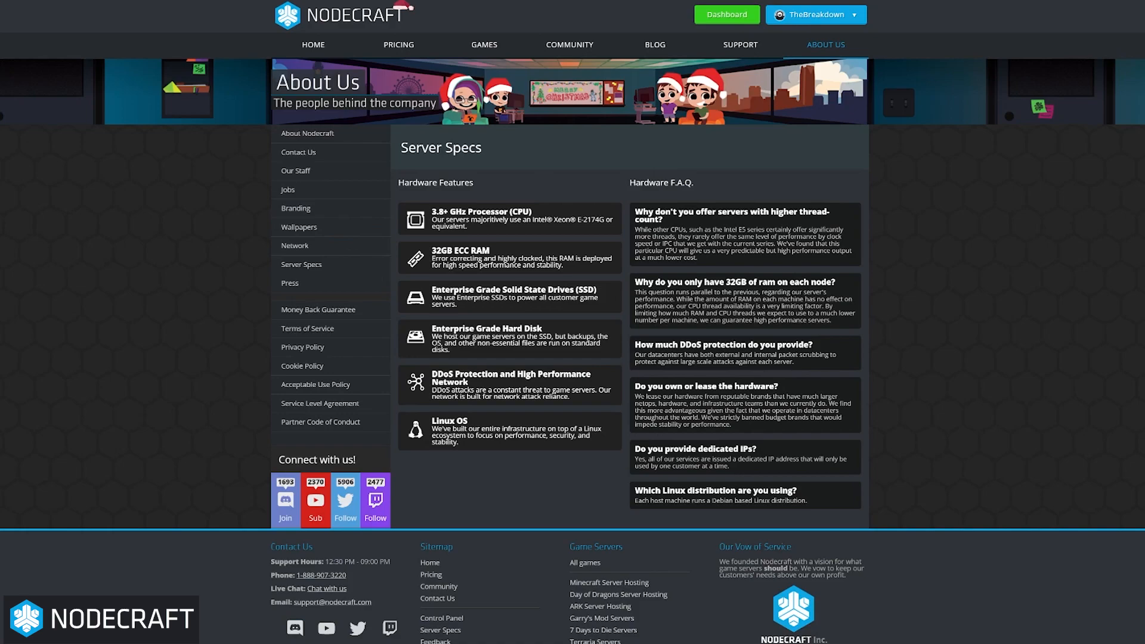
Highlight the 32GB ECC RAM feature and the 32GB RAM per node FAQ on Server Specs
{"action": "double_click", "coordinate": [459, 249]}
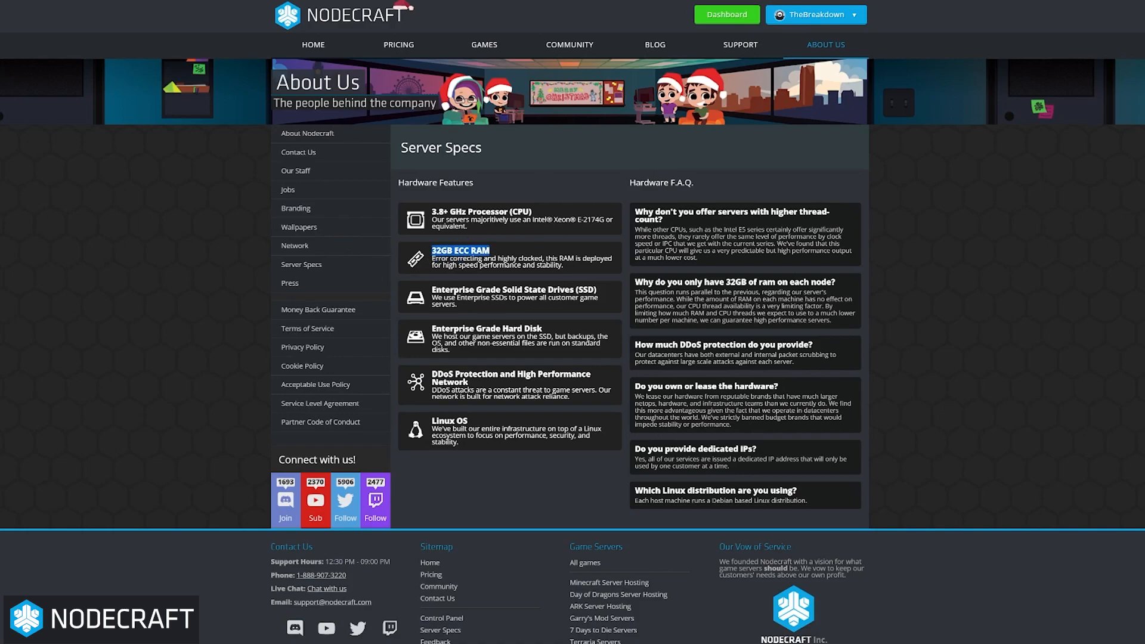
{"action": "double_click", "coordinate": [547, 290]}
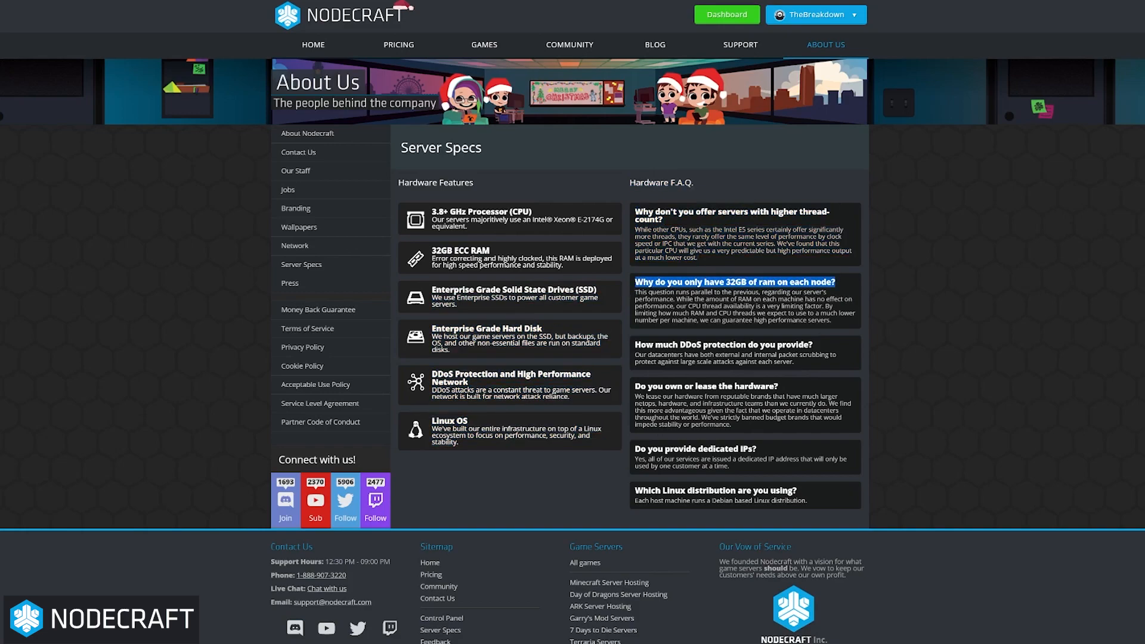
{"action": "mouse_move", "coordinate": [513, 203]}
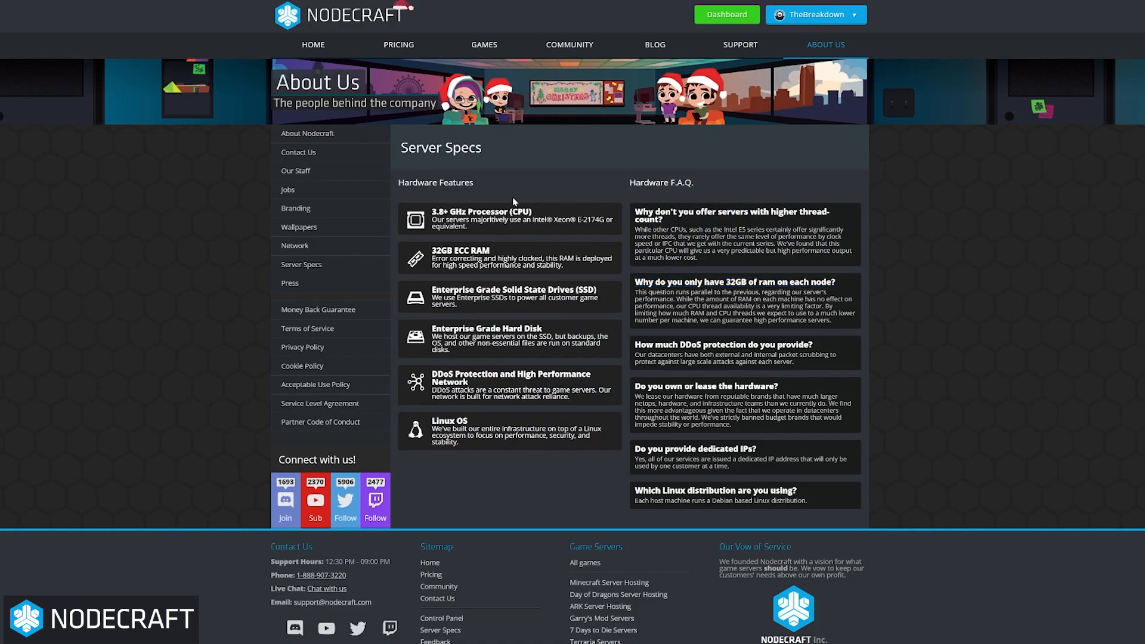
{"action": "mouse_move", "coordinate": [636, 235]}
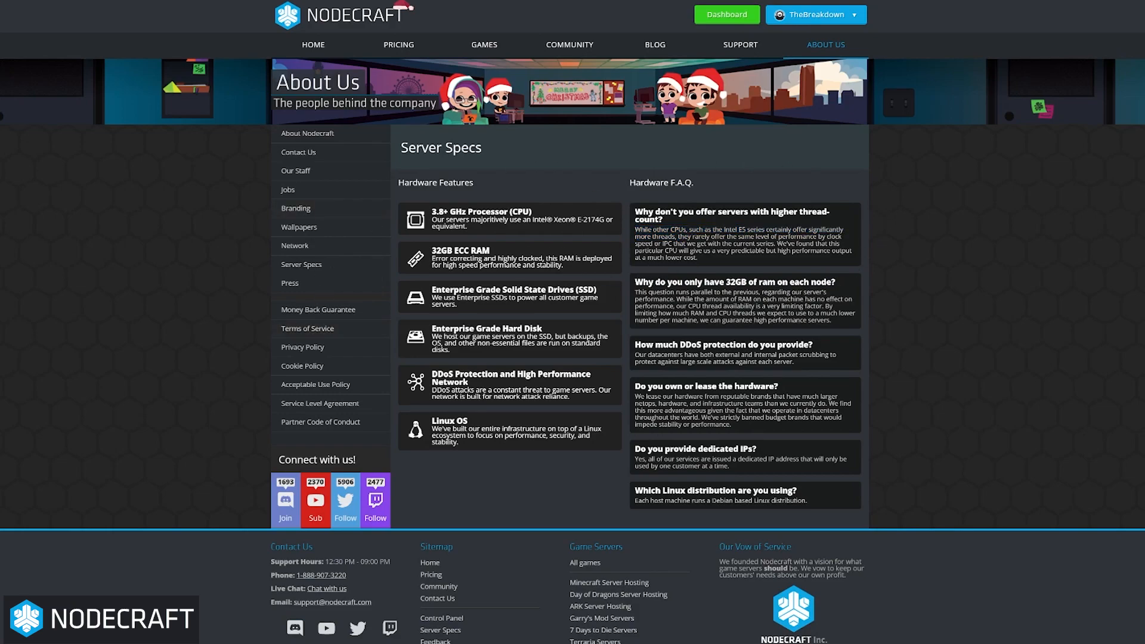
{"action": "mouse_move", "coordinate": [920, 180]}
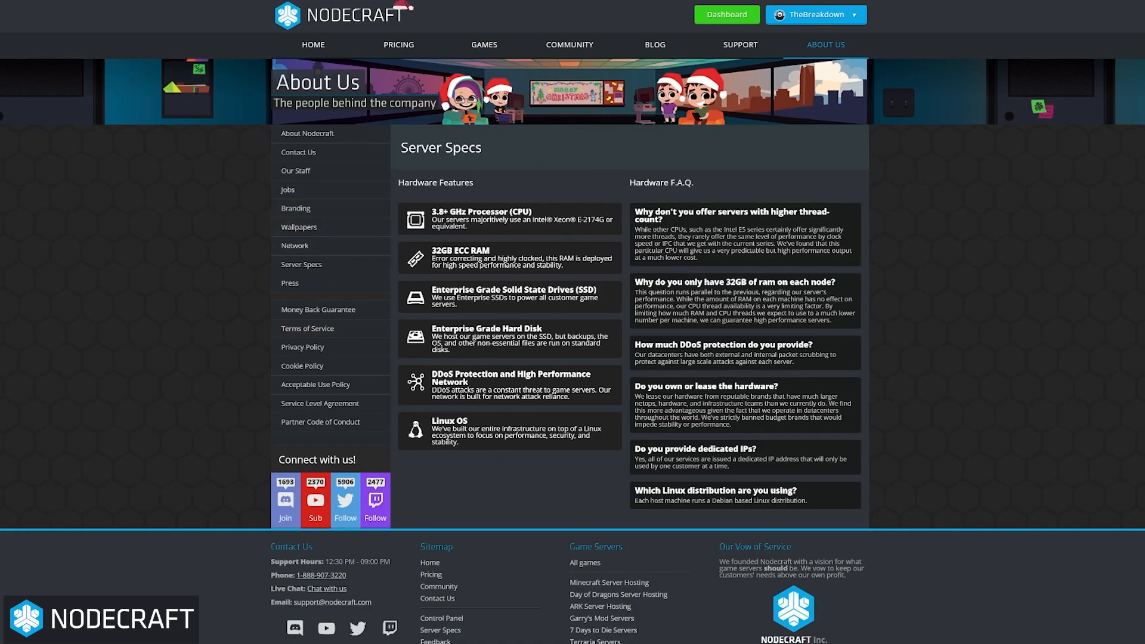
{"action": "mouse_move", "coordinate": [626, 260]}
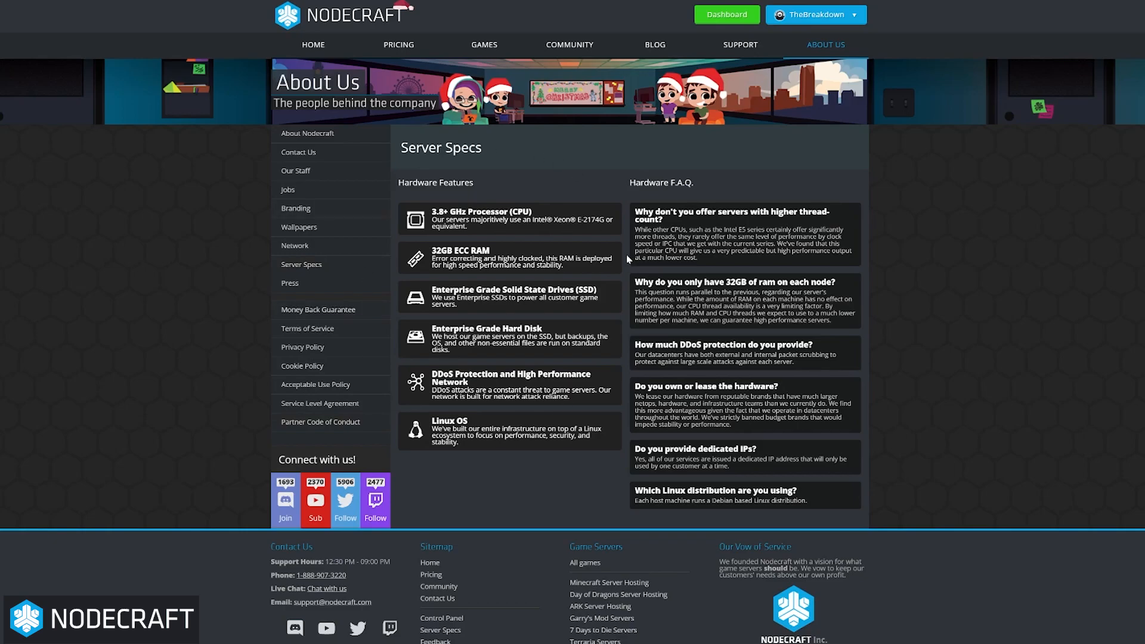
{"action": "mouse_move", "coordinate": [626, 261]}
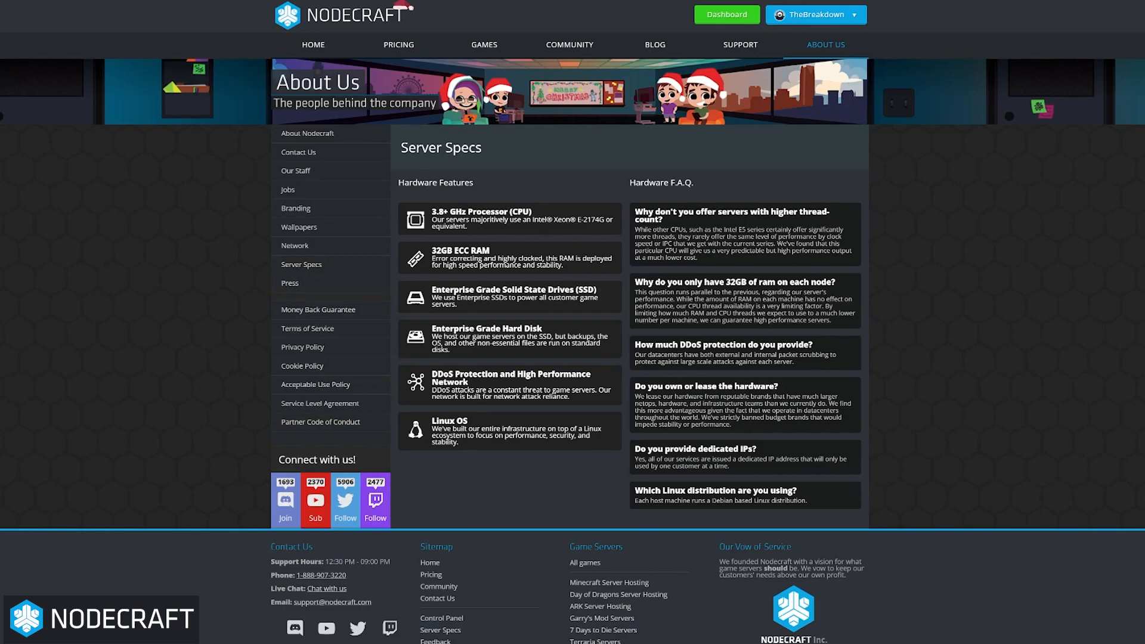
{"action": "mouse_move", "coordinate": [398, 221]}
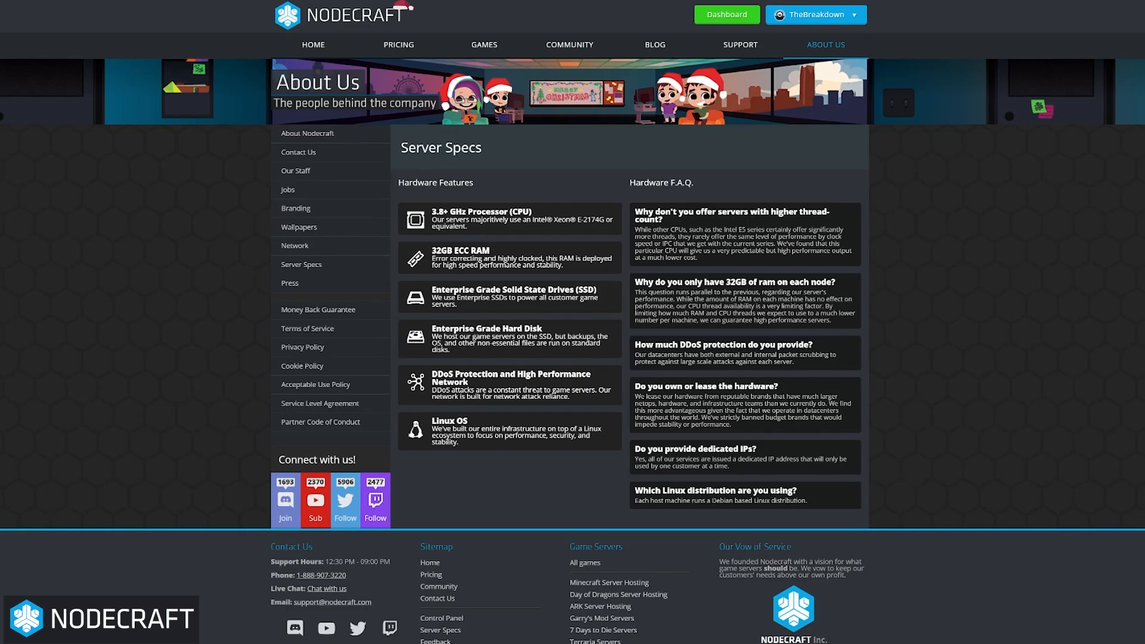
{"action": "double_click", "coordinate": [459, 250]}
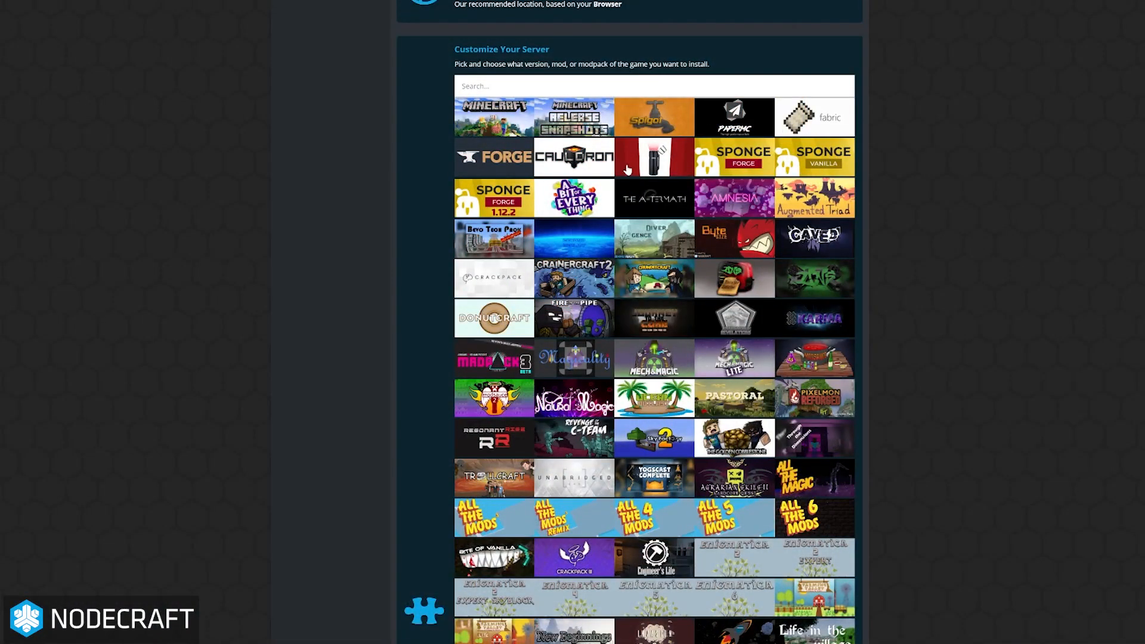
{"action": "mouse_move", "coordinate": [536, 249]}
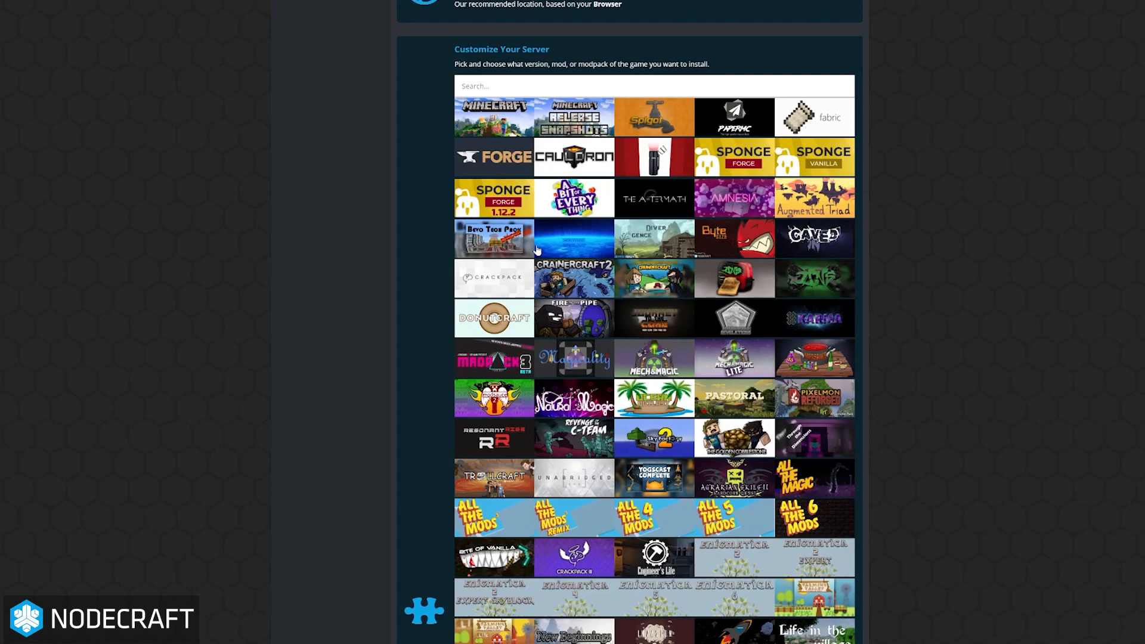
{"action": "mouse_move", "coordinate": [678, 321]}
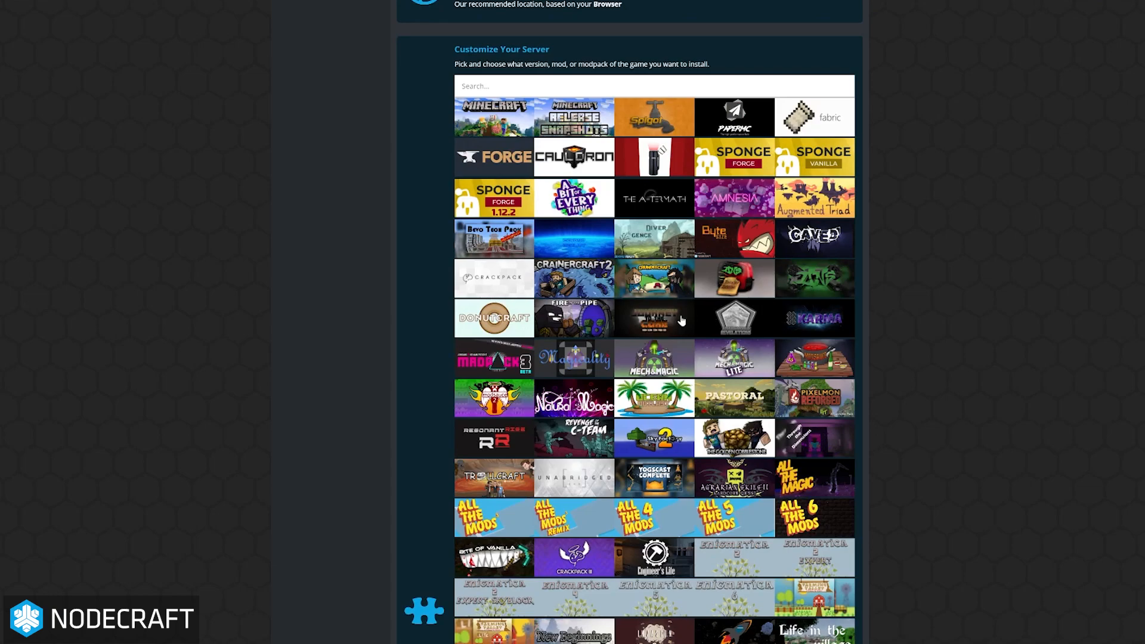
Scroll through the full modpack grid on the Customize Your Server page
{"action": "scroll", "scroll_direction": "down", "scroll_amount": 3}
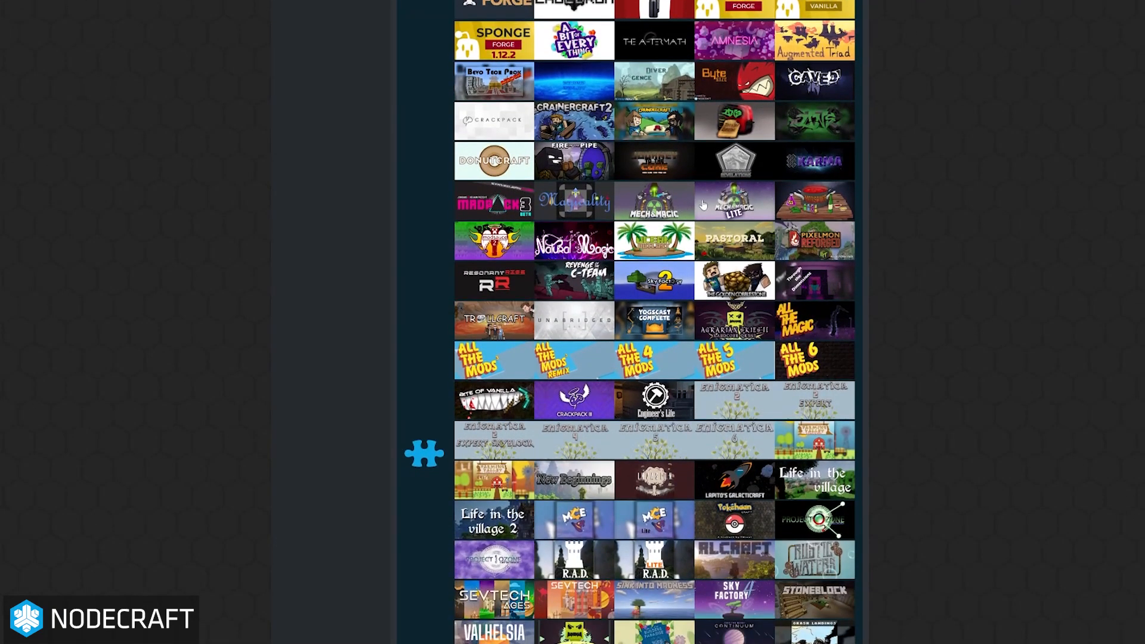
{"action": "mouse_move", "coordinate": [773, 284]}
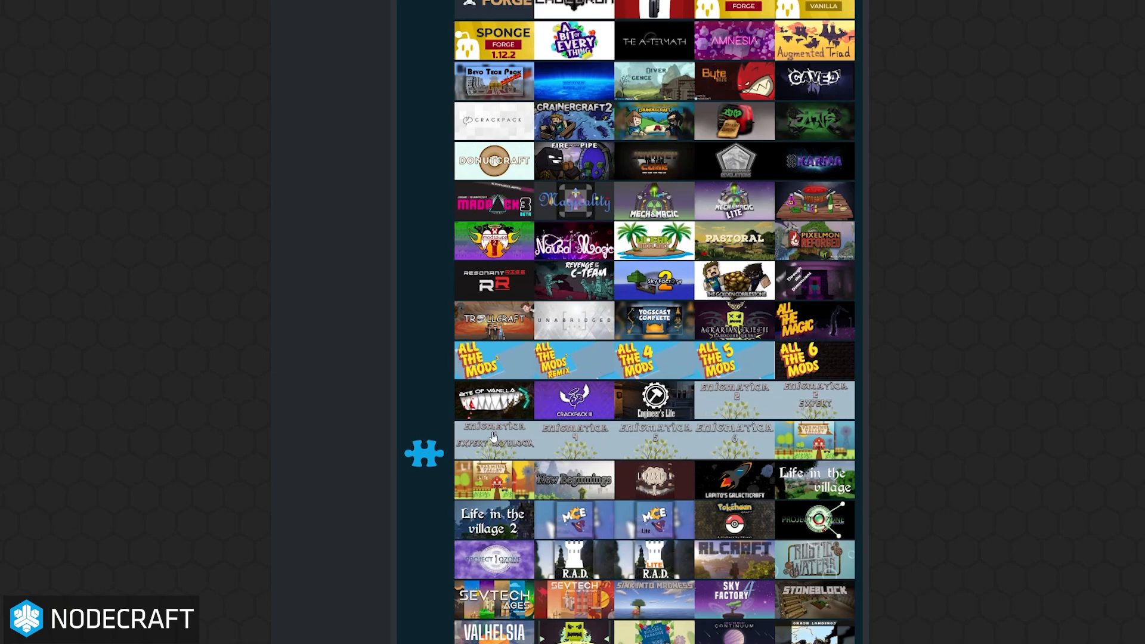
{"action": "mouse_move", "coordinate": [559, 525]}
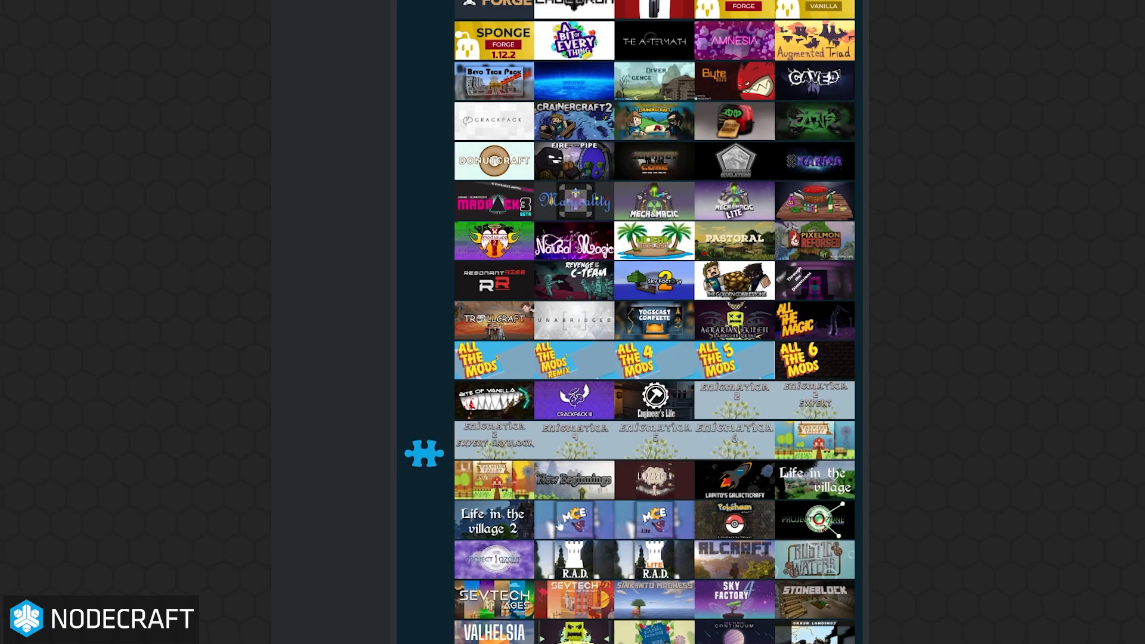
{"action": "scroll", "scroll_direction": "down", "scroll_amount": 3}
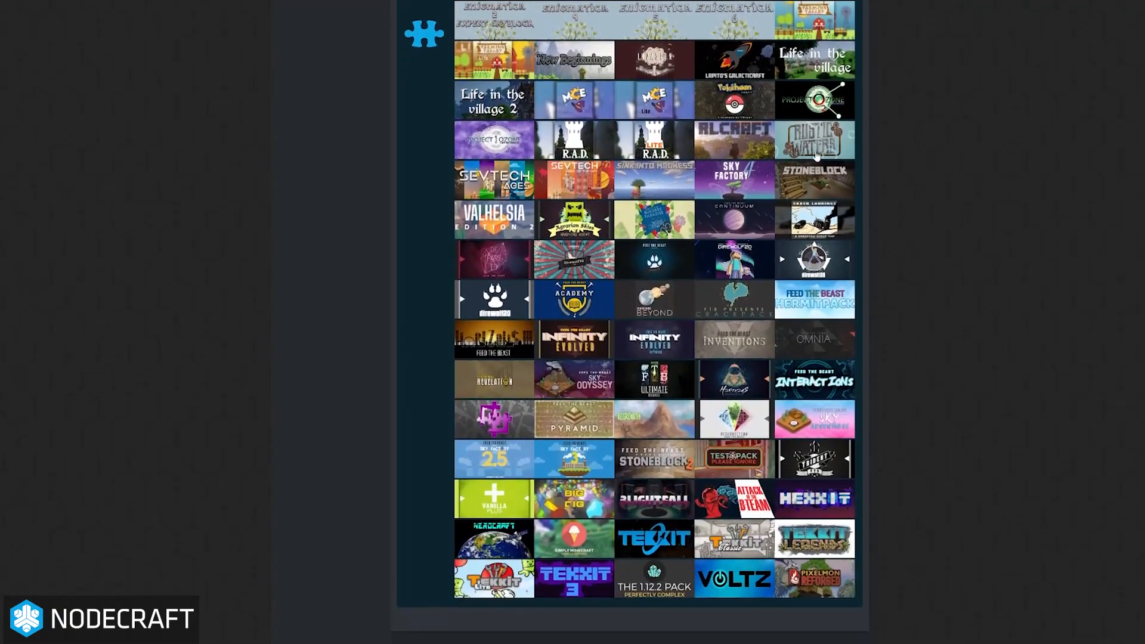
{"action": "scroll", "scroll_direction": "down", "scroll_amount": 3}
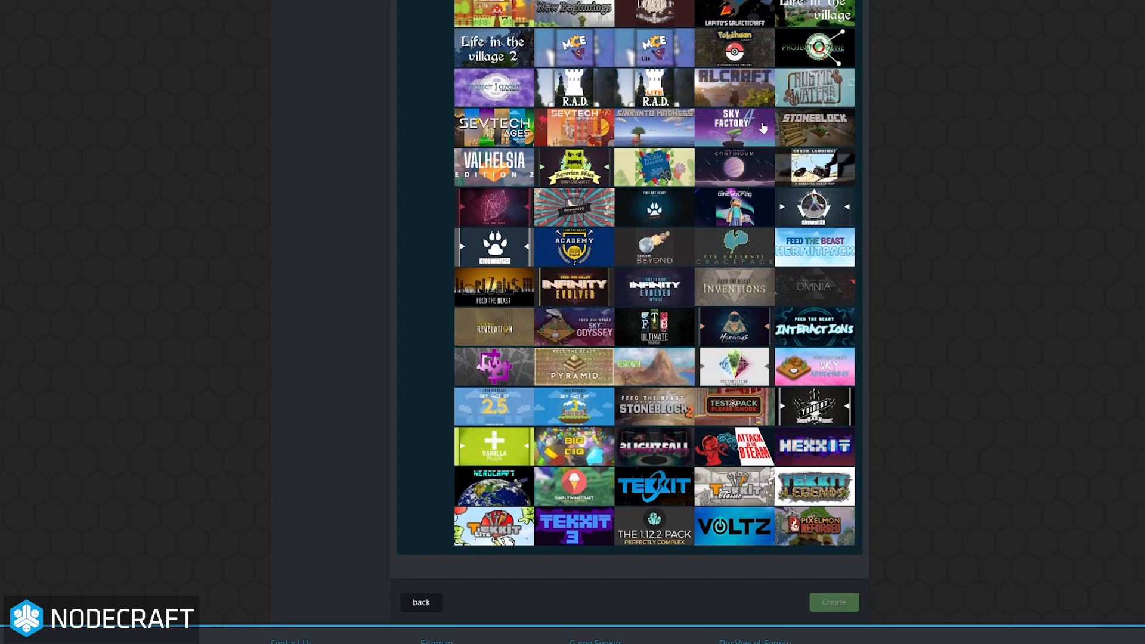
{"action": "mouse_move", "coordinate": [776, 271]}
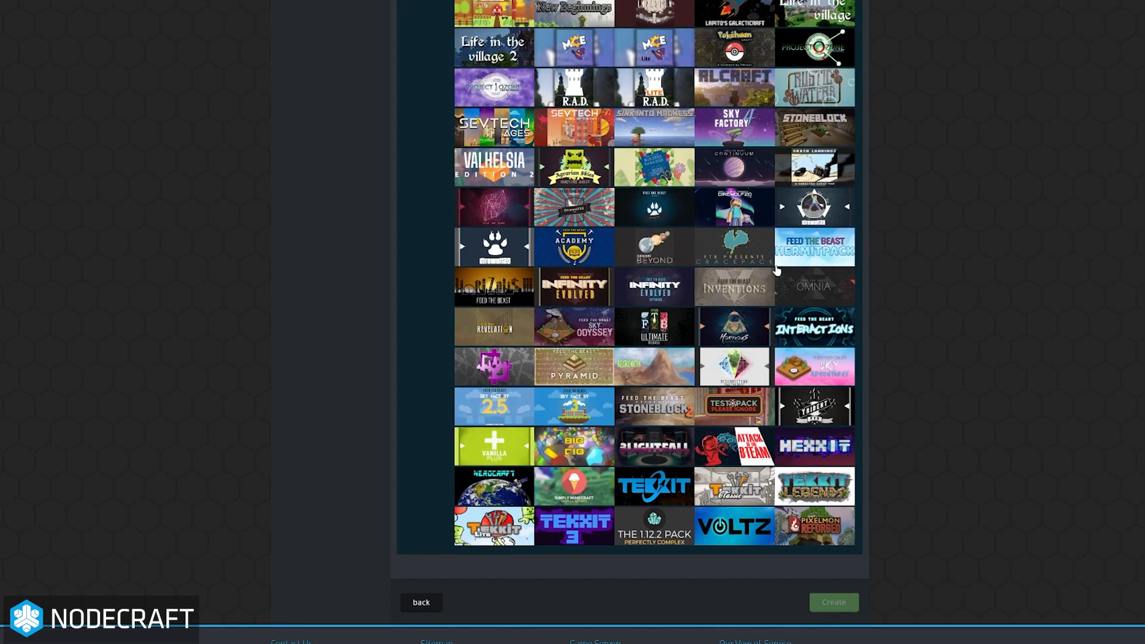
{"action": "mouse_move", "coordinate": [679, 391]}
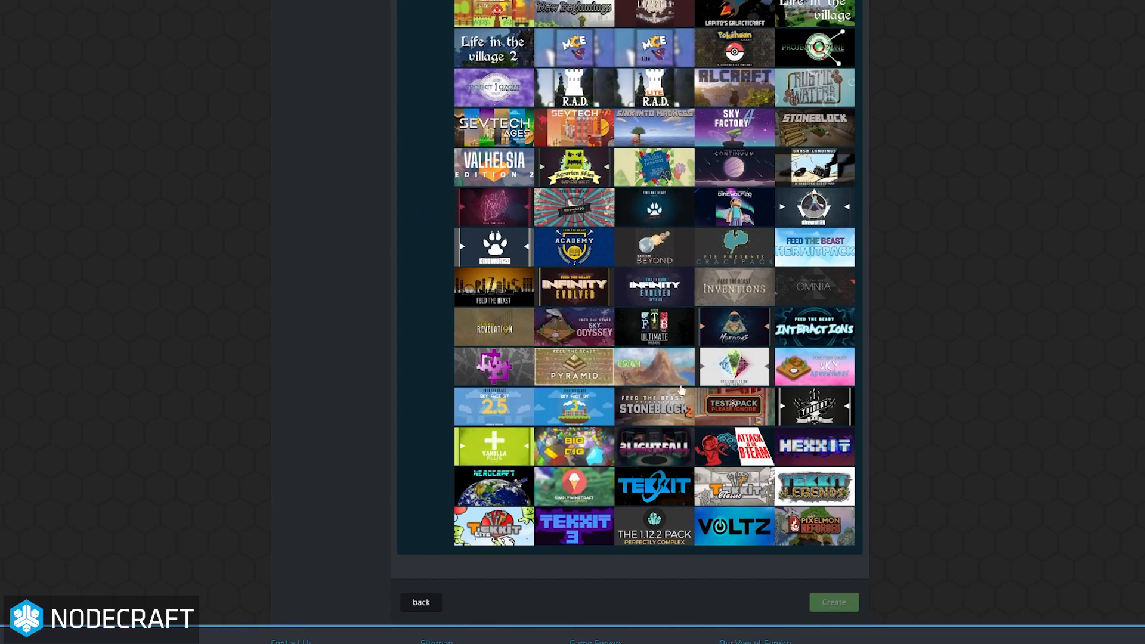
{"action": "mouse_move", "coordinate": [654, 541]}
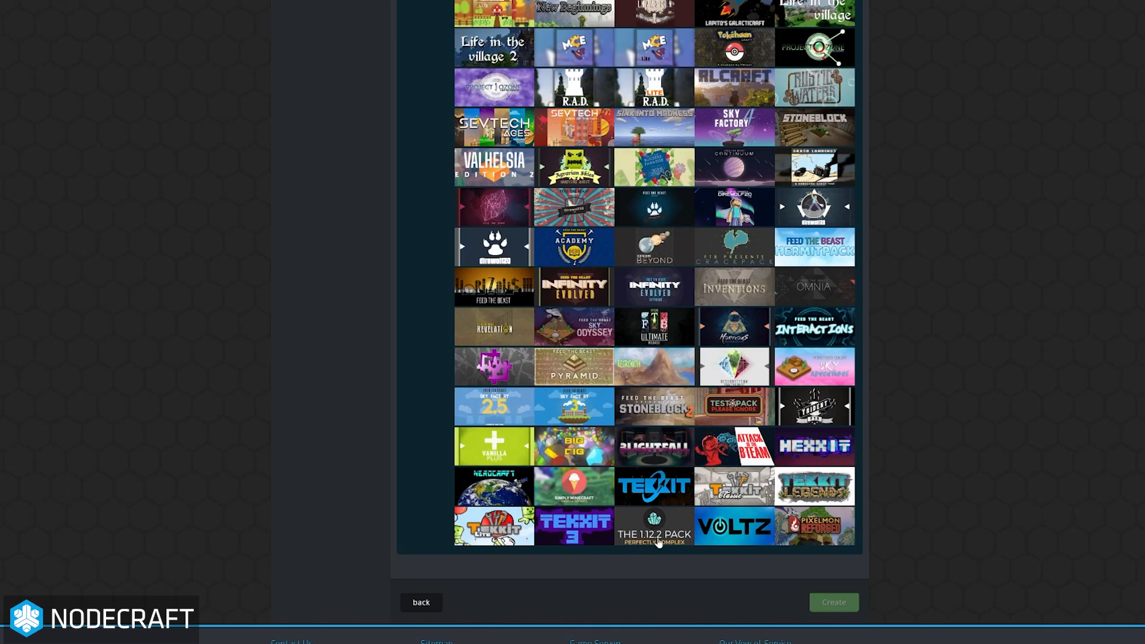
{"action": "scroll", "scroll_direction": "up", "scroll_amount": 3}
{"action": "type", "text": "tekkit"}
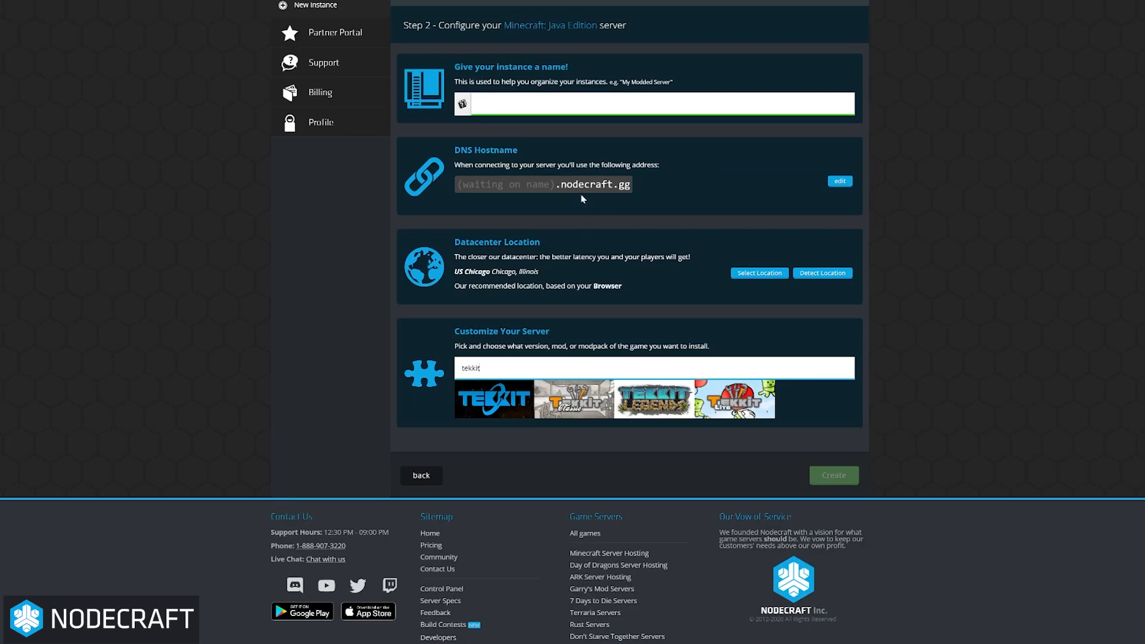
Filter the modpack search with 'skyb' before moving to the Pricing page
{"action": "type", "text": "skyb"}
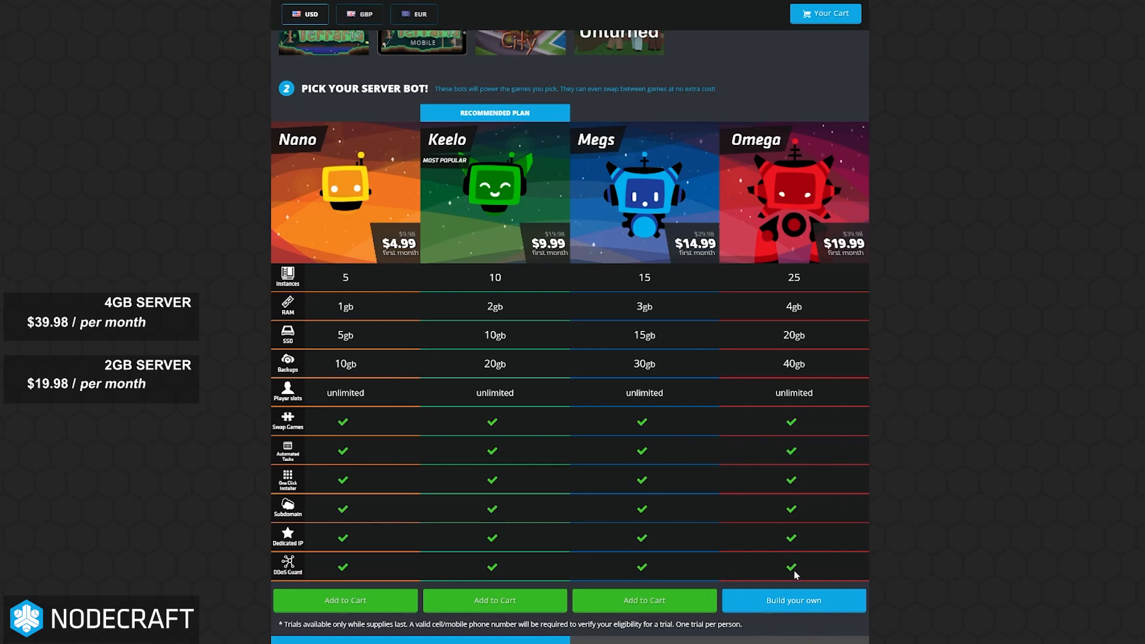
Configure a Build-your-own plan at 10GB RAM, 70GB SSD and 120GB backups, priced $70.99 first month
{"action": "left_click", "coordinate": [793, 600]}
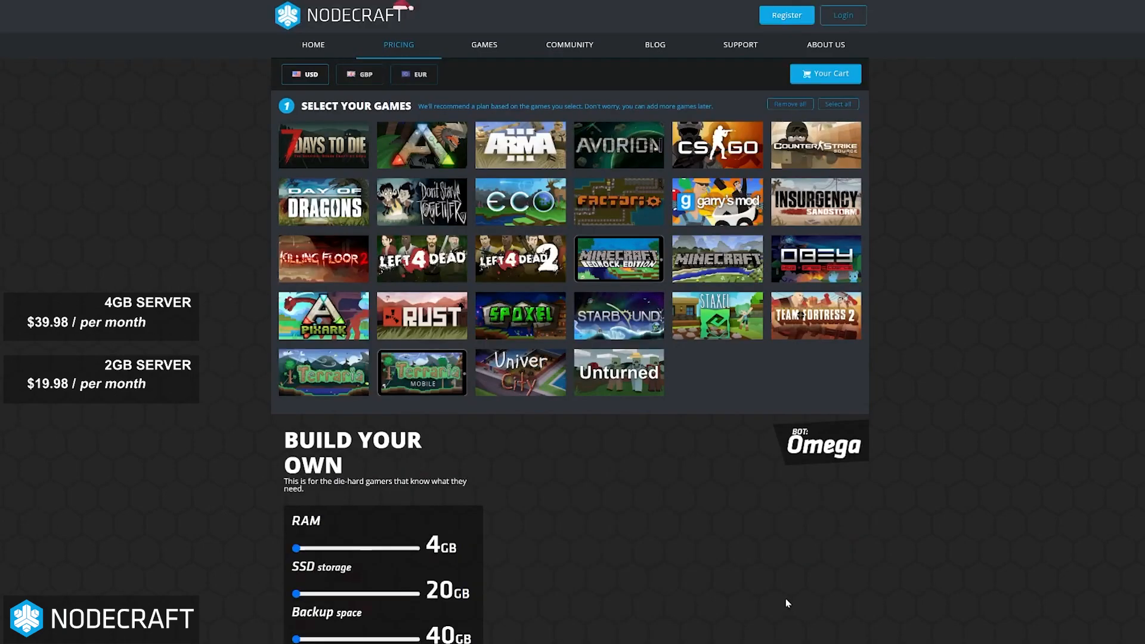
{"action": "scroll", "scroll_direction": "down", "scroll_amount": 3}
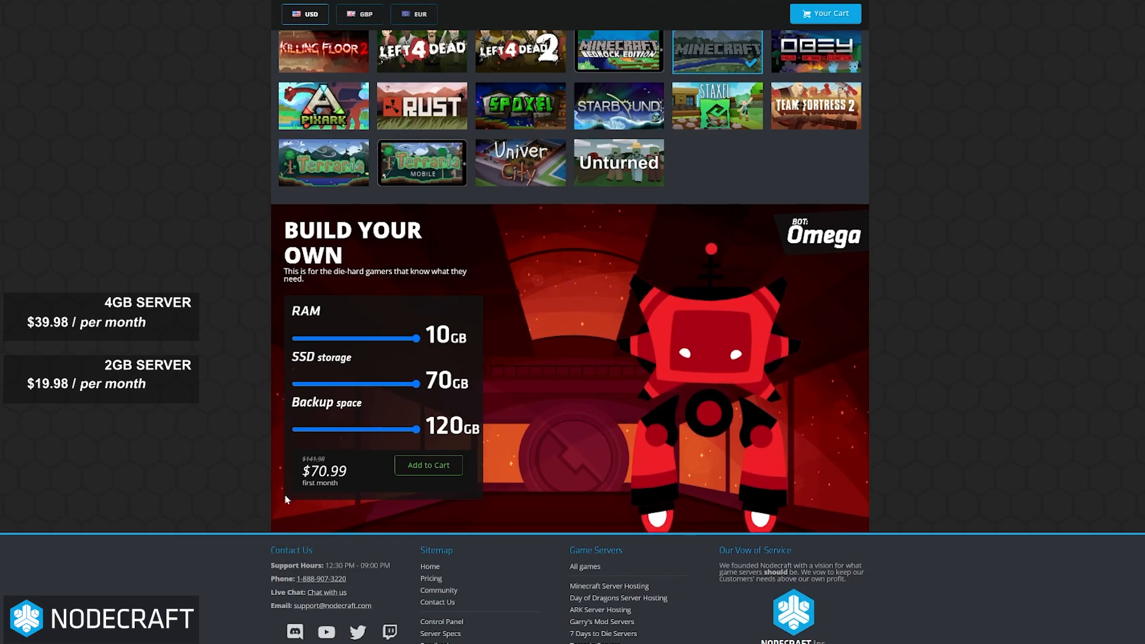
{"action": "mouse_move", "coordinate": [330, 461]}
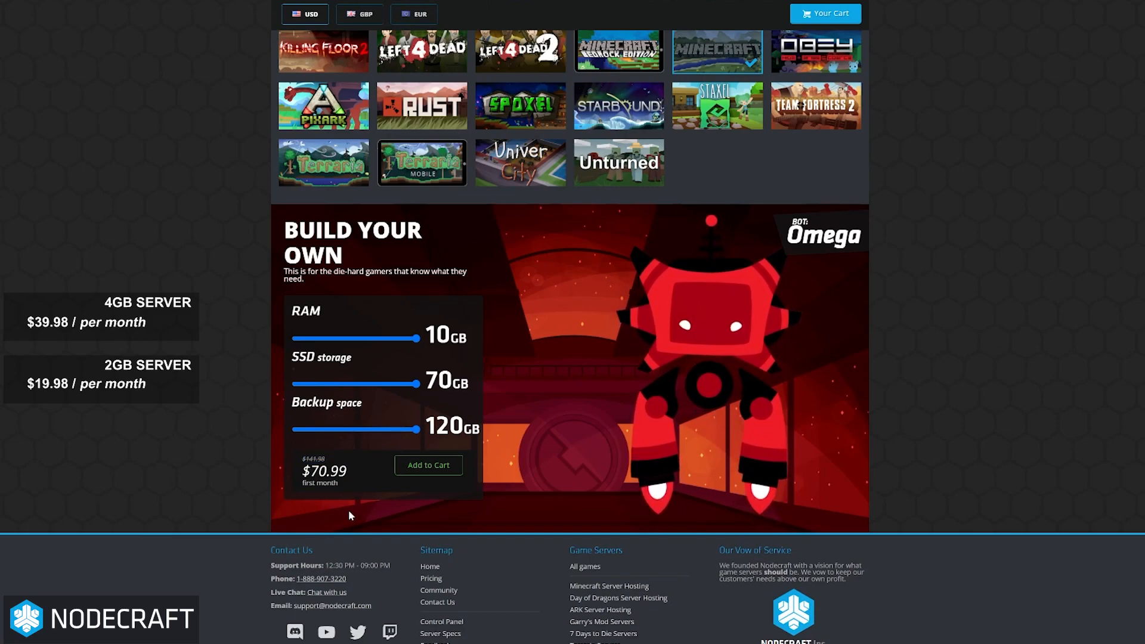
{"action": "mouse_move", "coordinate": [303, 460]}
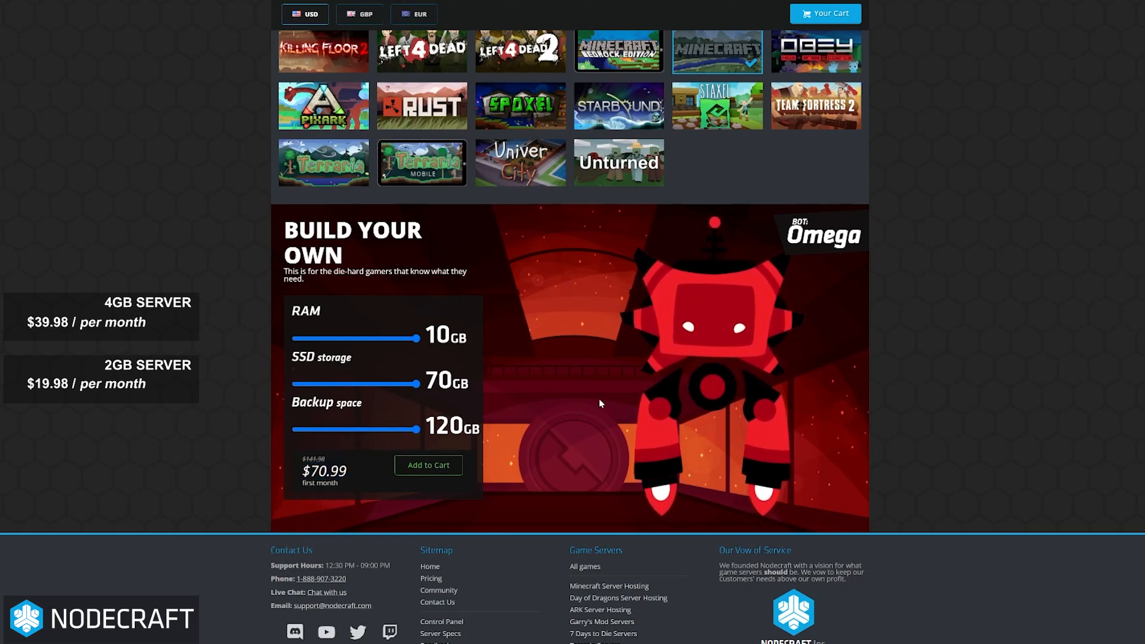
{"action": "scroll", "scroll_direction": "up", "scroll_amount": 3}
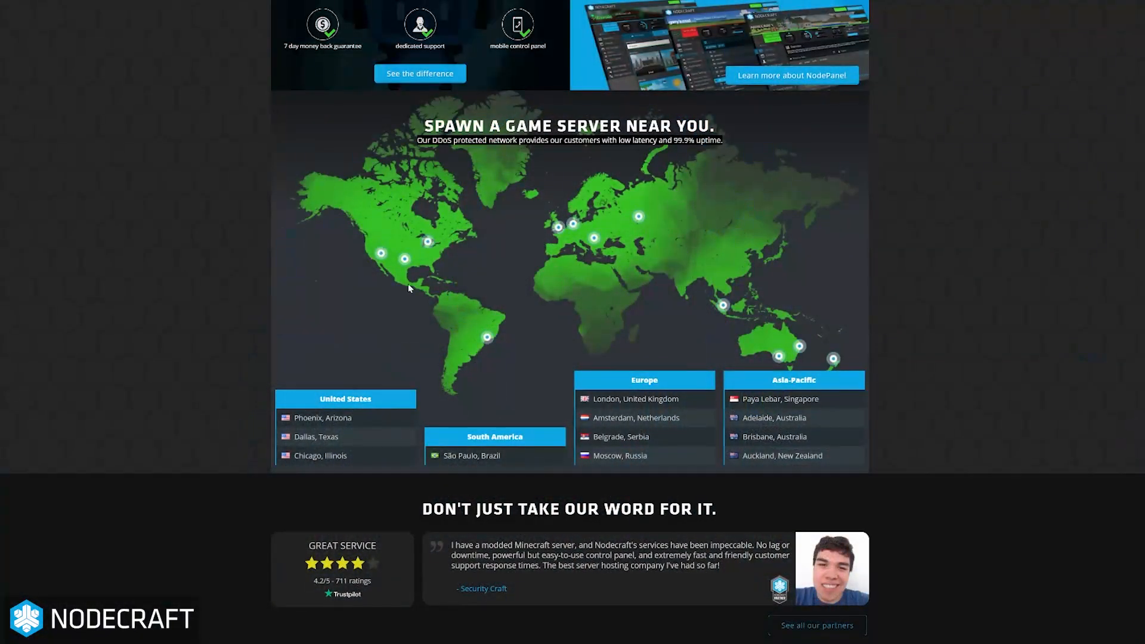
{"action": "mouse_move", "coordinate": [692, 237]}
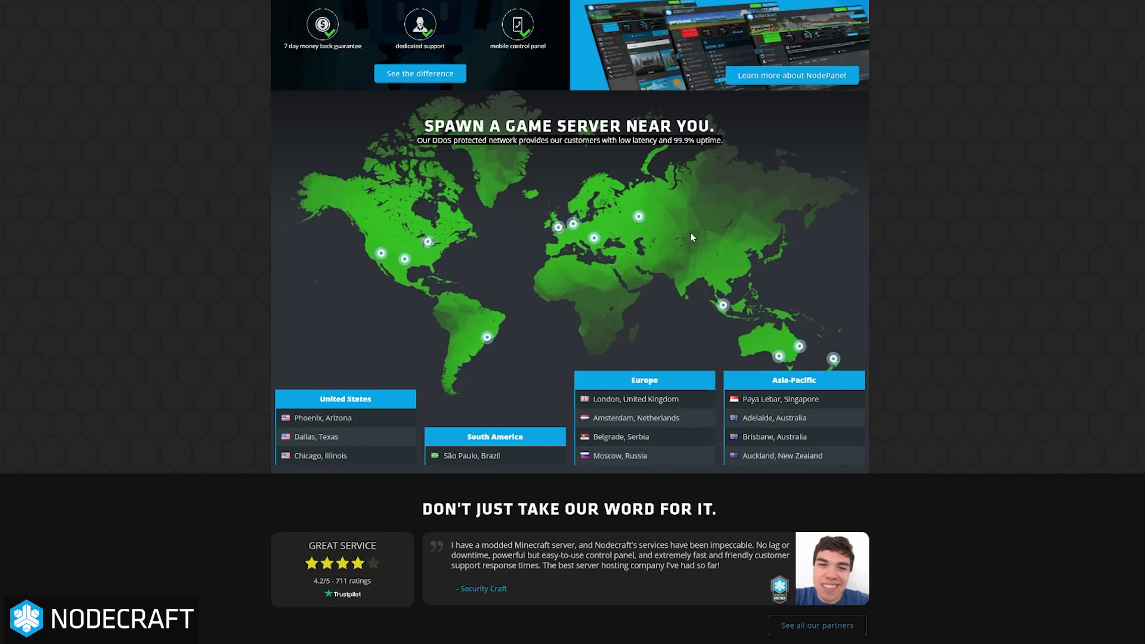
{"action": "mouse_move", "coordinate": [849, 377]}
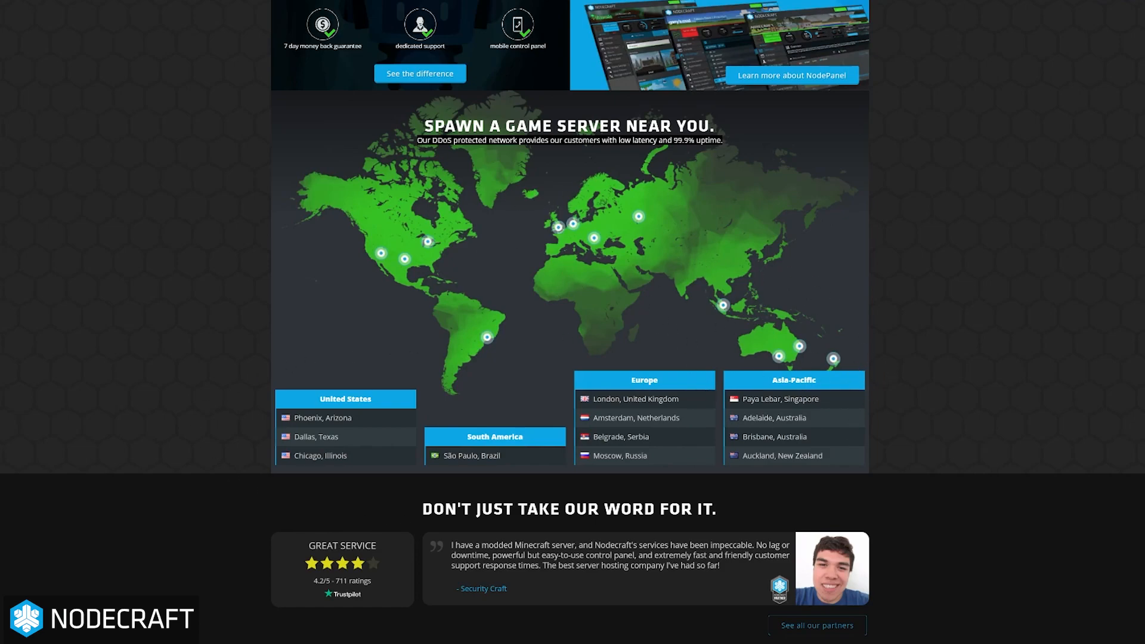
{"action": "mouse_move", "coordinate": [531, 531]}
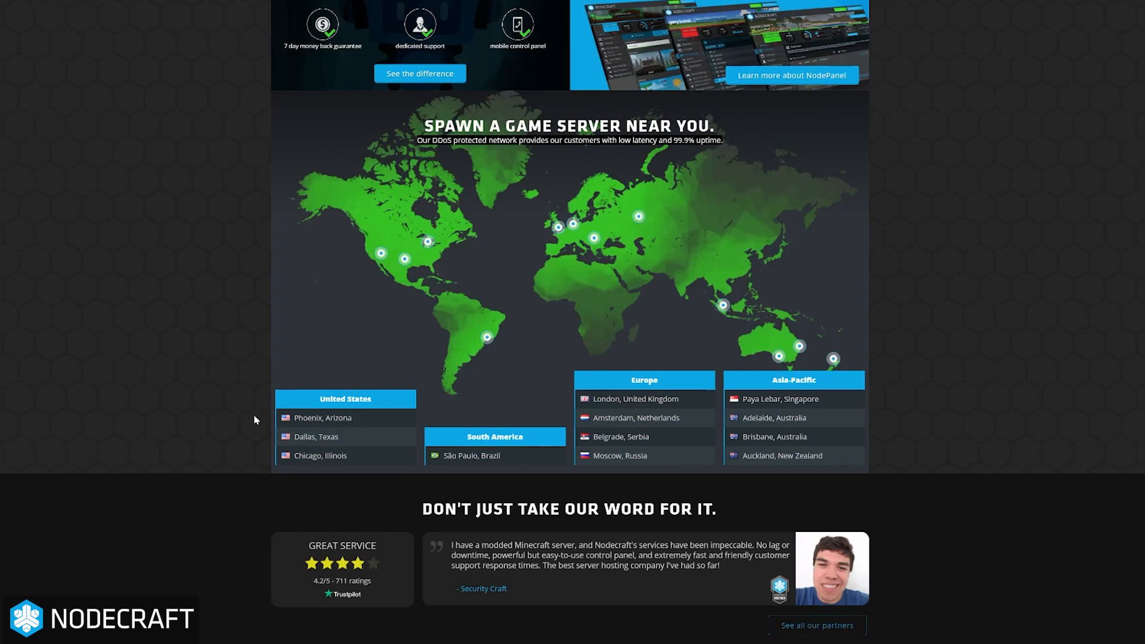
{"action": "mouse_move", "coordinate": [481, 432]}
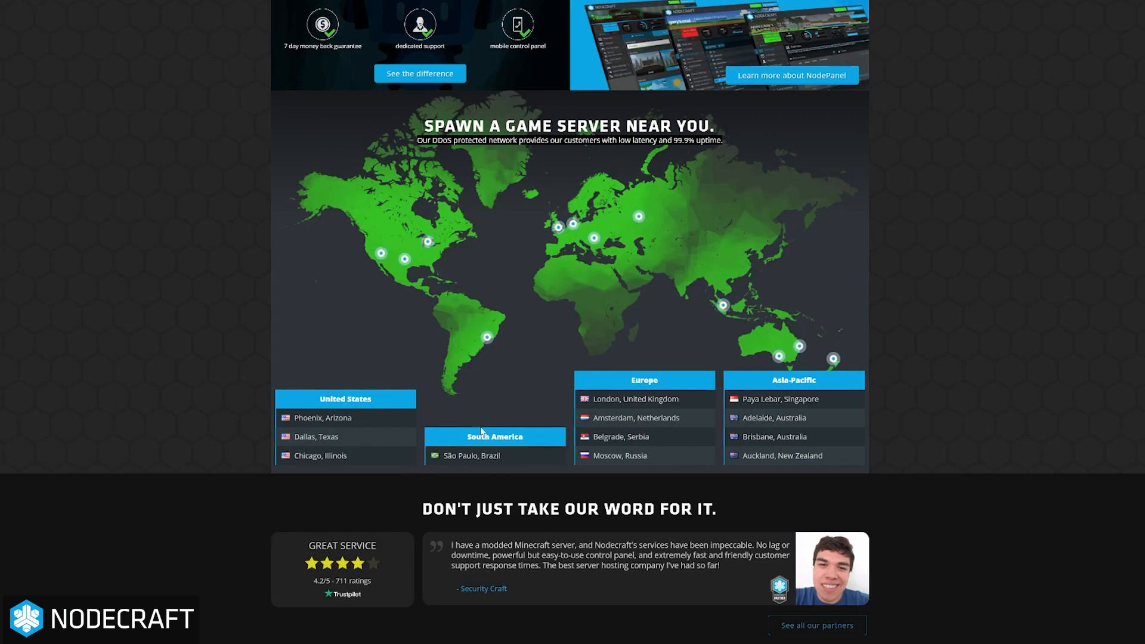
{"action": "mouse_move", "coordinate": [726, 381]}
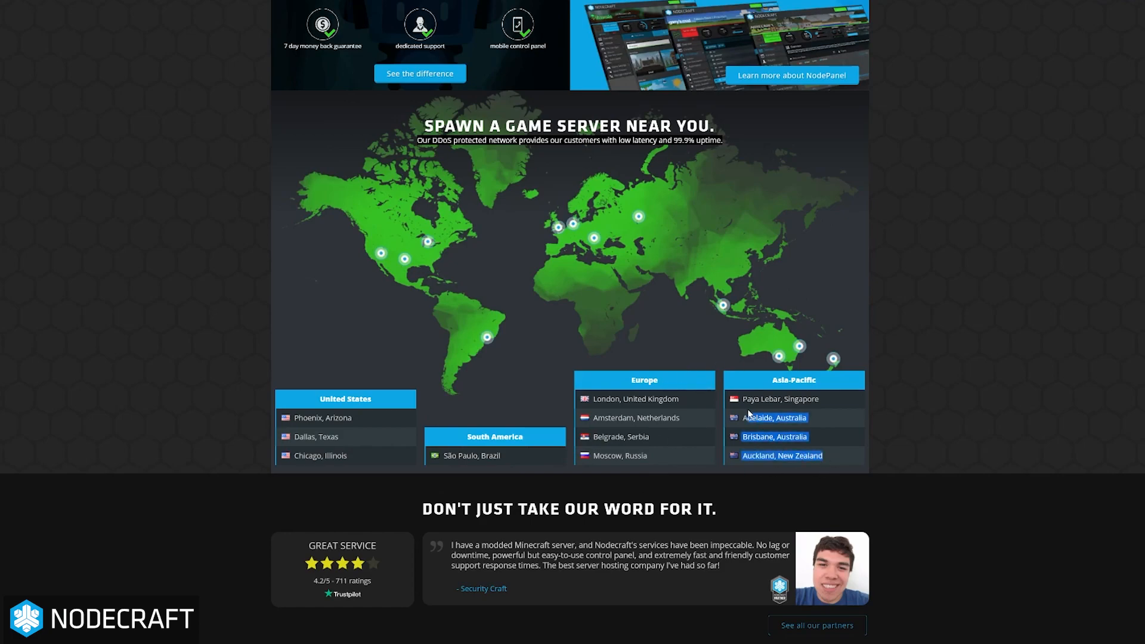
{"action": "mouse_move", "coordinate": [756, 493]}
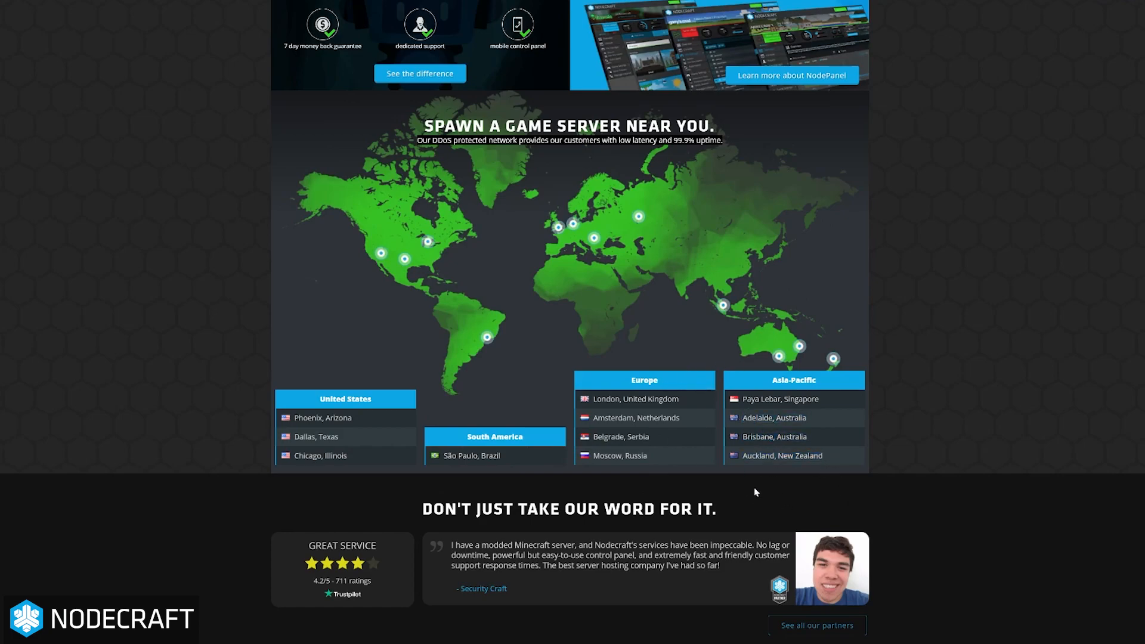
{"action": "mouse_move", "coordinate": [715, 484]}
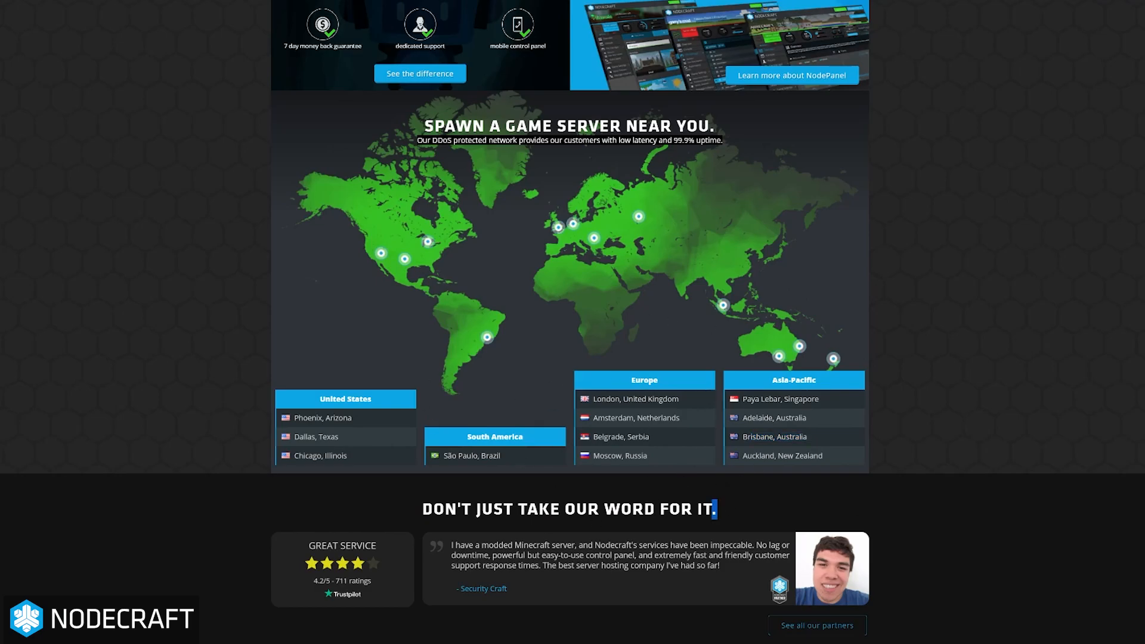
Scroll up to review the 'Spawn a game server near you' datacenter map and region lists
{"action": "scroll", "scroll_direction": "up", "scroll_amount": 3}
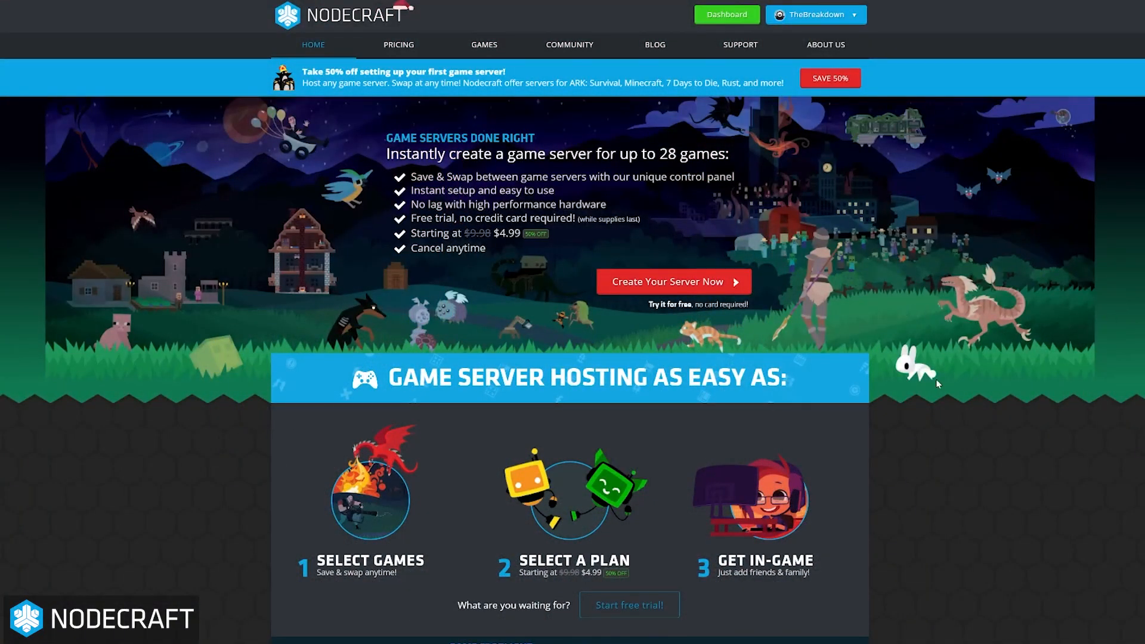
Scroll the homepage past the supported games grid and map to reviews, free-trial banner and footer
{"action": "scroll", "scroll_direction": "down", "scroll_amount": 3}
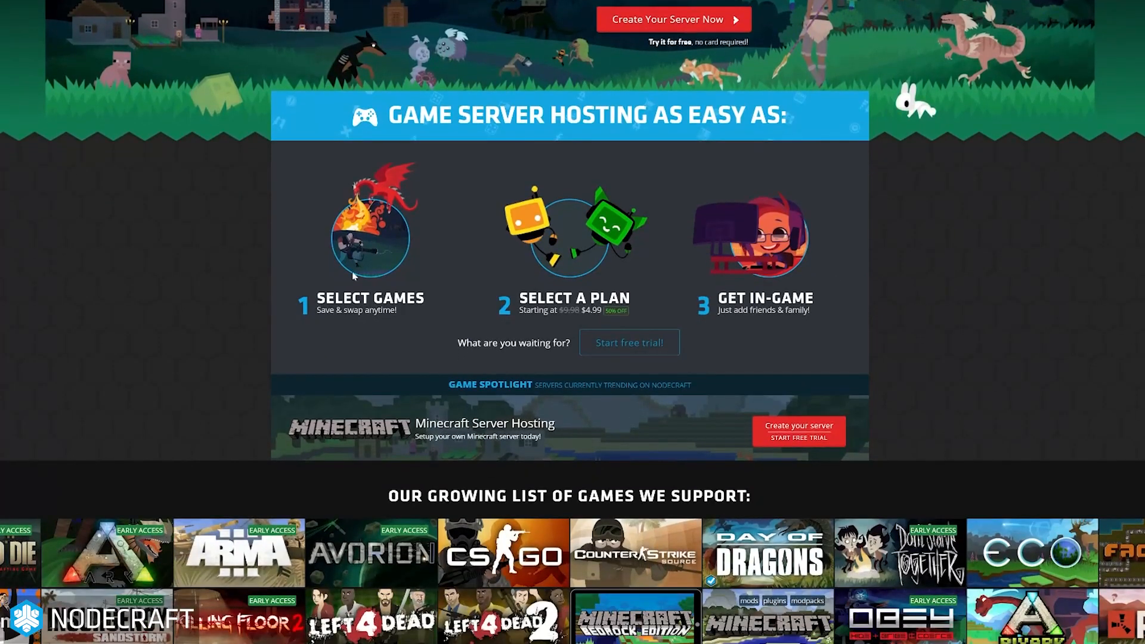
{"action": "scroll", "scroll_direction": "up", "scroll_amount": 3}
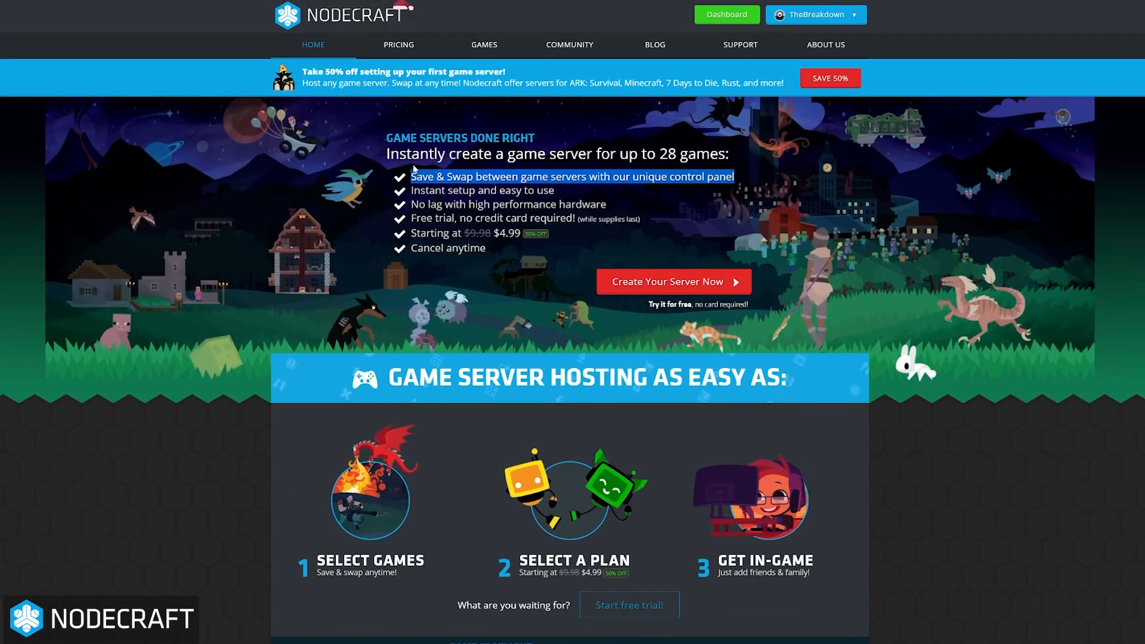
{"action": "scroll", "scroll_direction": "down", "scroll_amount": 3}
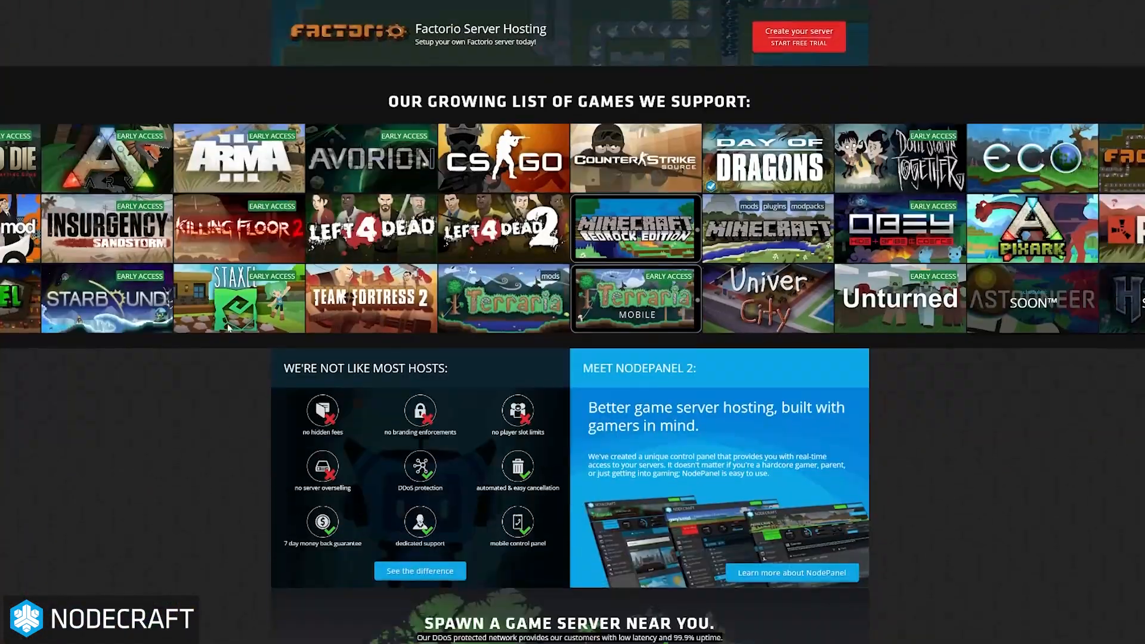
{"action": "scroll", "scroll_direction": "down", "scroll_amount": 3}
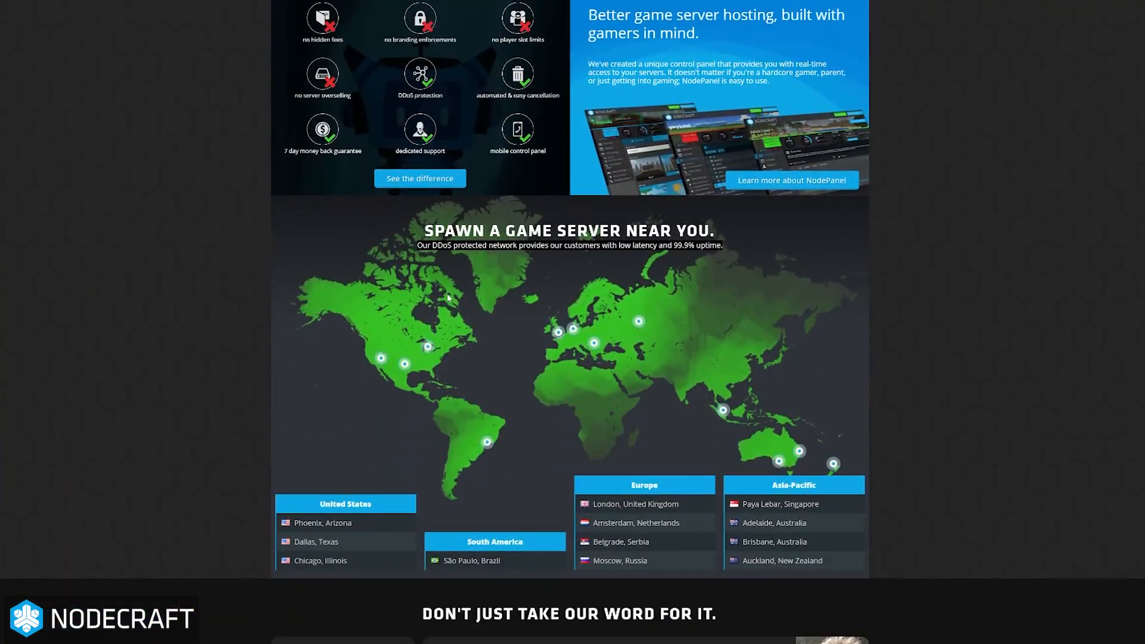
{"action": "scroll", "scroll_direction": "down", "scroll_amount": 3}
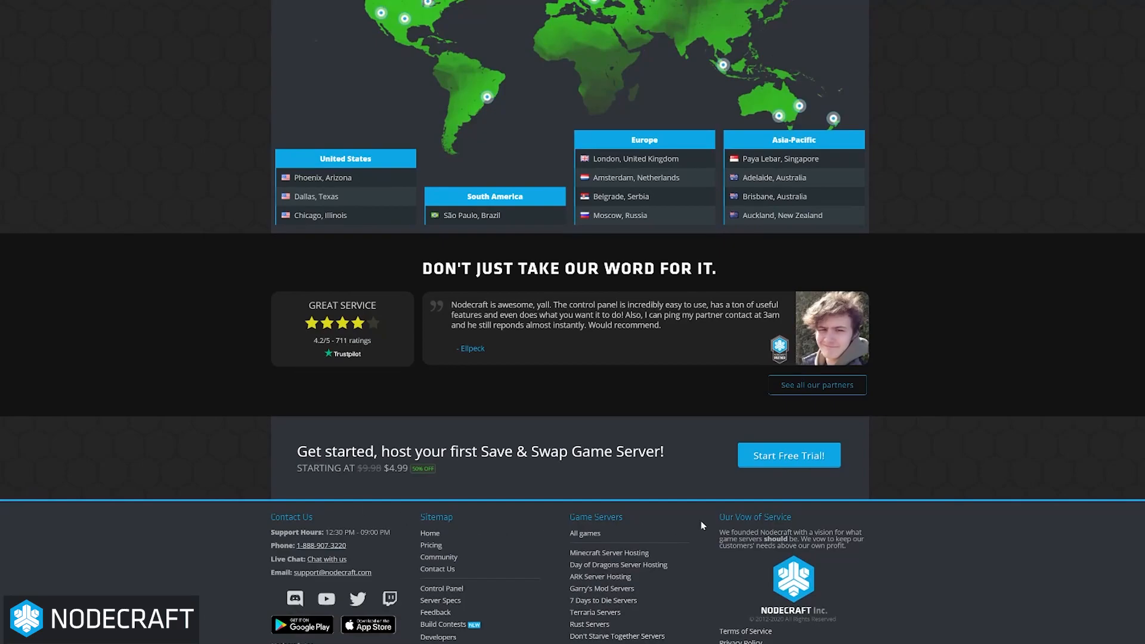